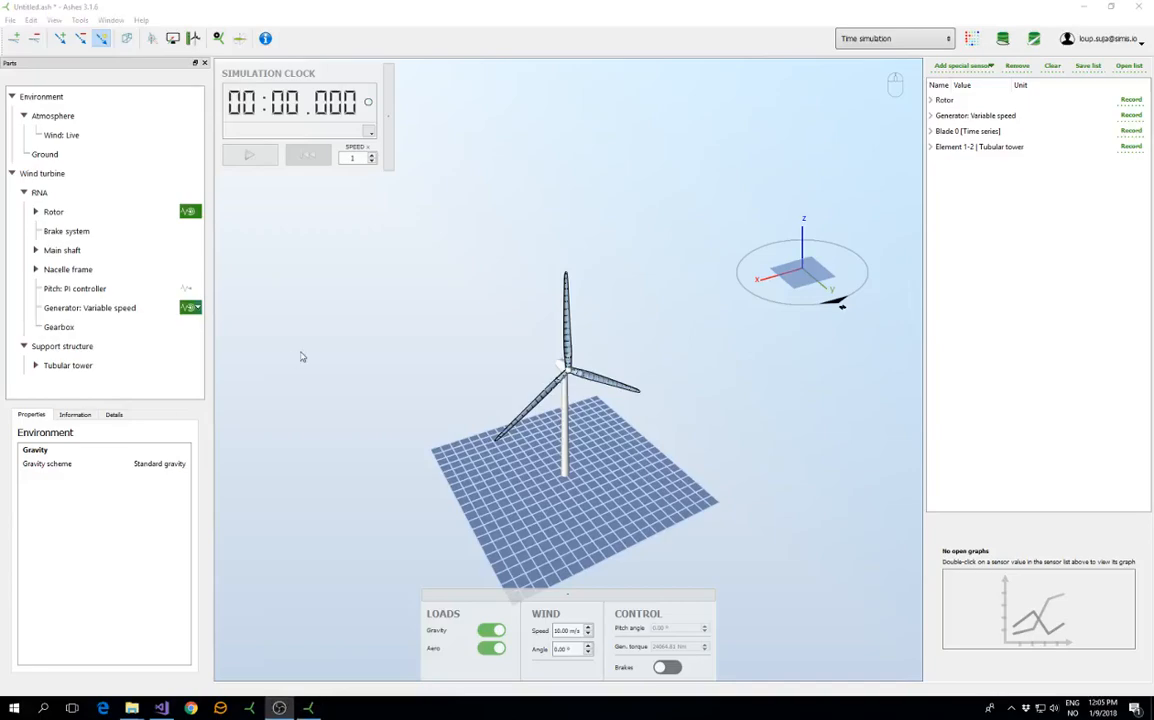
{"action": "mouse_move", "coordinate": [500, 286]}
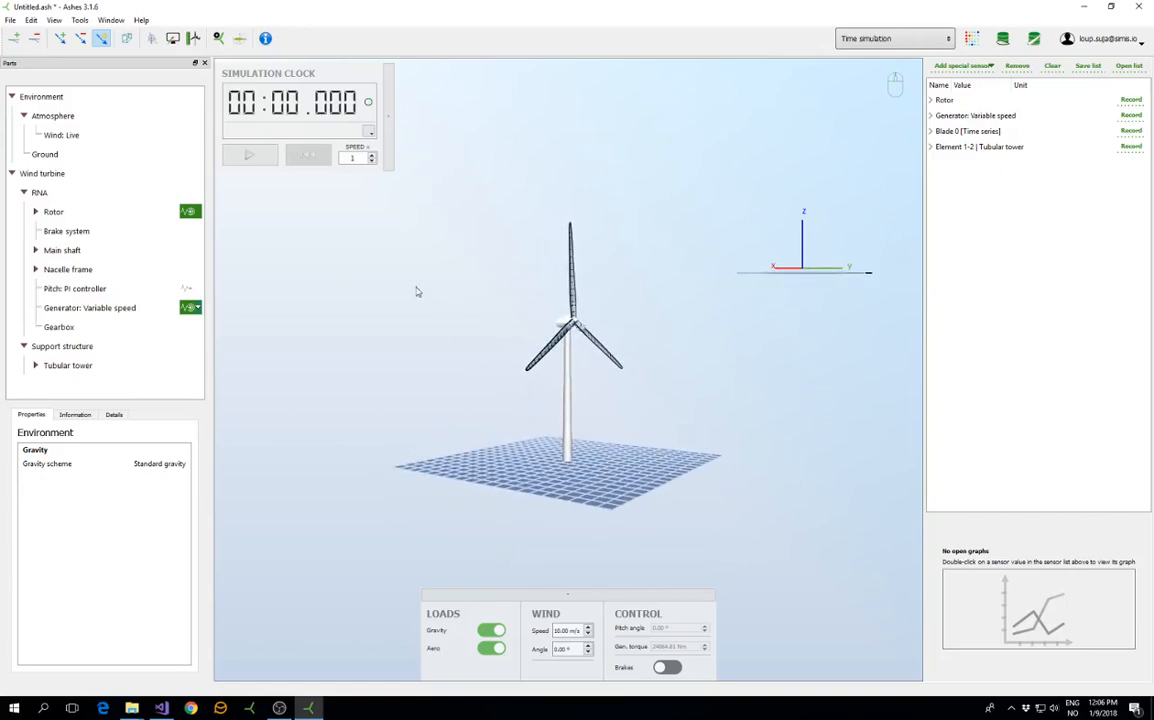
{"action": "mouse_move", "coordinate": [330, 252]}
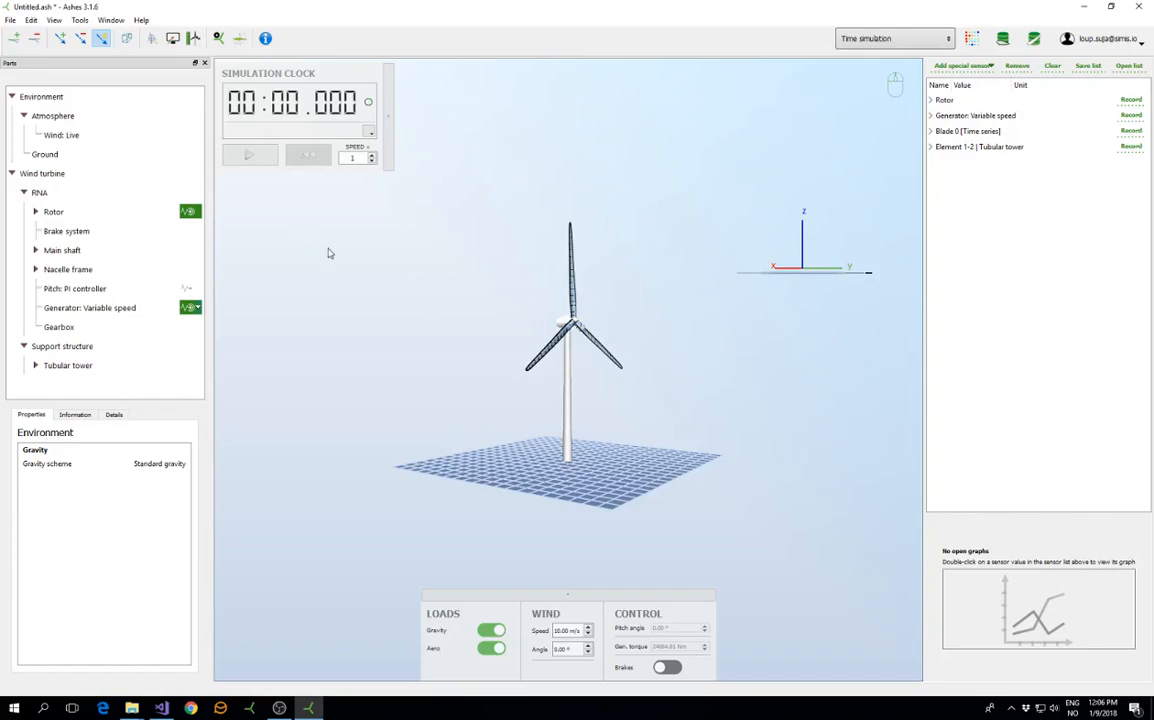
Run the time simulation to about 28 s, pause it, and toggle the turbine load display.
{"action": "left_click", "coordinate": [248, 154]}
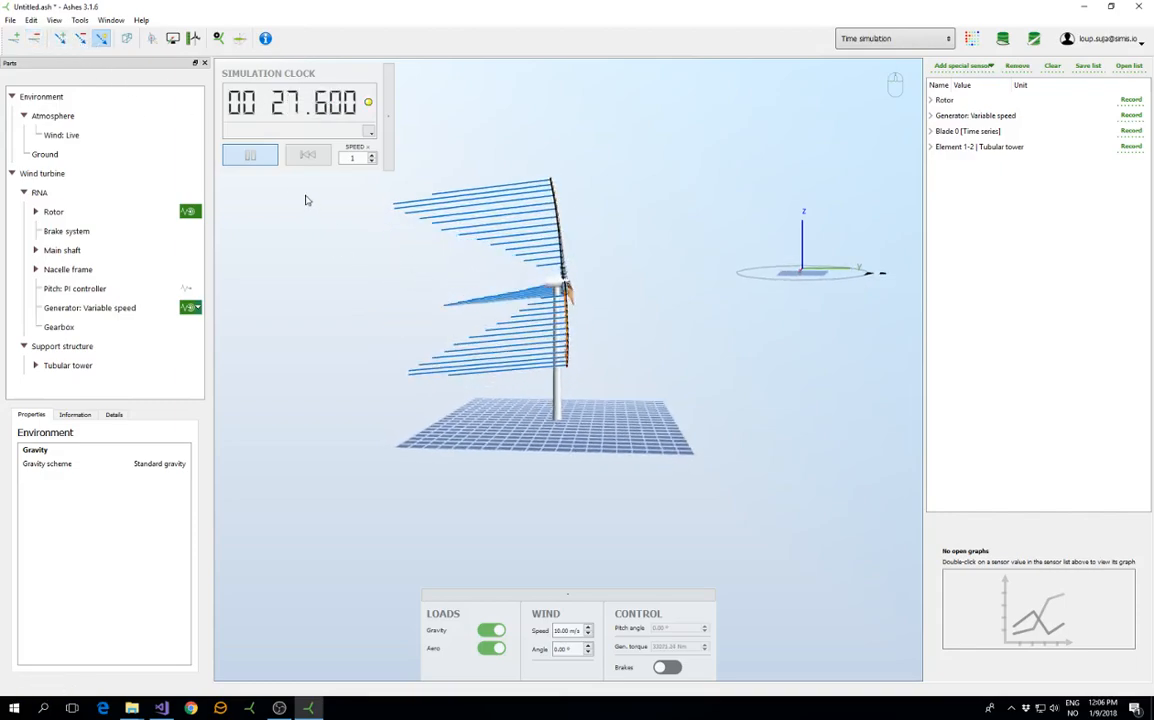
{"action": "left_click", "coordinate": [250, 156]}
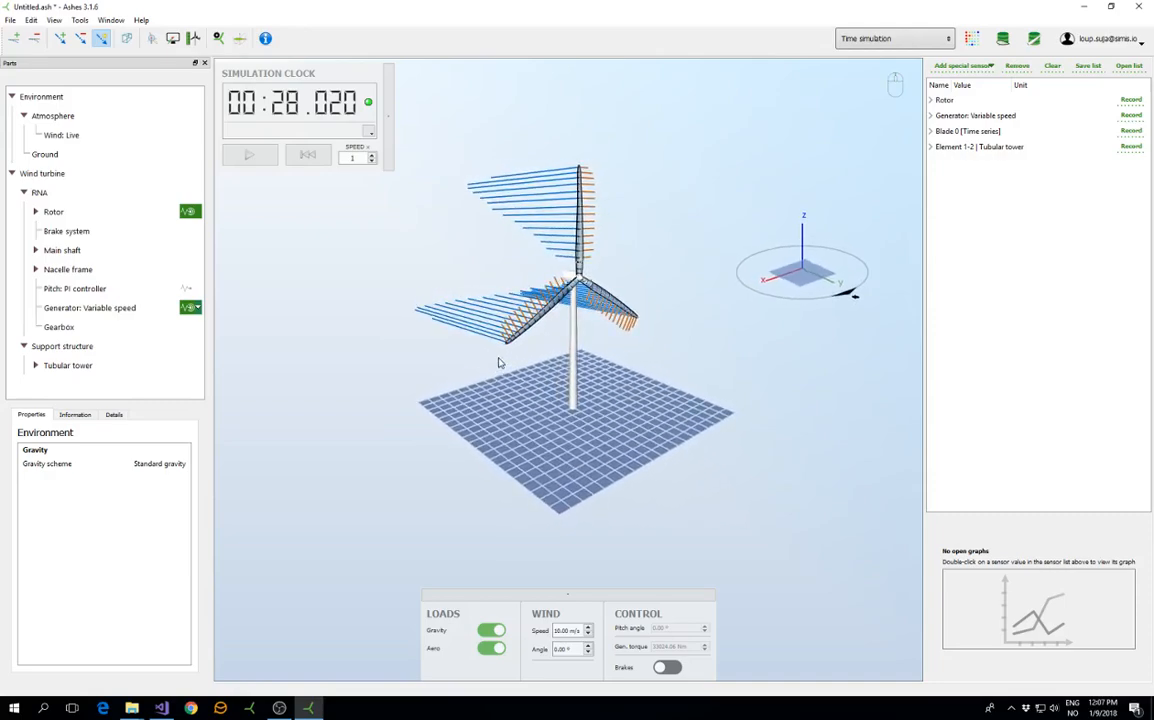
{"action": "left_click", "coordinate": [102, 38]}
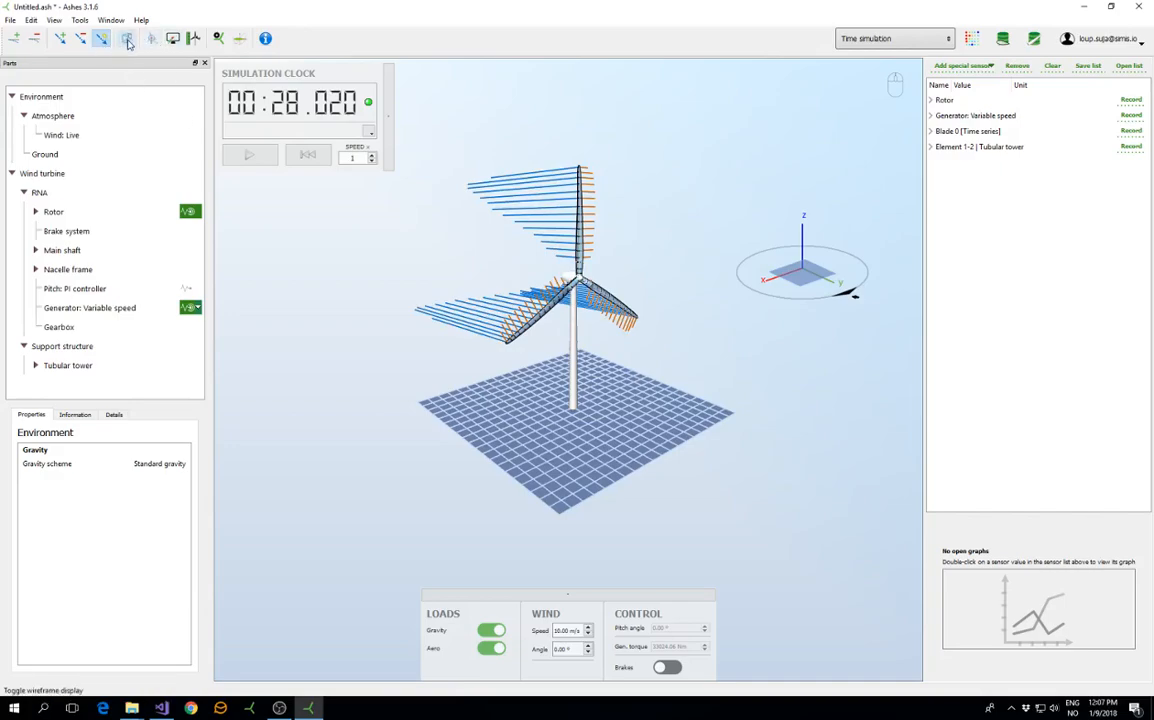
{"action": "mouse_move", "coordinate": [128, 38]}
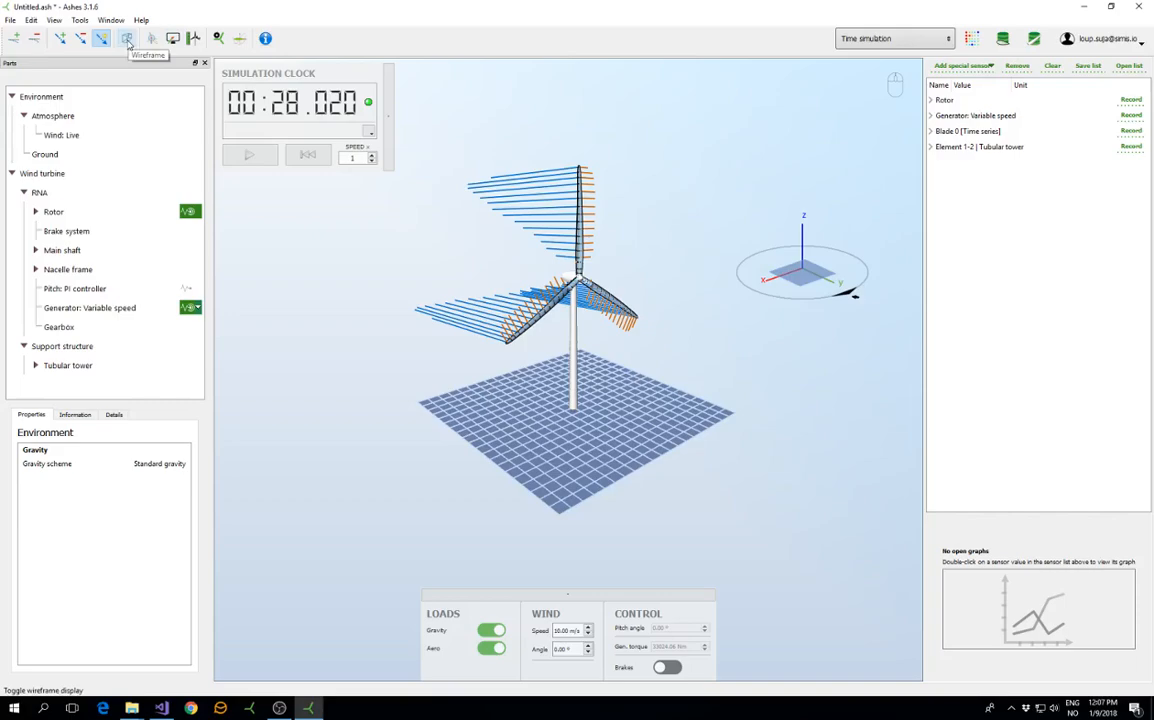
{"action": "left_click", "coordinate": [128, 38]}
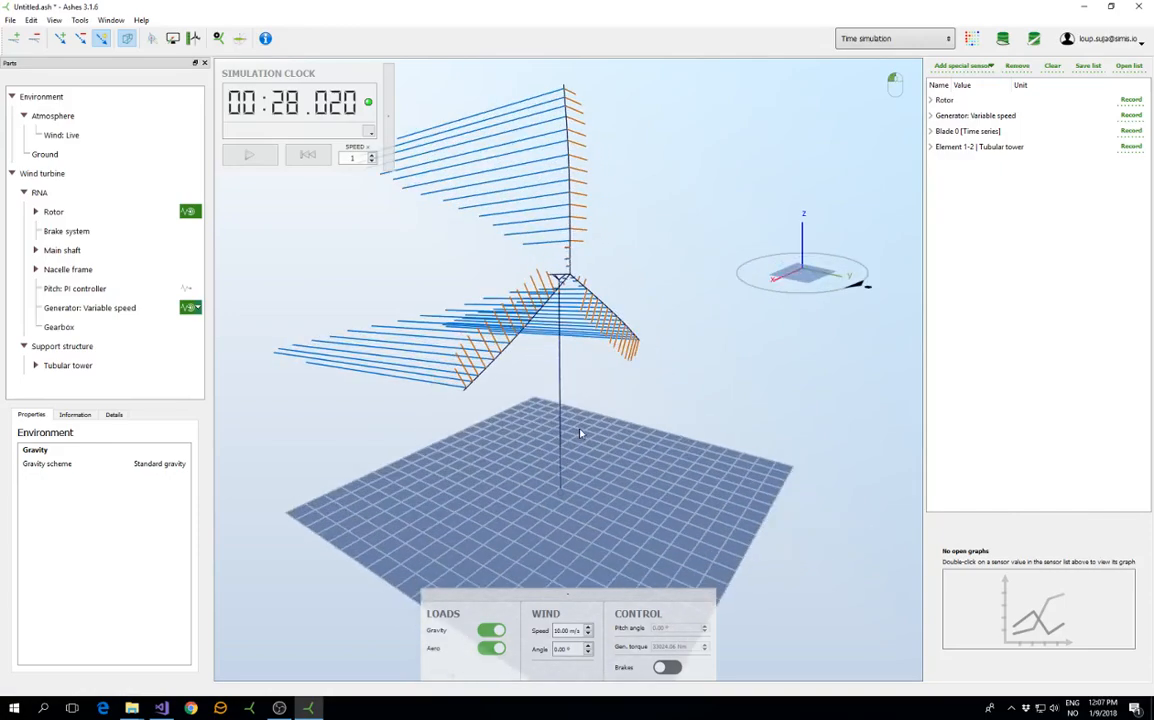
{"action": "left_click", "coordinate": [128, 38]}
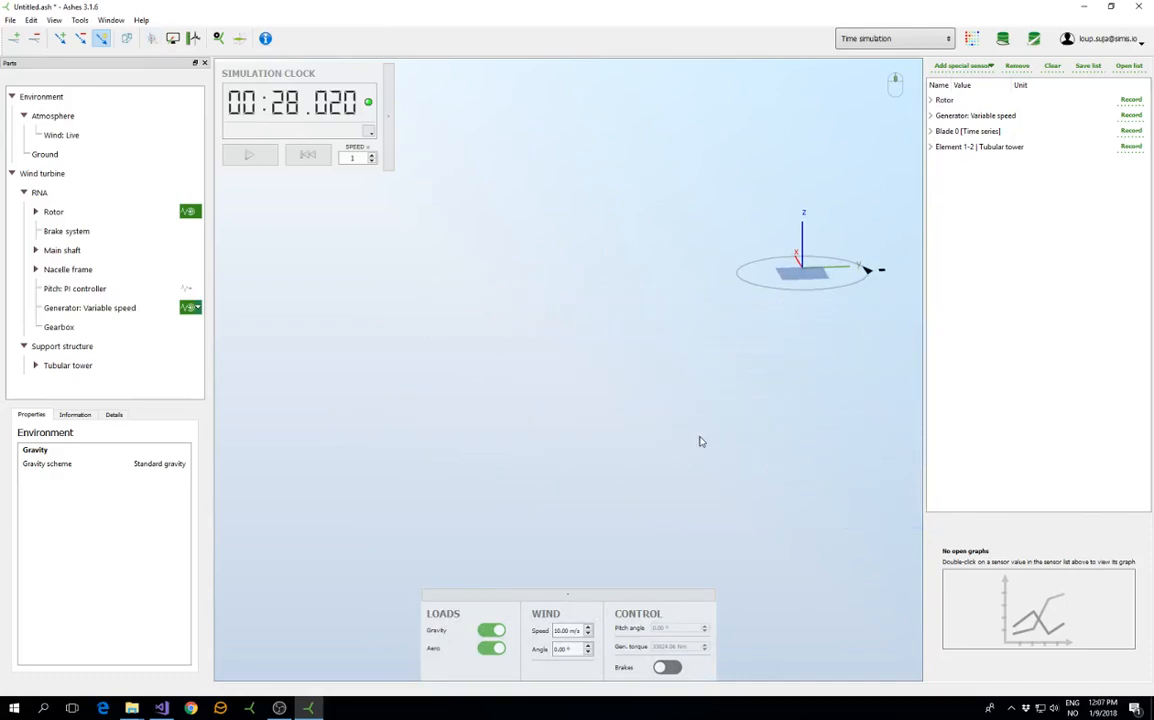
{"action": "left_click", "coordinate": [152, 38]}
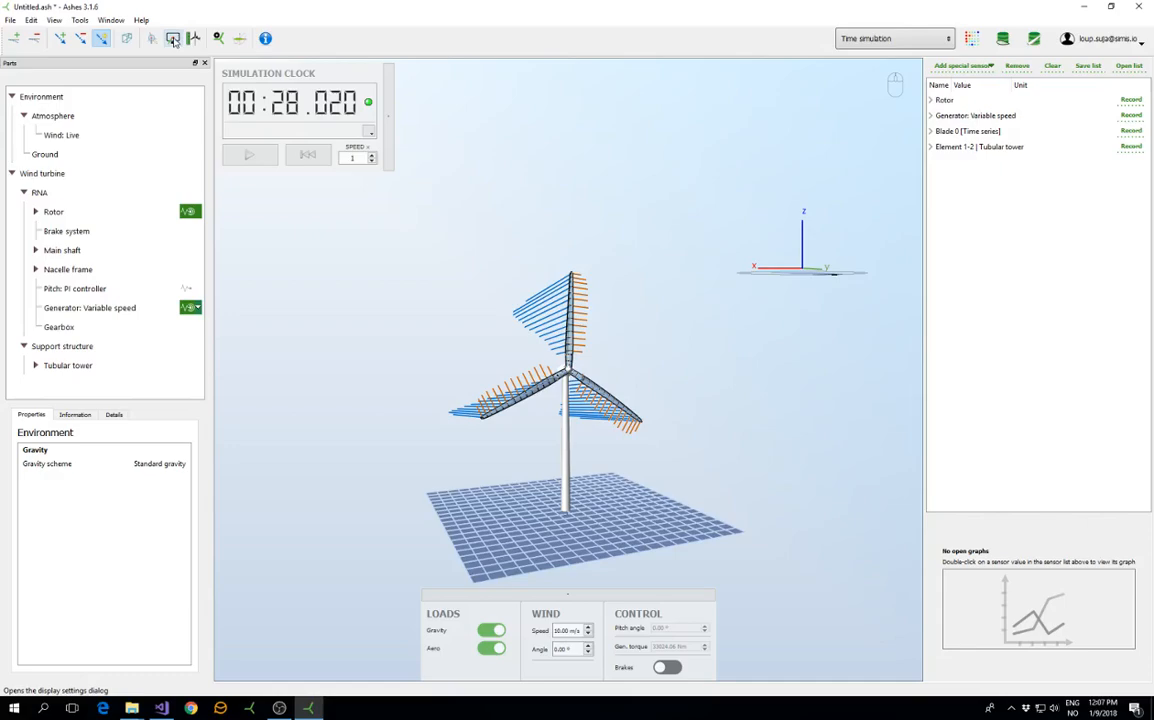
{"action": "mouse_move", "coordinate": [172, 38]}
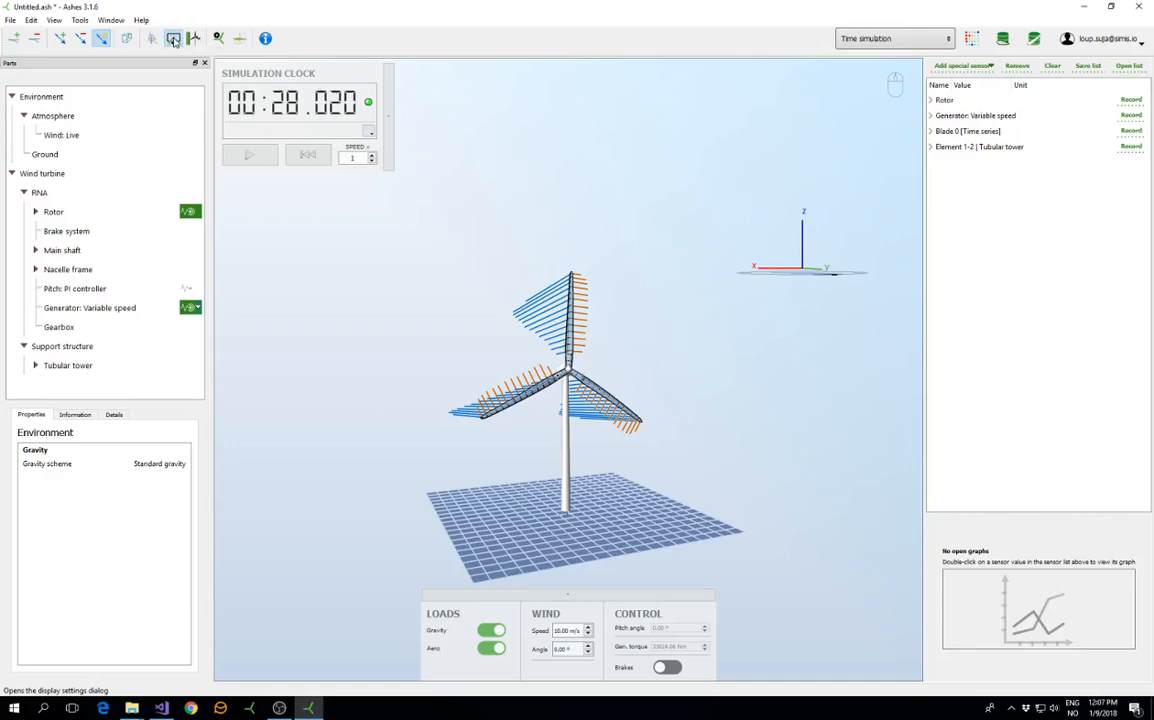
In Display settings, swap the thrust/torque load components for blade element loads.
{"action": "left_click", "coordinate": [172, 38]}
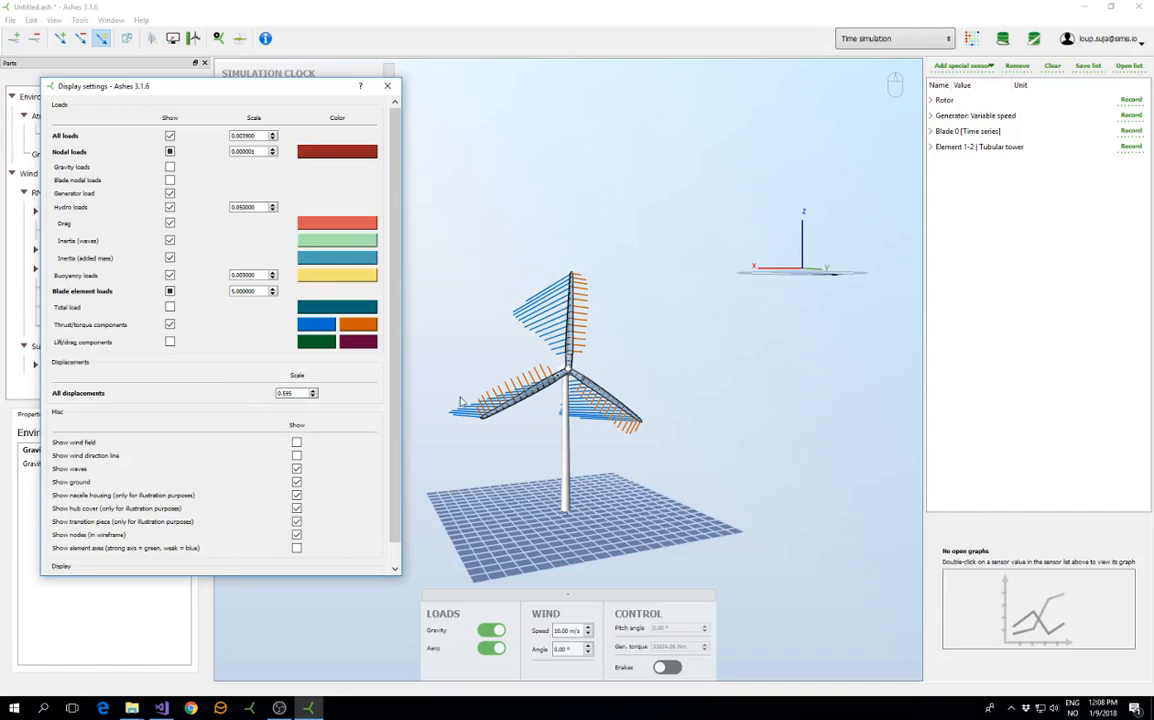
{"action": "left_click", "coordinate": [170, 340]}
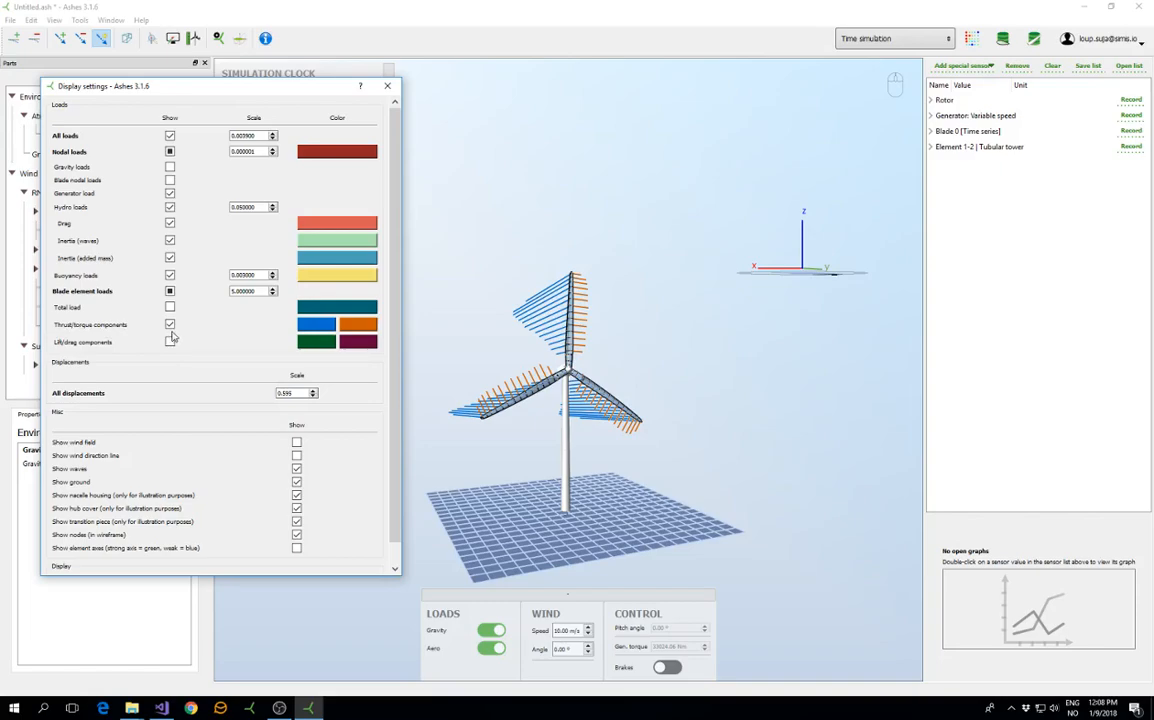
{"action": "left_click", "coordinate": [170, 324]}
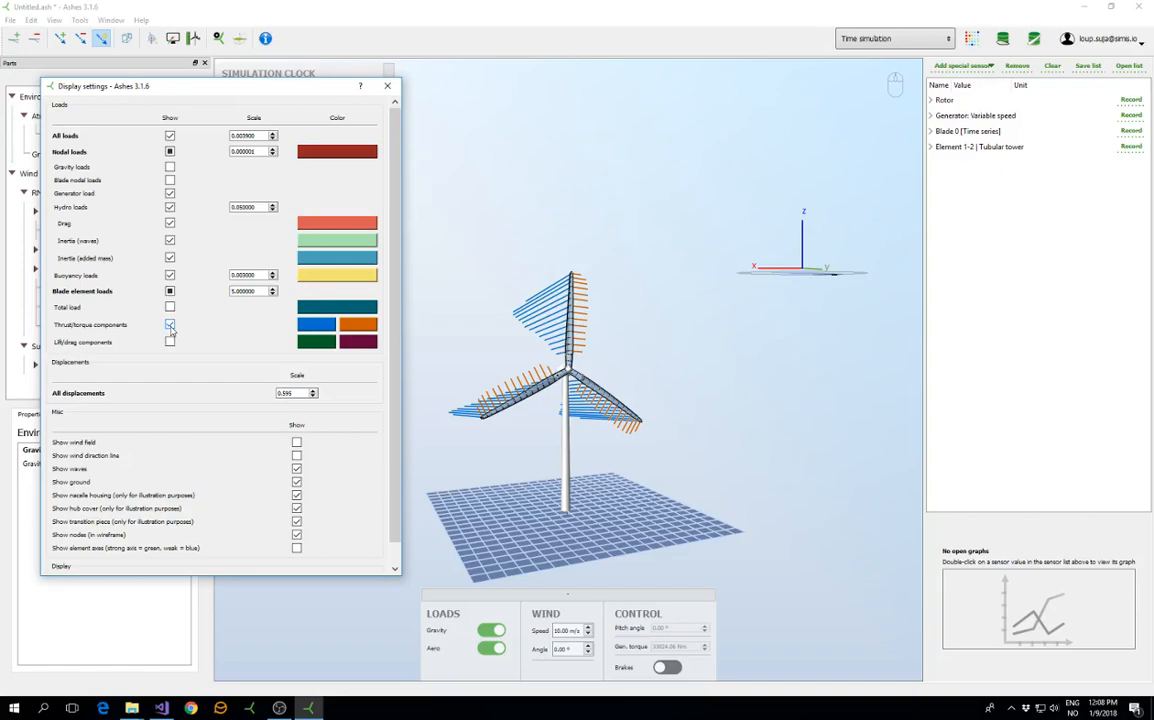
{"action": "left_click", "coordinate": [170, 324]}
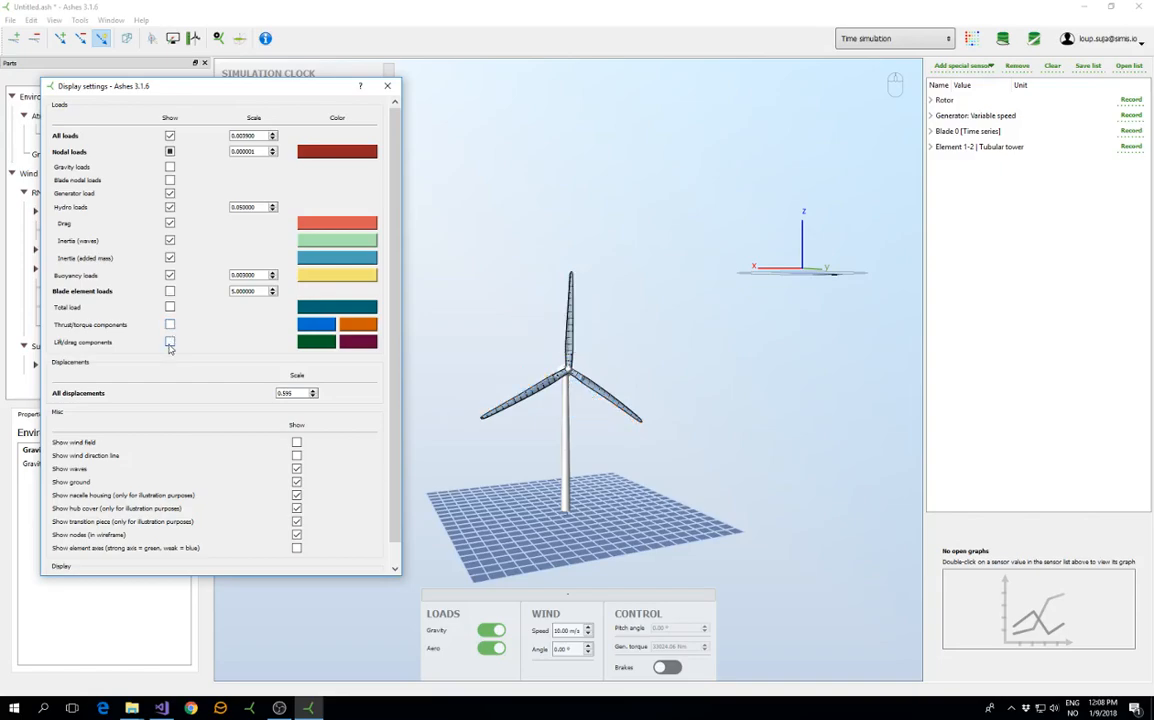
{"action": "left_click", "coordinate": [170, 342]}
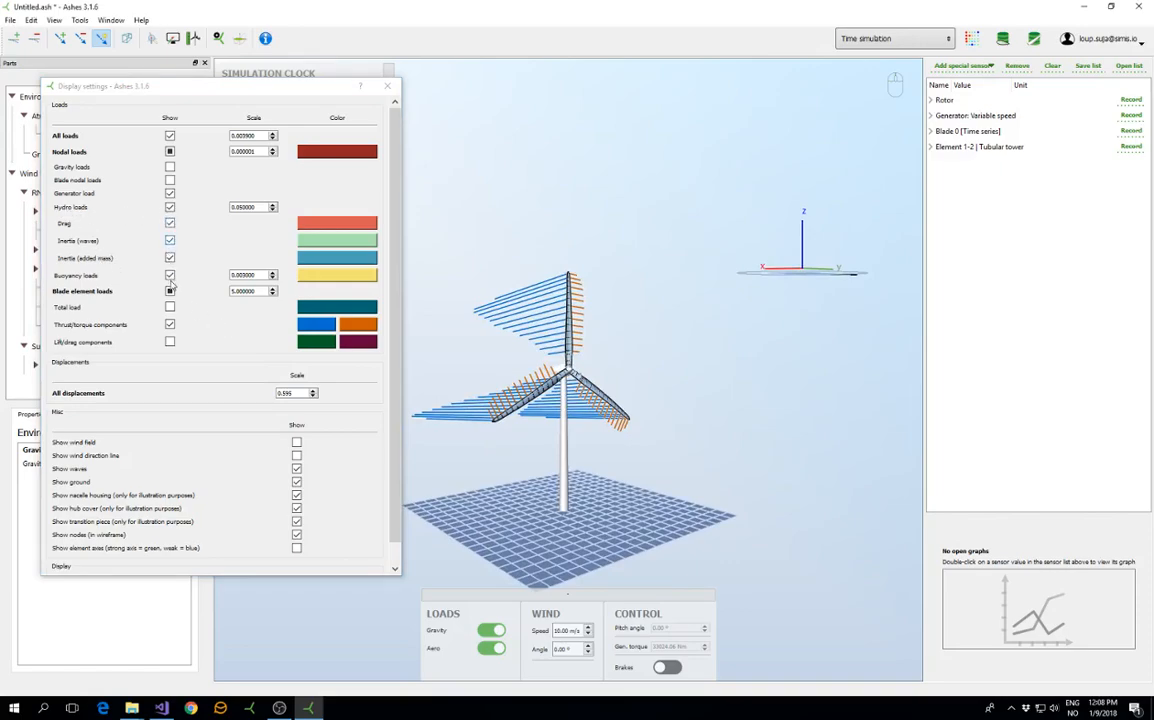
{"action": "left_click", "coordinate": [170, 290]}
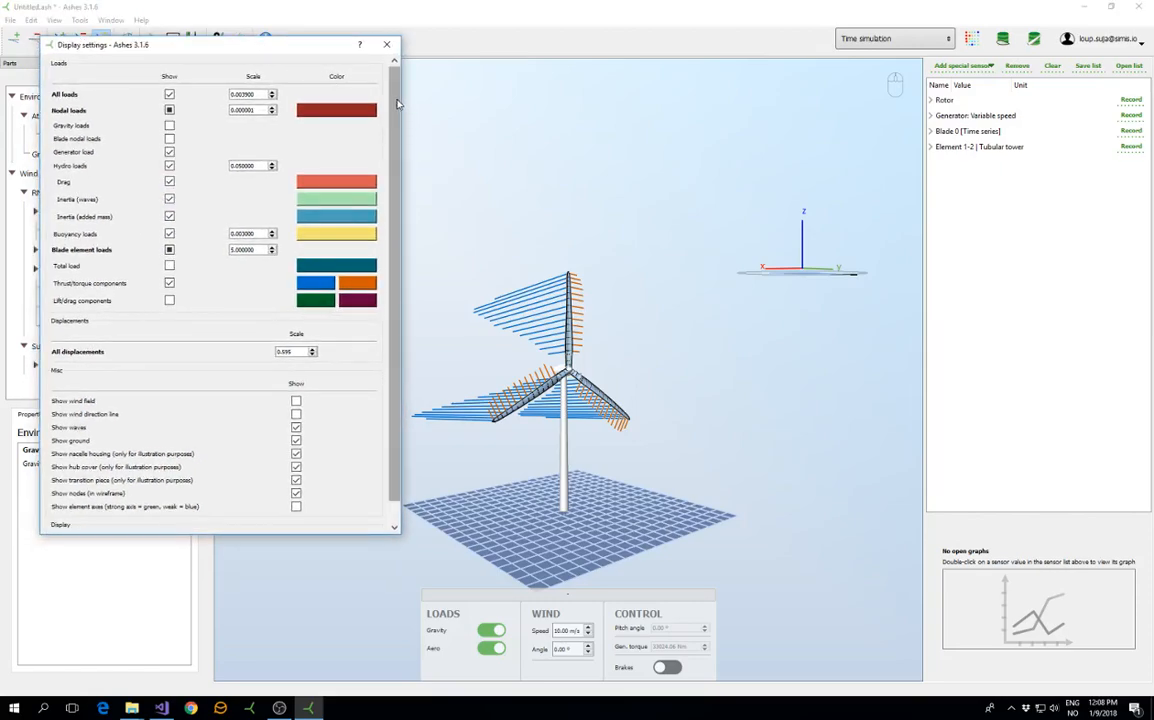
Toggle a scene Show option further down and close the display settings.
{"action": "scroll", "scroll_direction": "down", "scroll_amount": 3}
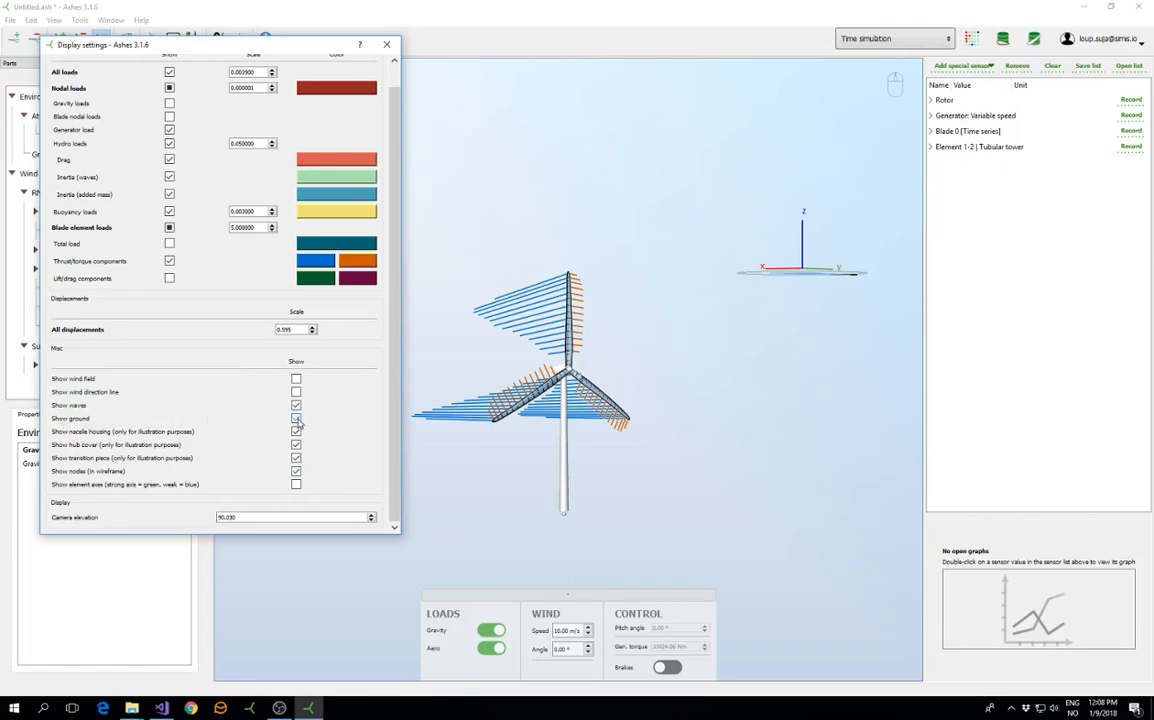
{"action": "left_click", "coordinate": [296, 420]}
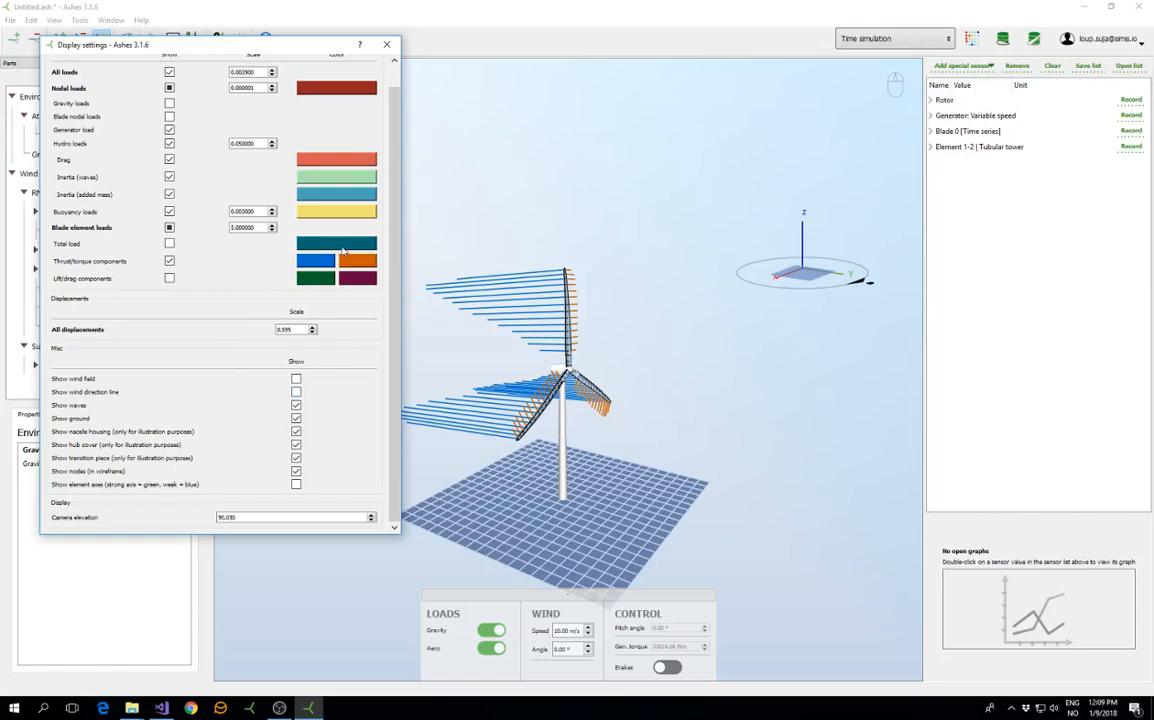
{"action": "left_click", "coordinate": [386, 44]}
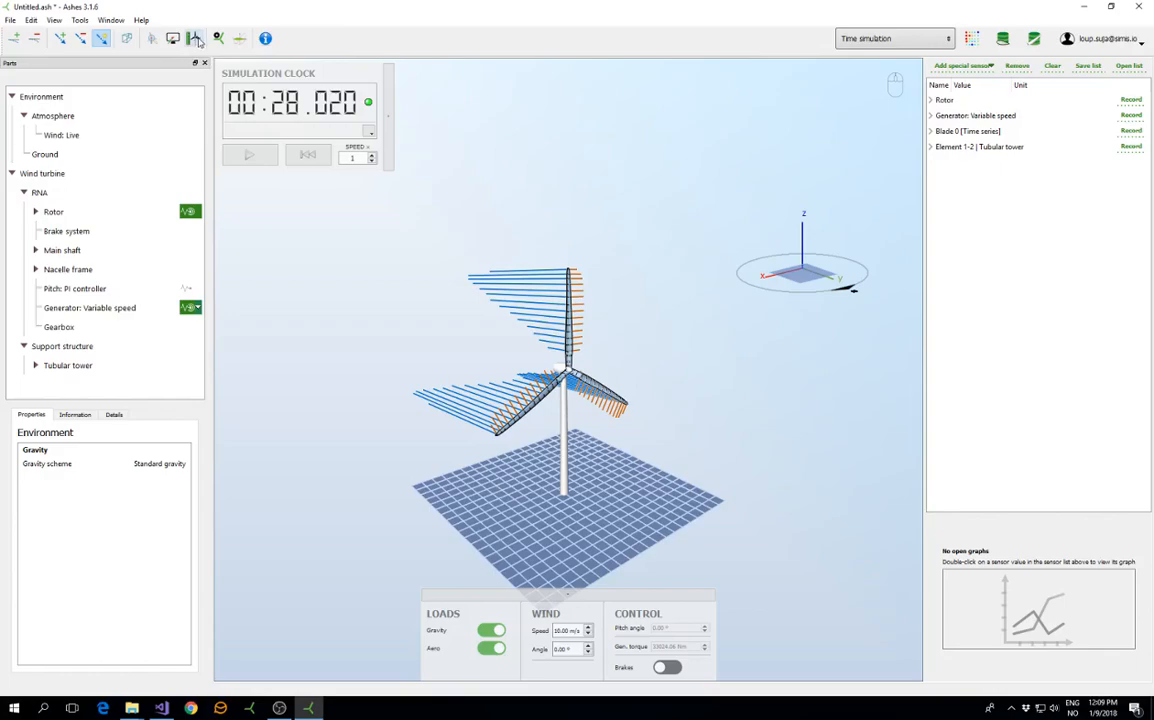
{"action": "mouse_move", "coordinate": [194, 38]}
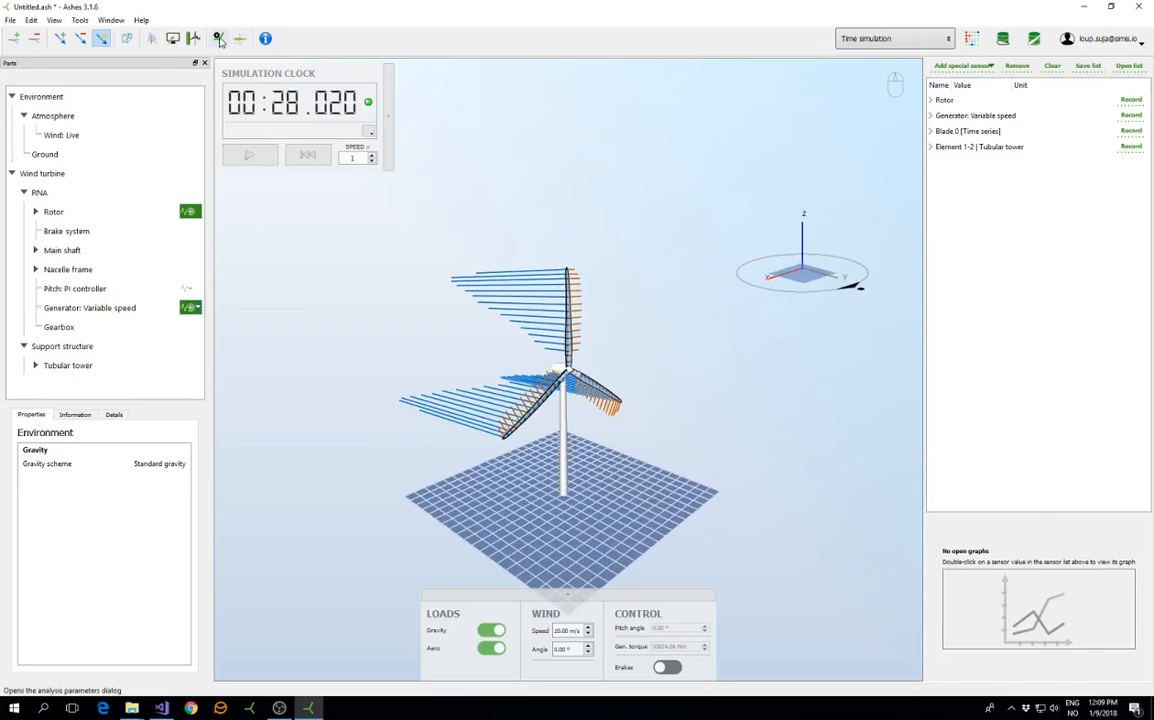
{"action": "mouse_move", "coordinate": [216, 38]}
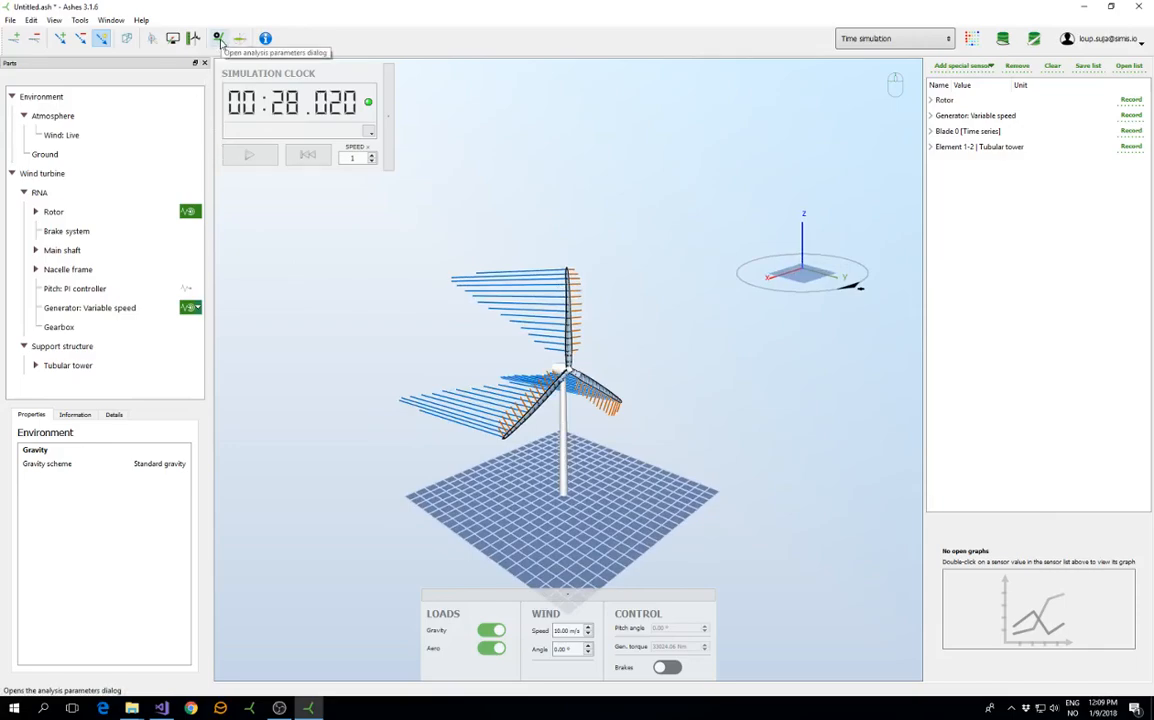
{"action": "mouse_move", "coordinate": [244, 38]}
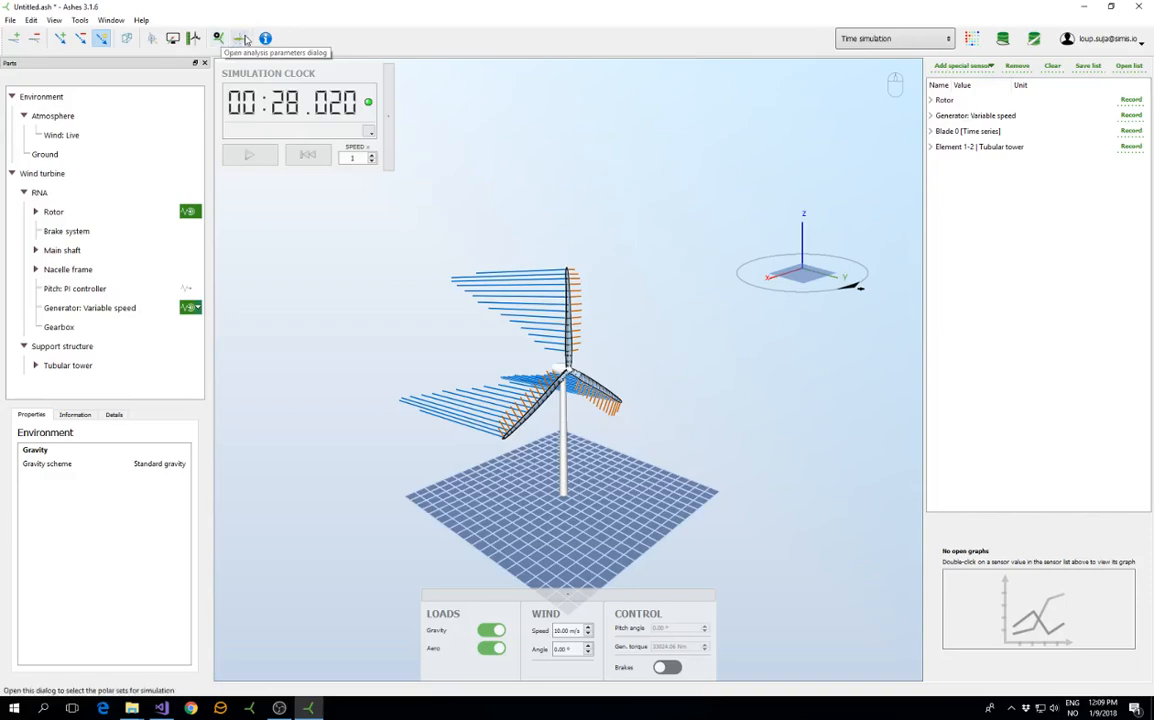
{"action": "mouse_move", "coordinate": [244, 38]}
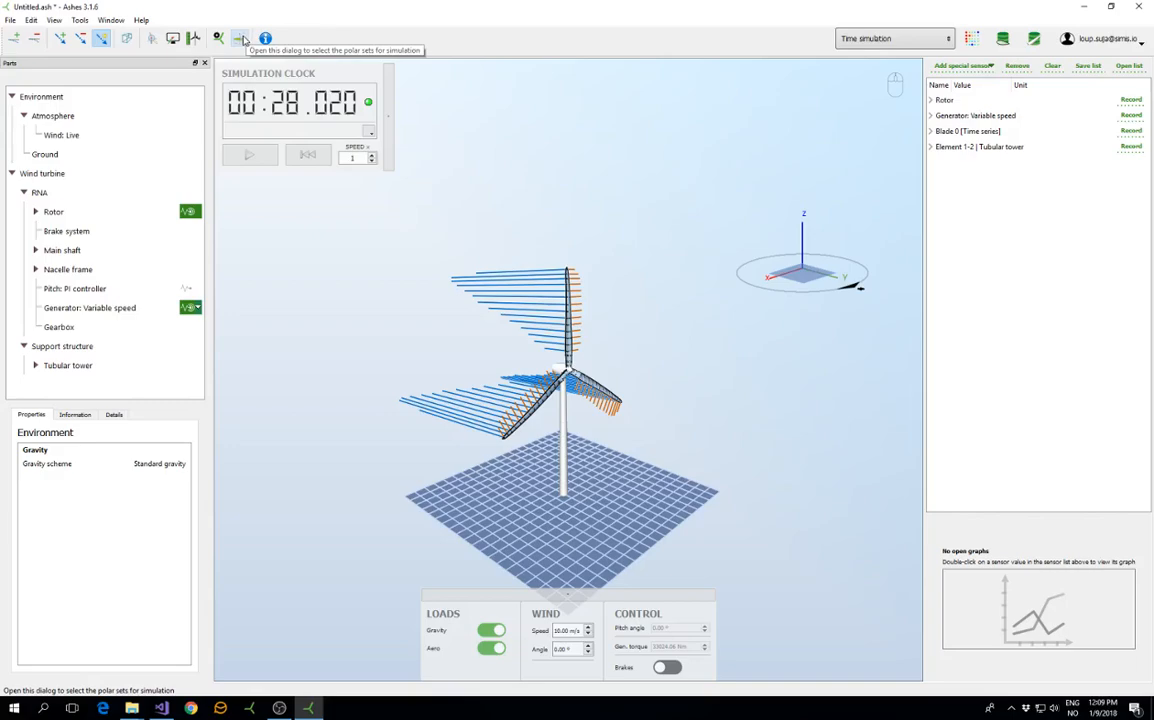
{"action": "mouse_move", "coordinate": [244, 40]}
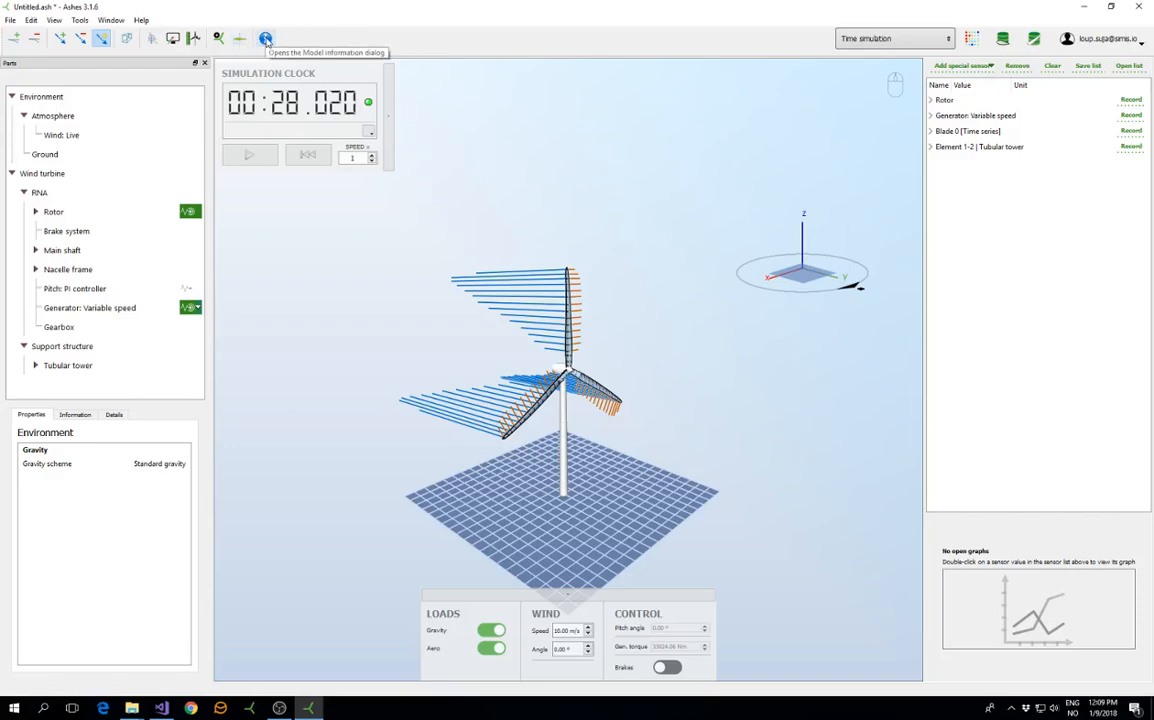
{"action": "left_click", "coordinate": [264, 38]}
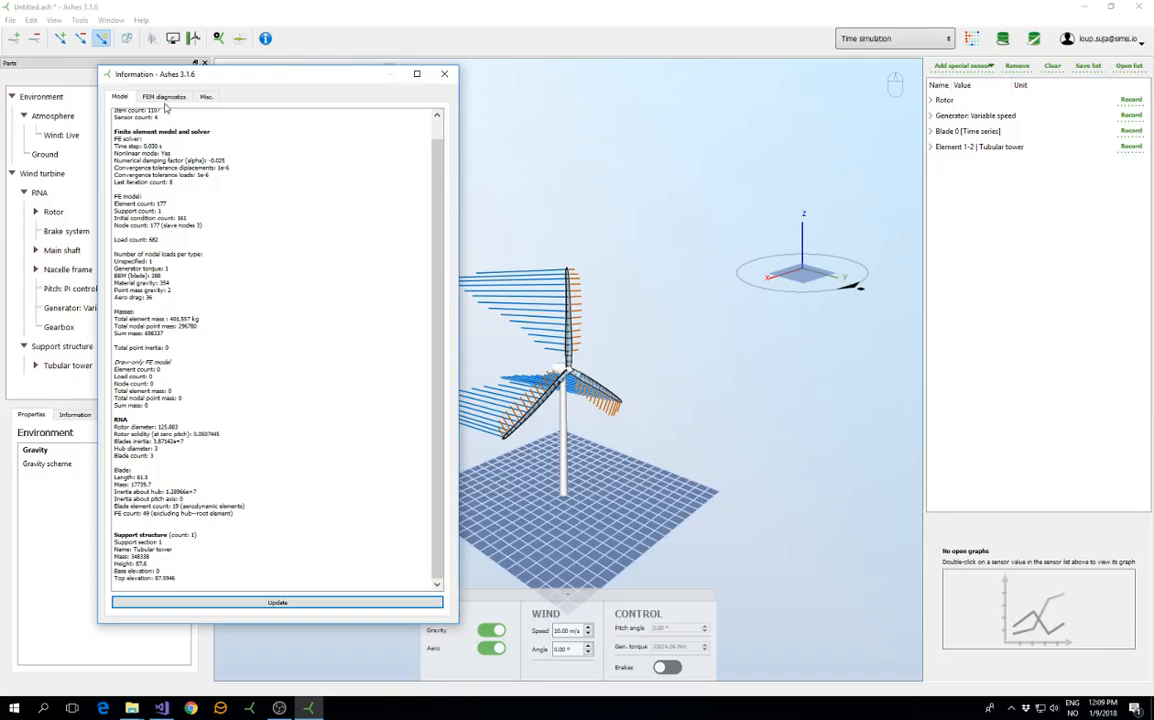
{"action": "left_click", "coordinate": [164, 96]}
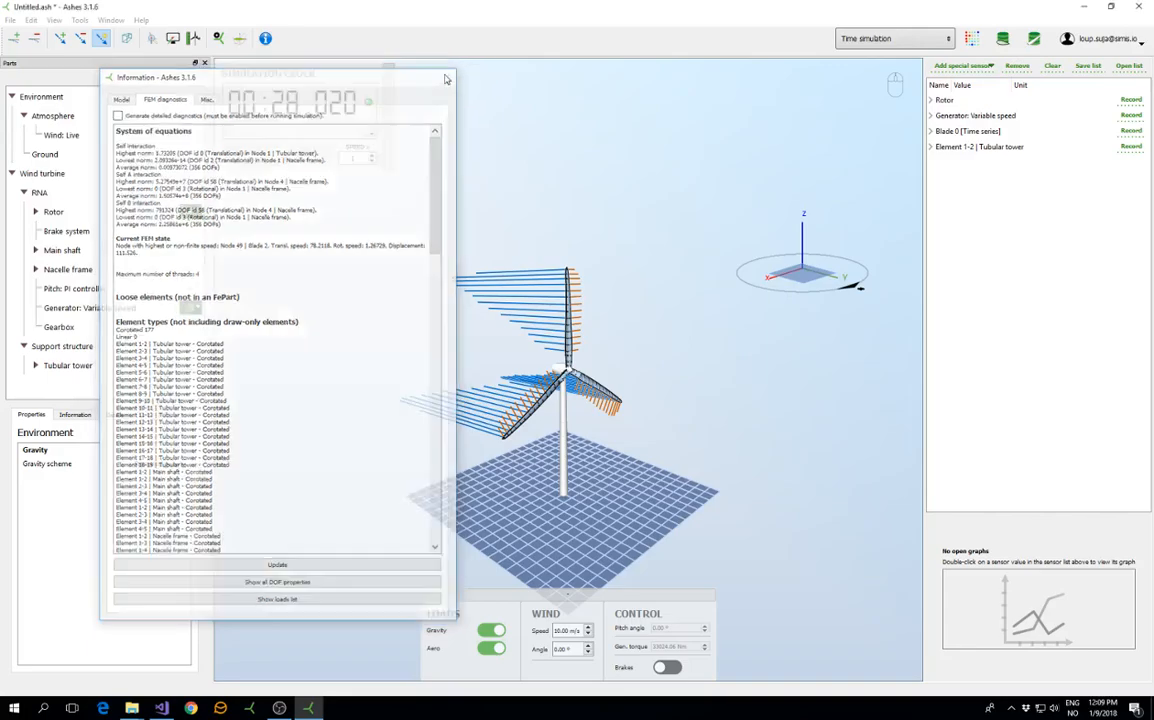
{"action": "left_click", "coordinate": [204, 62]}
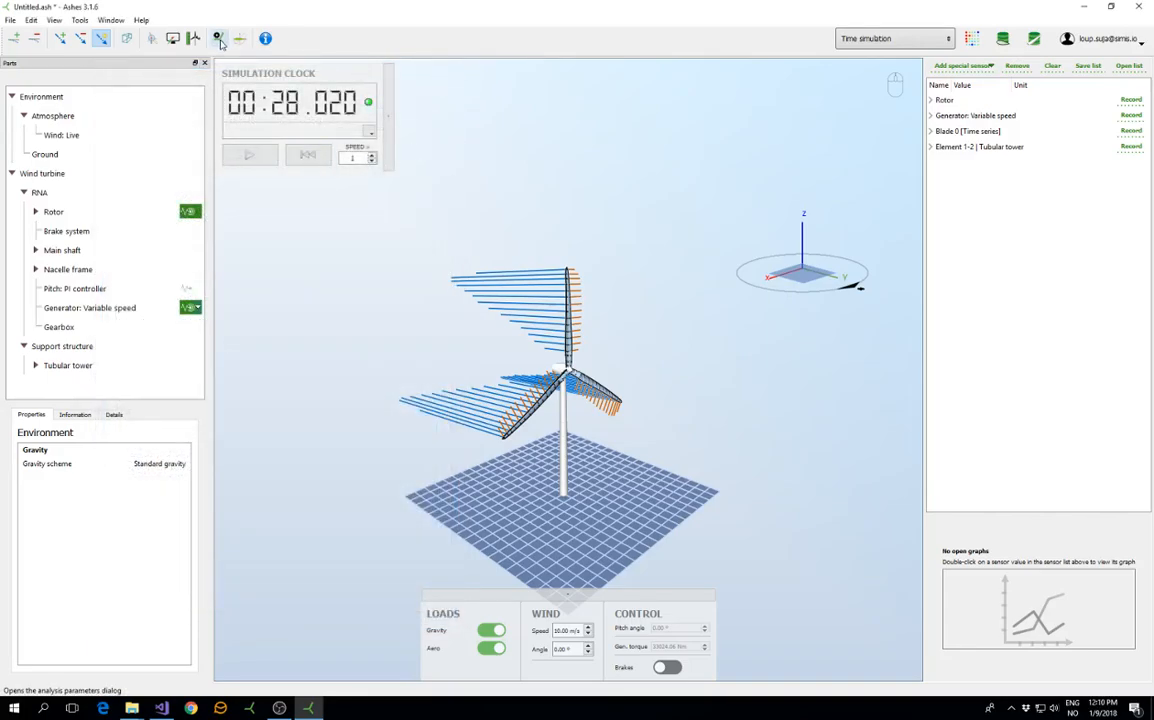
Review initial conditions and aerodynamics pages, set initial RPM to 10, then apply and reset.
{"action": "left_click", "coordinate": [216, 38]}
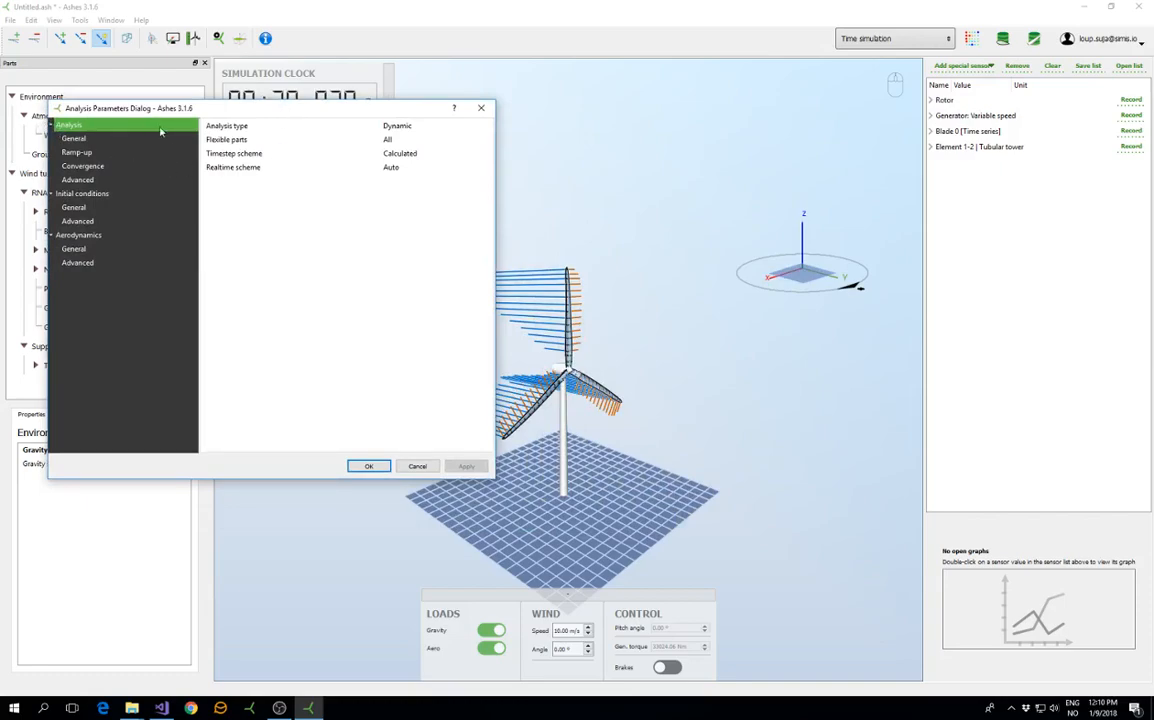
{"action": "left_click", "coordinate": [80, 234]}
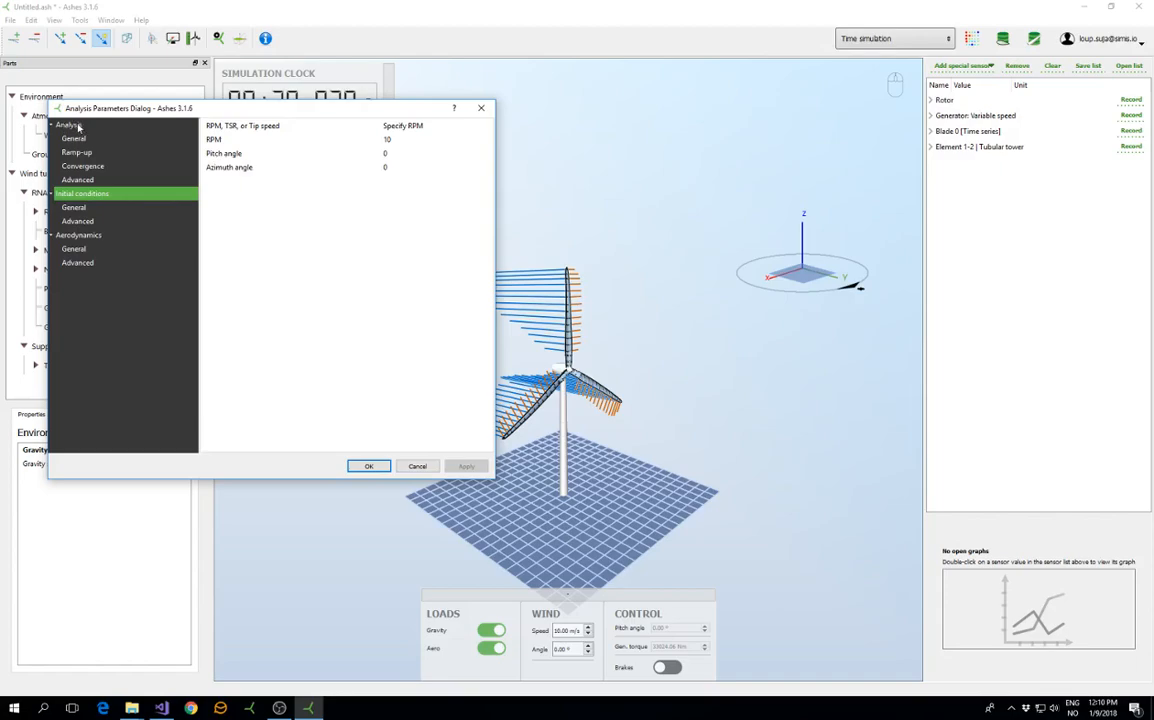
{"action": "left_click", "coordinate": [84, 166]}
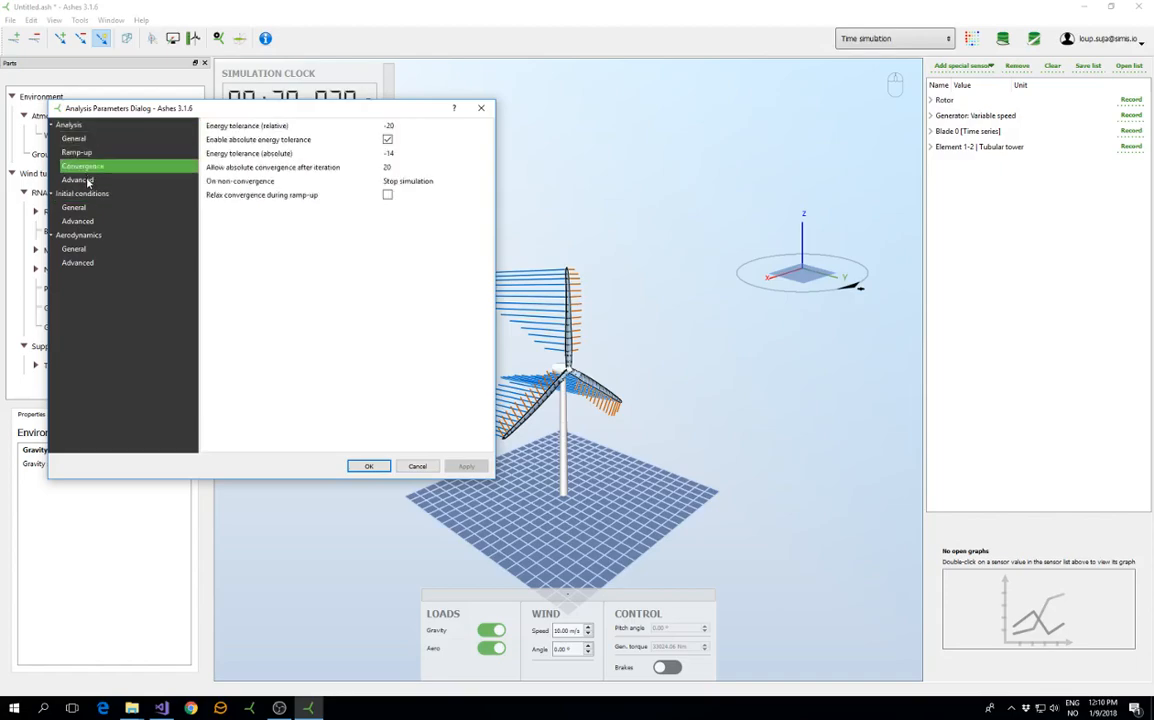
{"action": "left_click", "coordinate": [78, 220]}
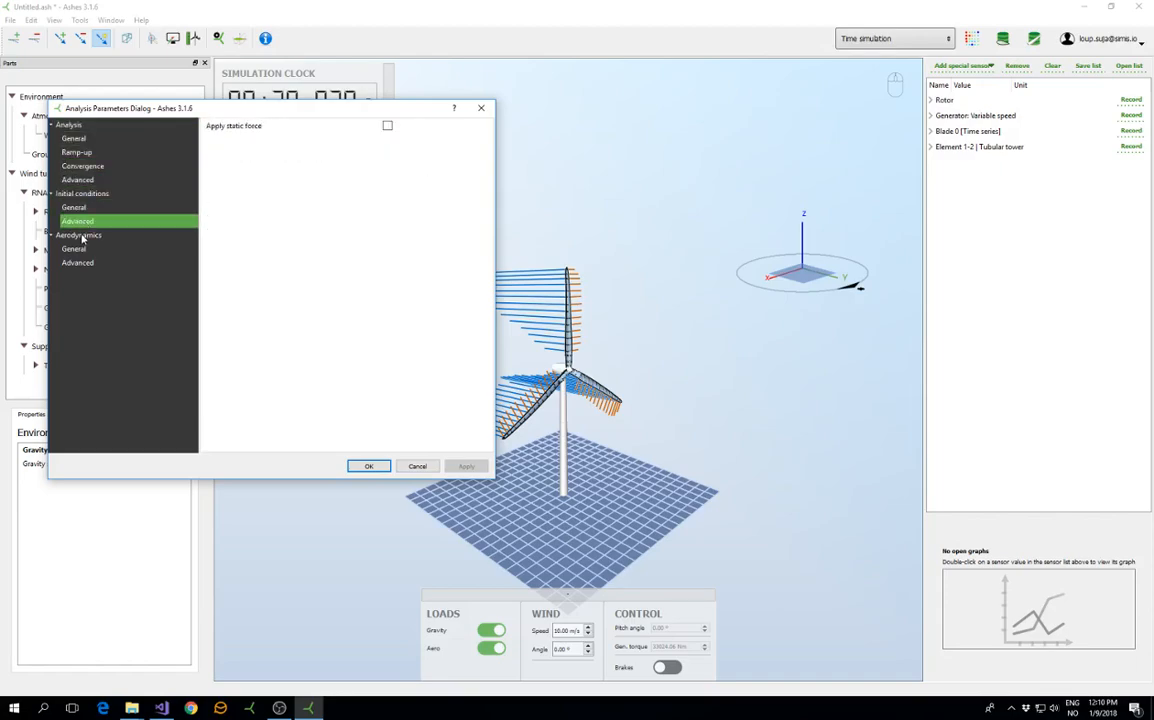
{"action": "left_click", "coordinate": [80, 234]}
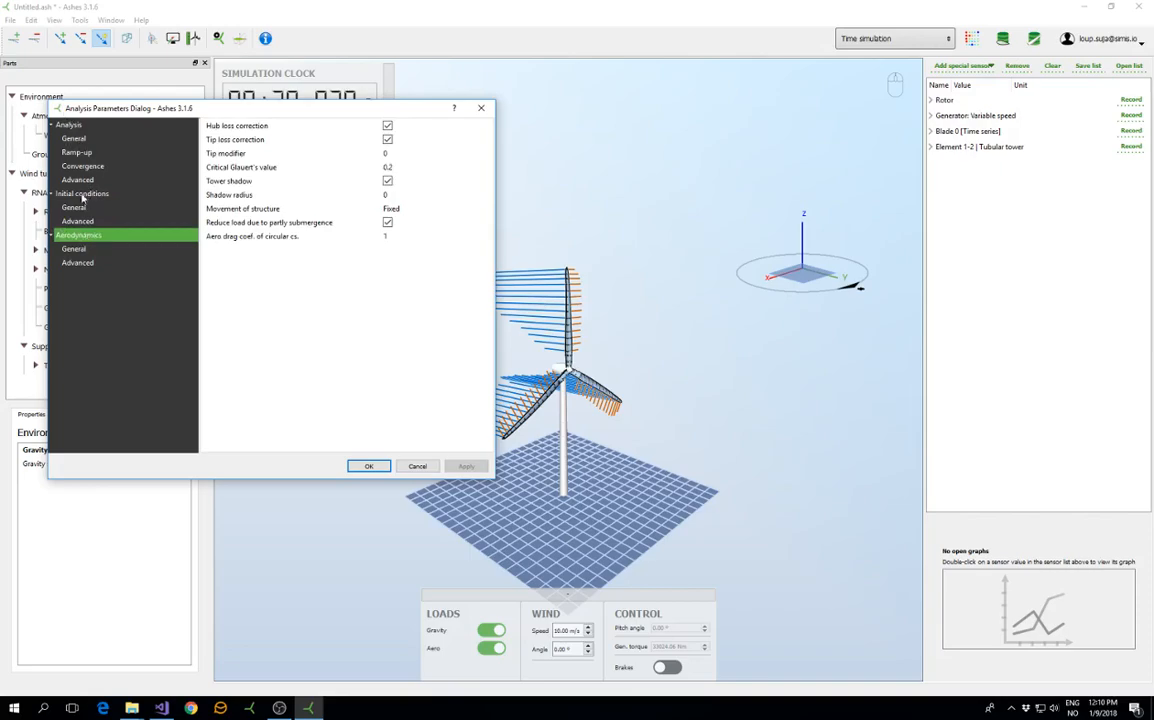
{"action": "left_click", "coordinate": [82, 192]}
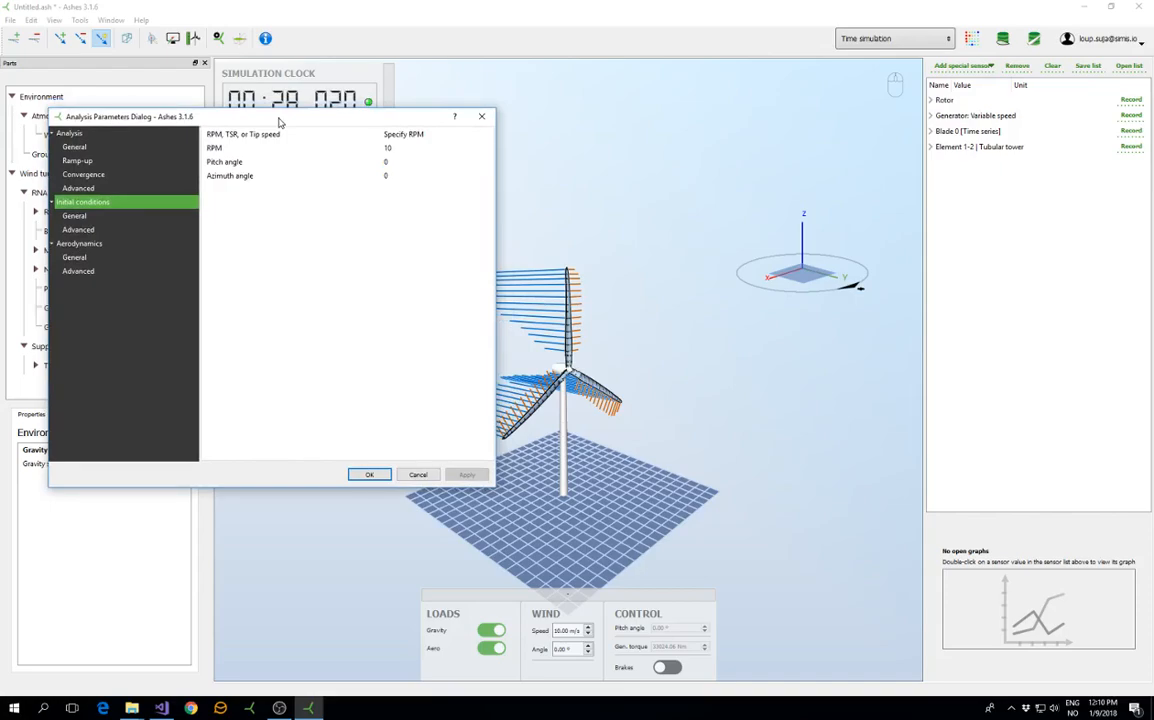
{"action": "mouse_move", "coordinate": [280, 122]}
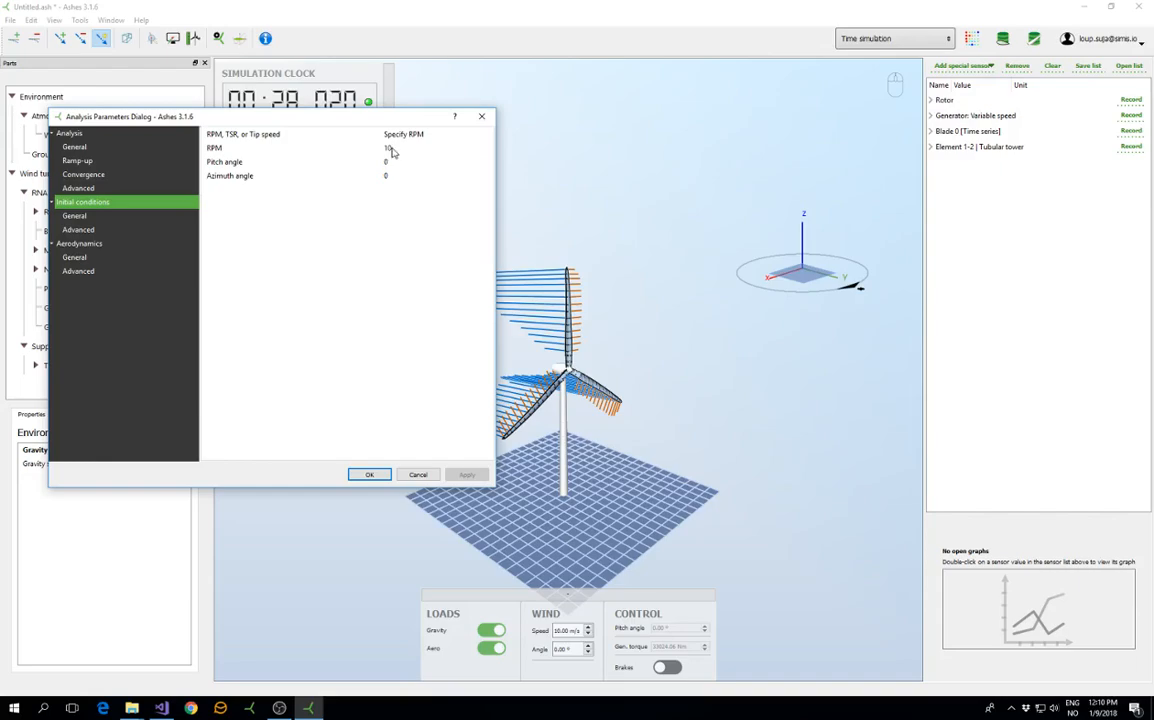
{"action": "left_click", "coordinate": [368, 474]}
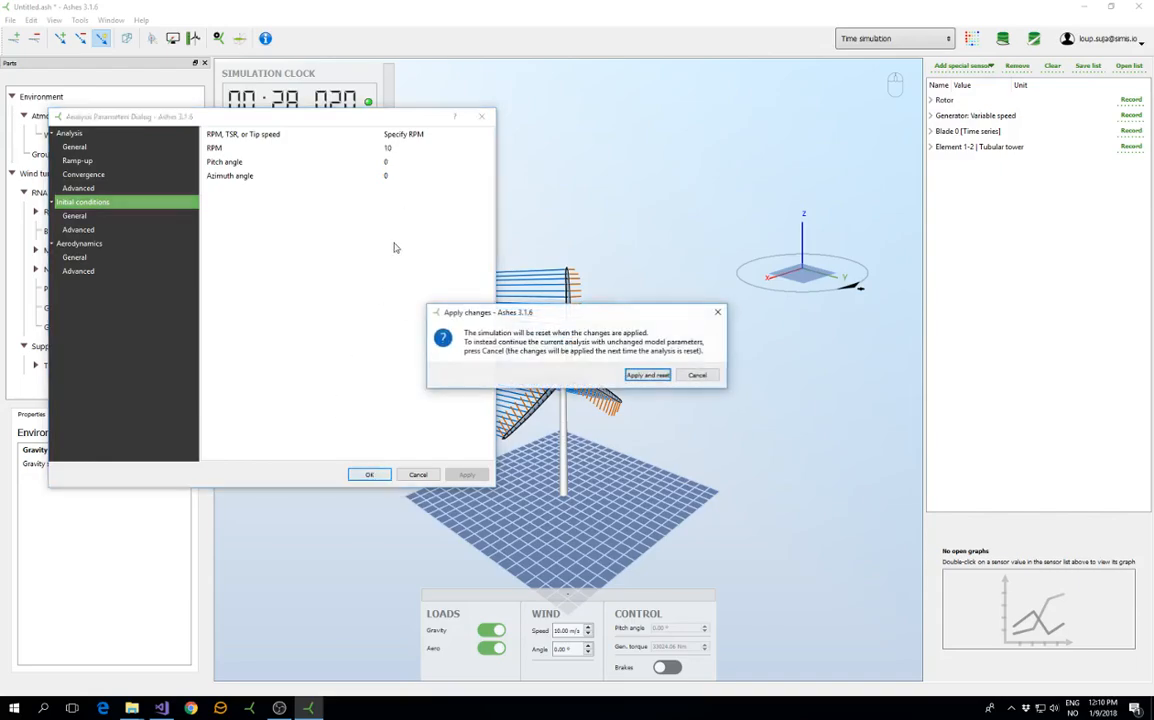
{"action": "left_click", "coordinate": [648, 374]}
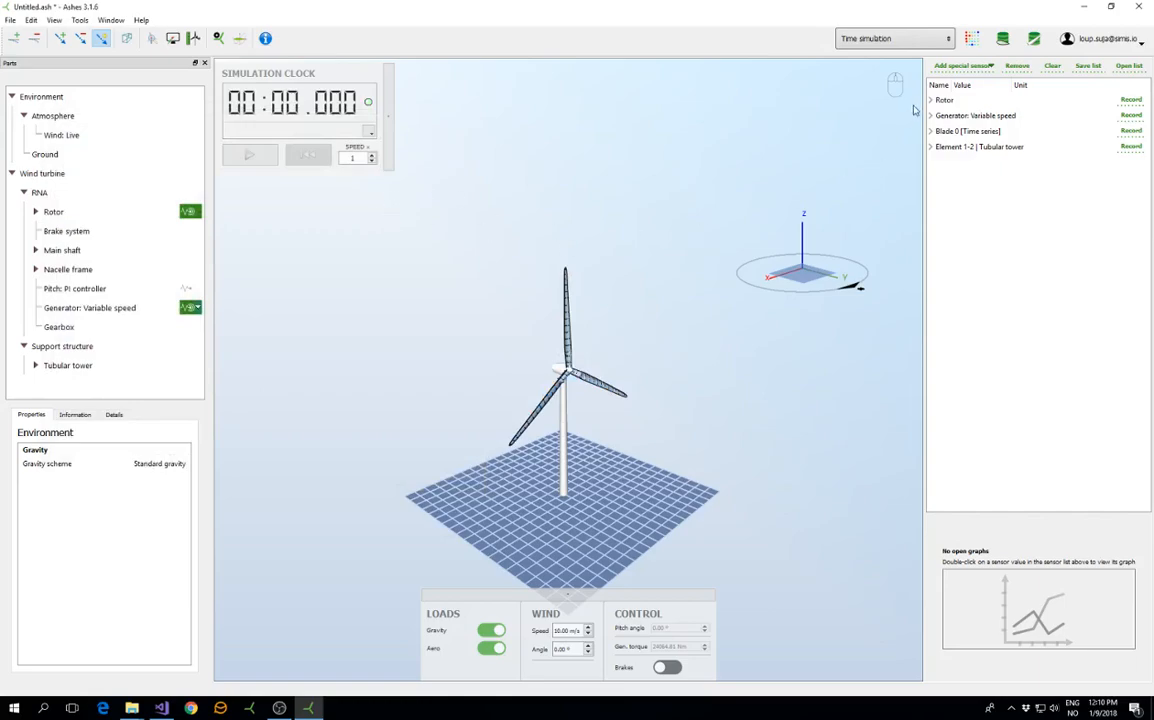
Add the Rotor RPM sensor to the graph so rotor speed is plotted over time.
{"action": "left_click", "coordinate": [944, 100]}
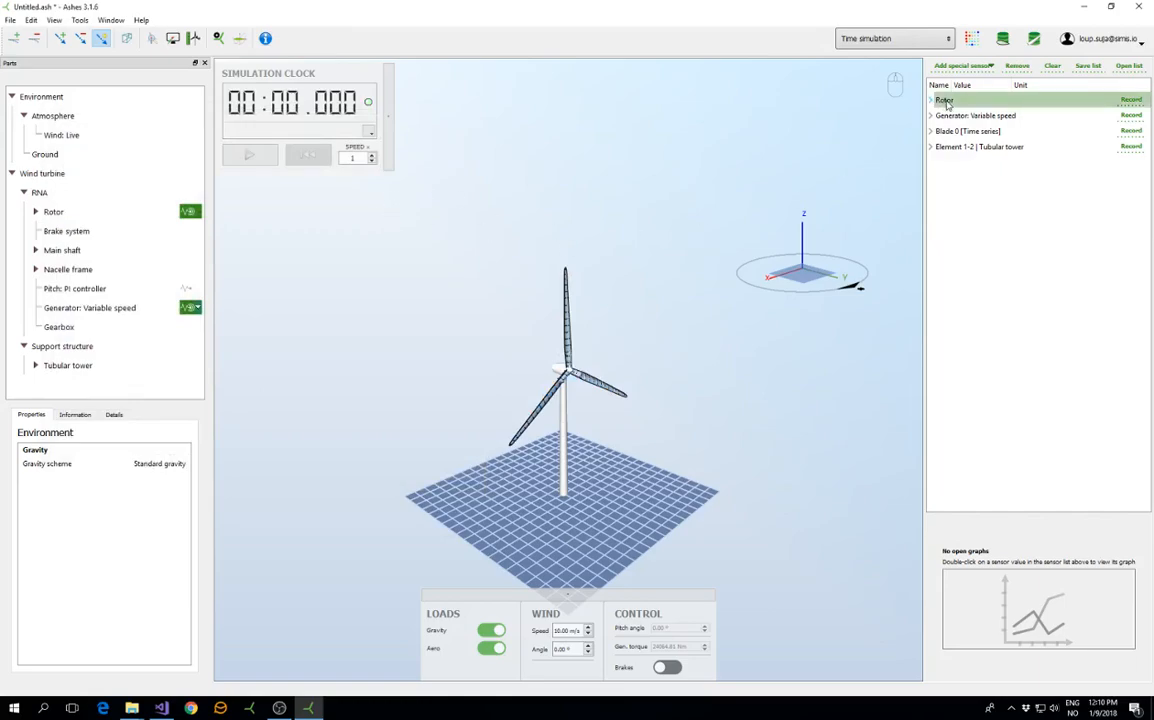
{"action": "left_click", "coordinate": [932, 100]}
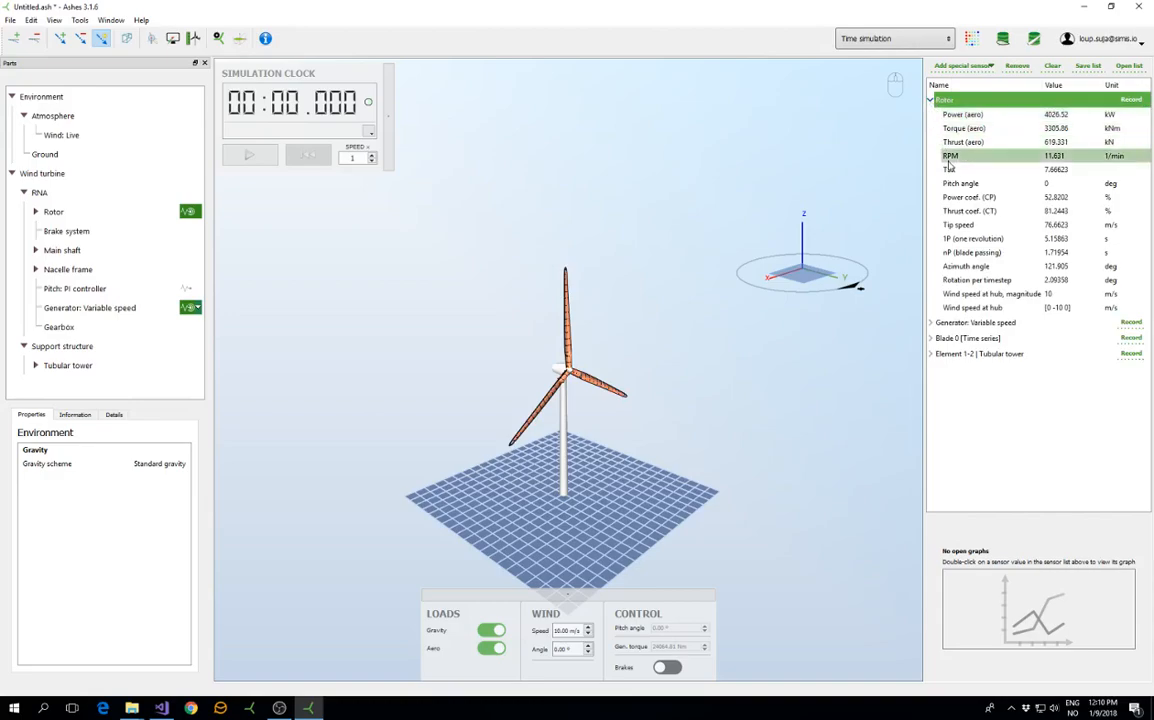
{"action": "double_click", "coordinate": [950, 156]}
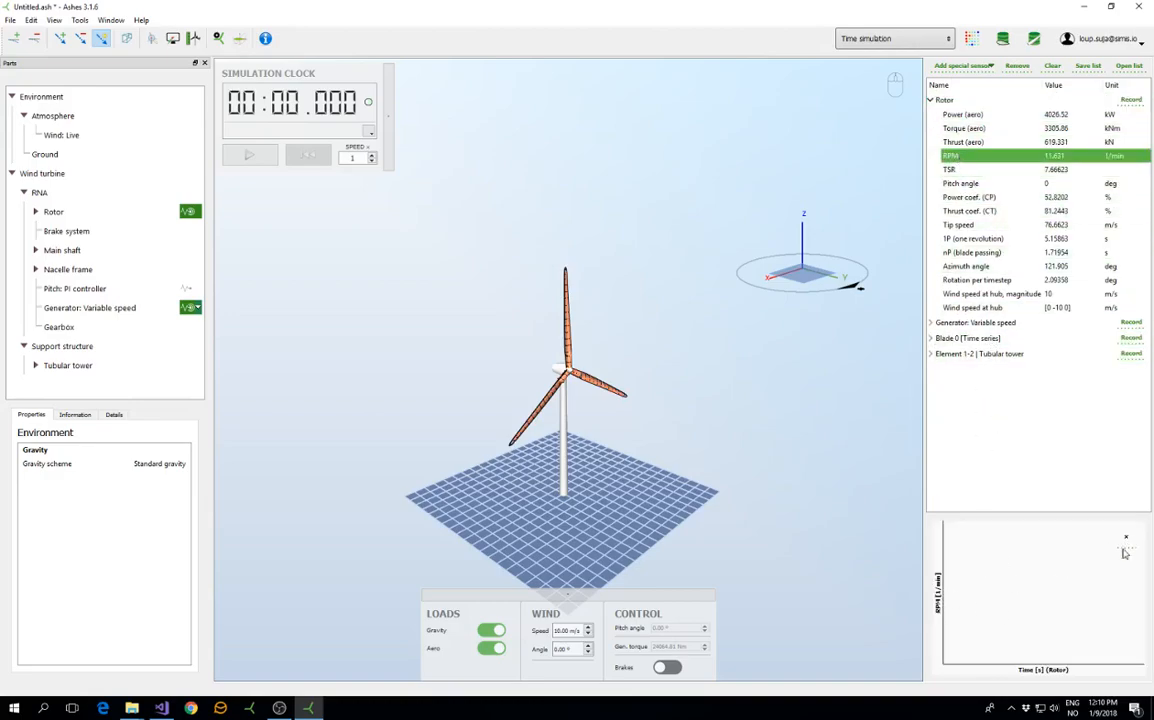
Run the simulation with a brief pause to about 19.5 s, then stop into the analysis parameters.
{"action": "left_click", "coordinate": [248, 156]}
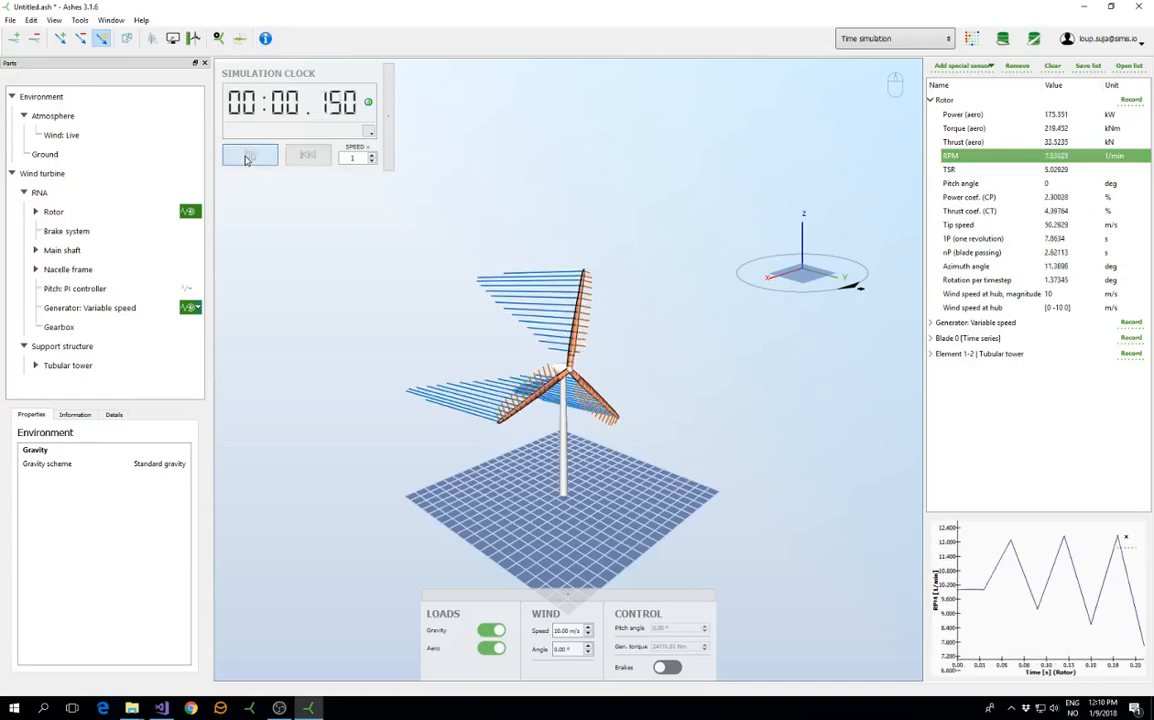
{"action": "left_click", "coordinate": [248, 154]}
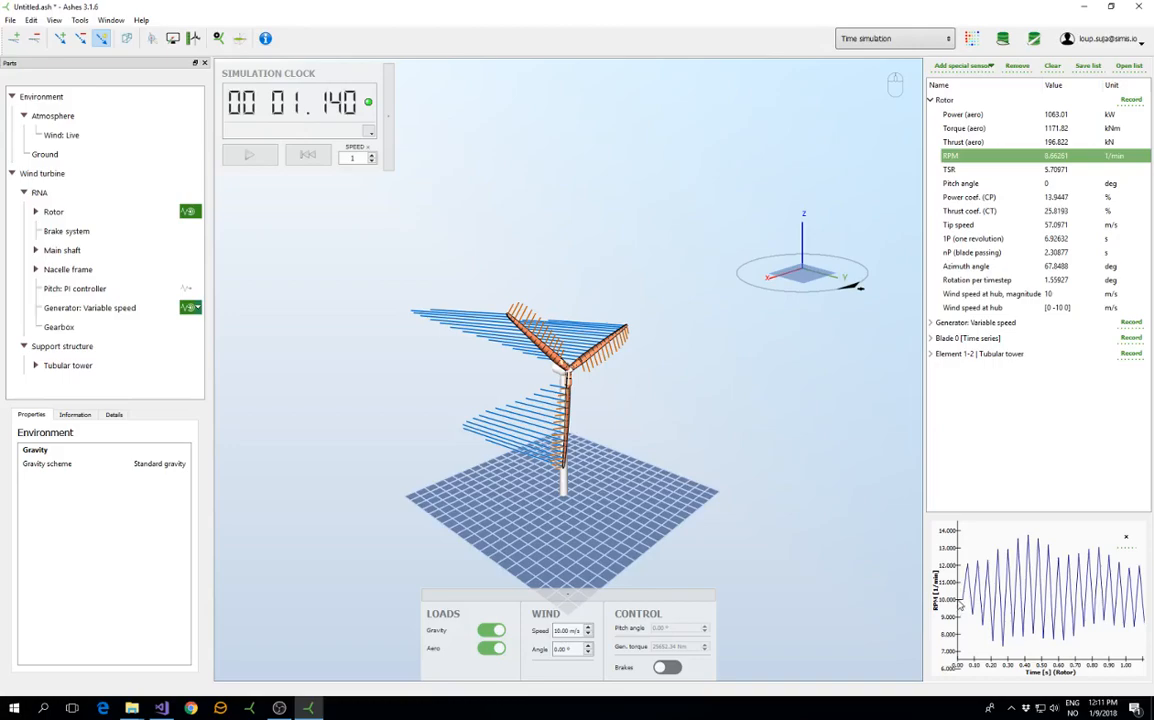
{"action": "mouse_move", "coordinate": [990, 640]}
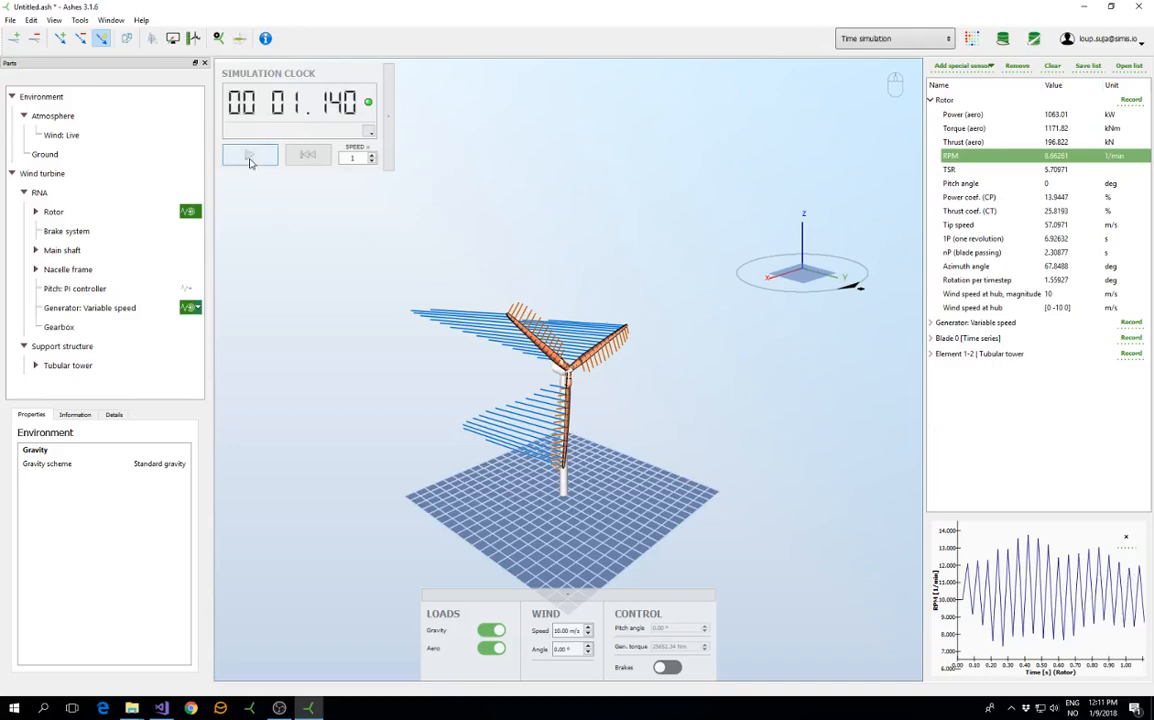
{"action": "left_click", "coordinate": [248, 156]}
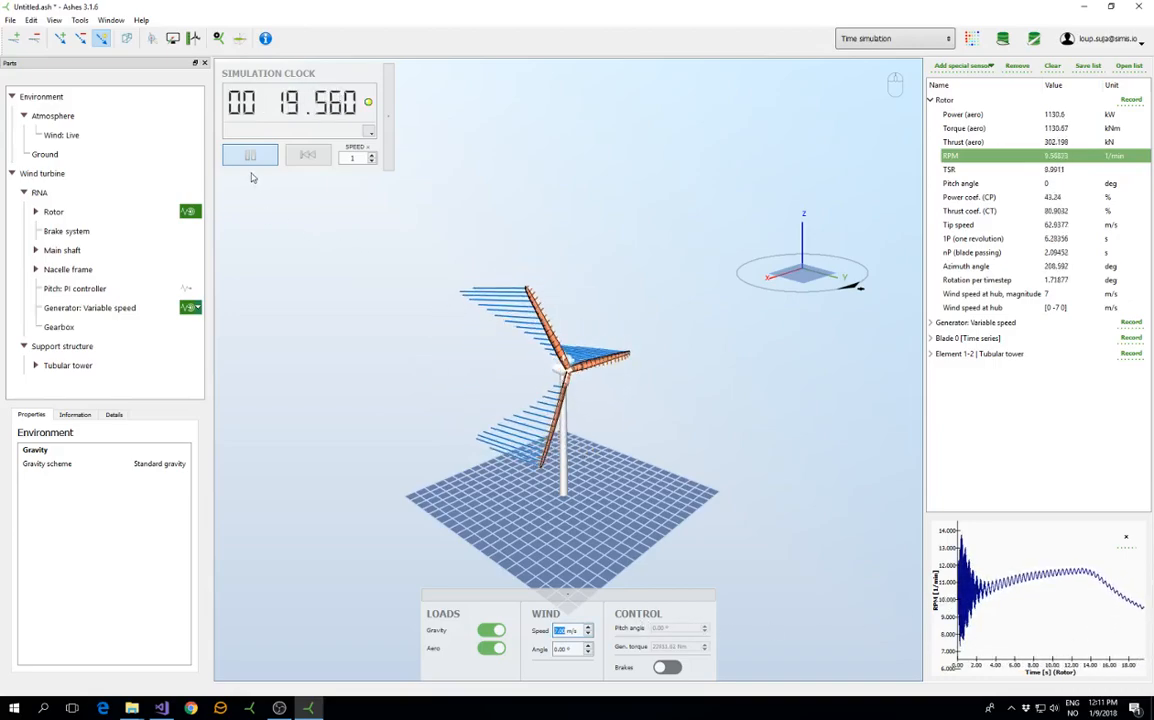
{"action": "left_click", "coordinate": [250, 156]}
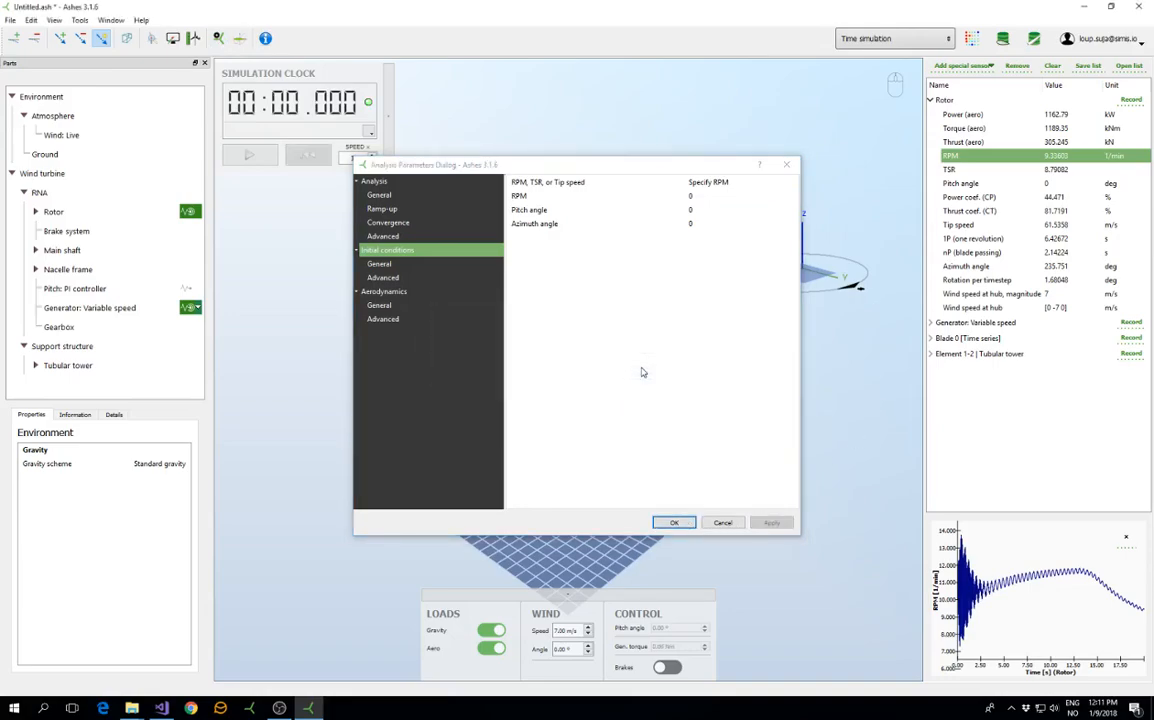
Close the parameters, run about eight seconds with RPM climbing, and reopen Analysis Parameters.
{"action": "left_click", "coordinate": [672, 522]}
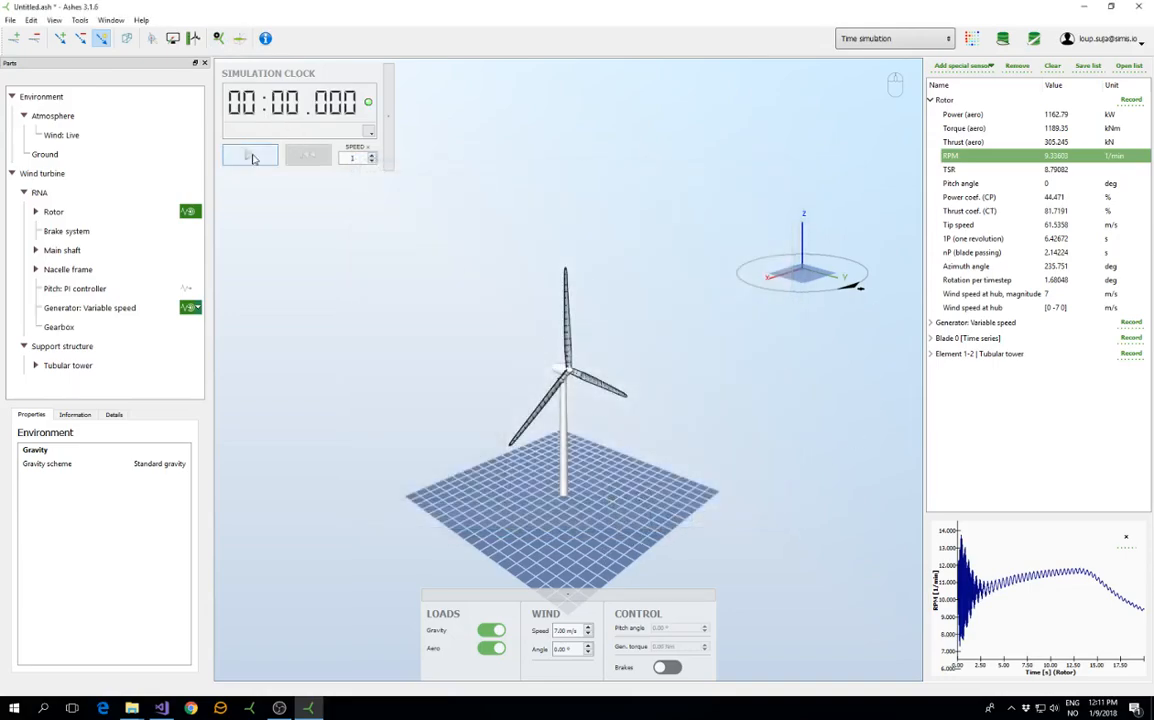
{"action": "left_click", "coordinate": [250, 154]}
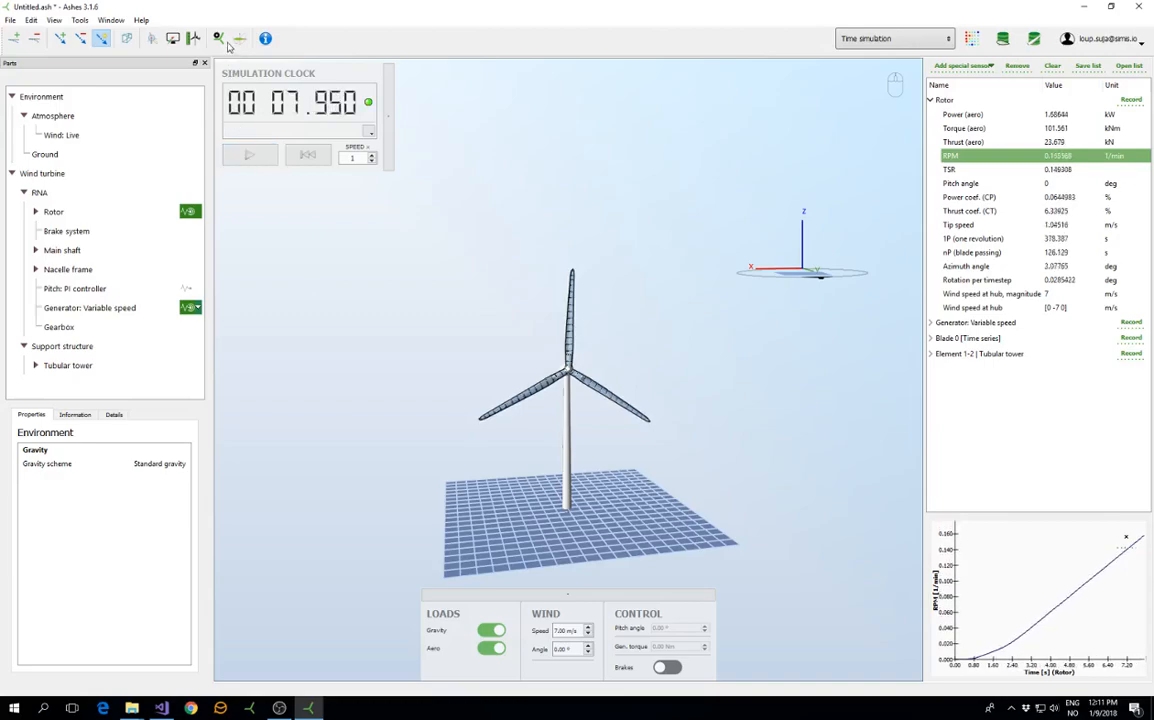
{"action": "left_click", "coordinate": [216, 40]}
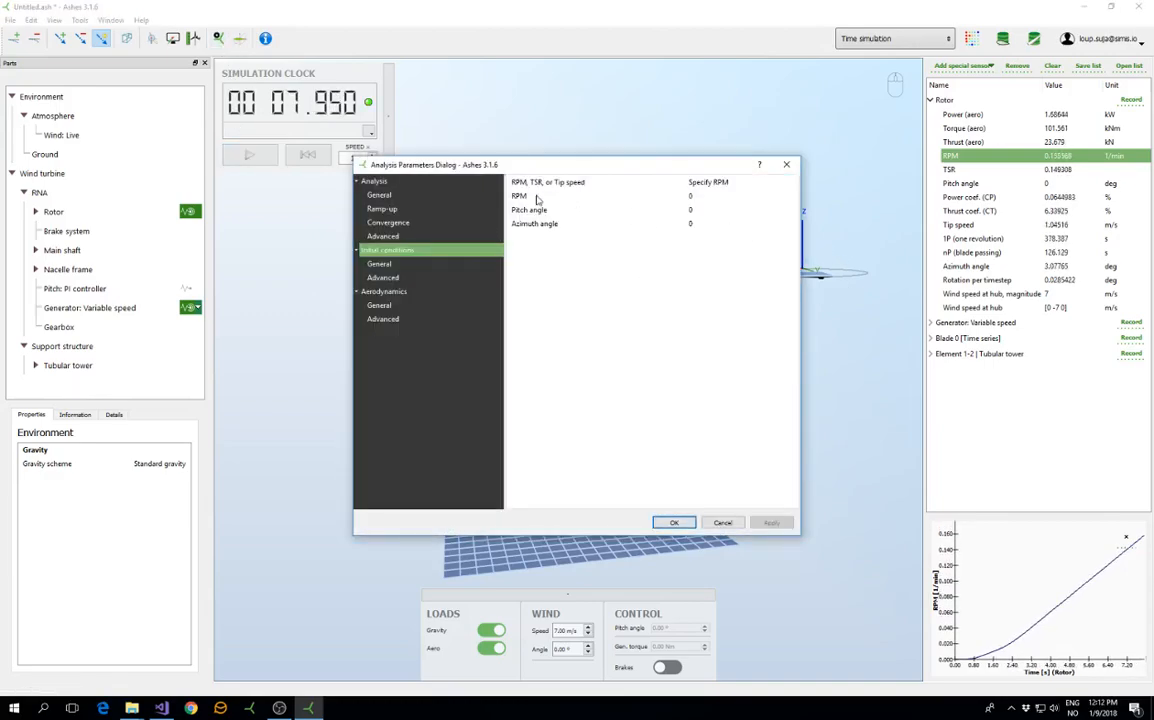
{"action": "mouse_move", "coordinate": [520, 196]}
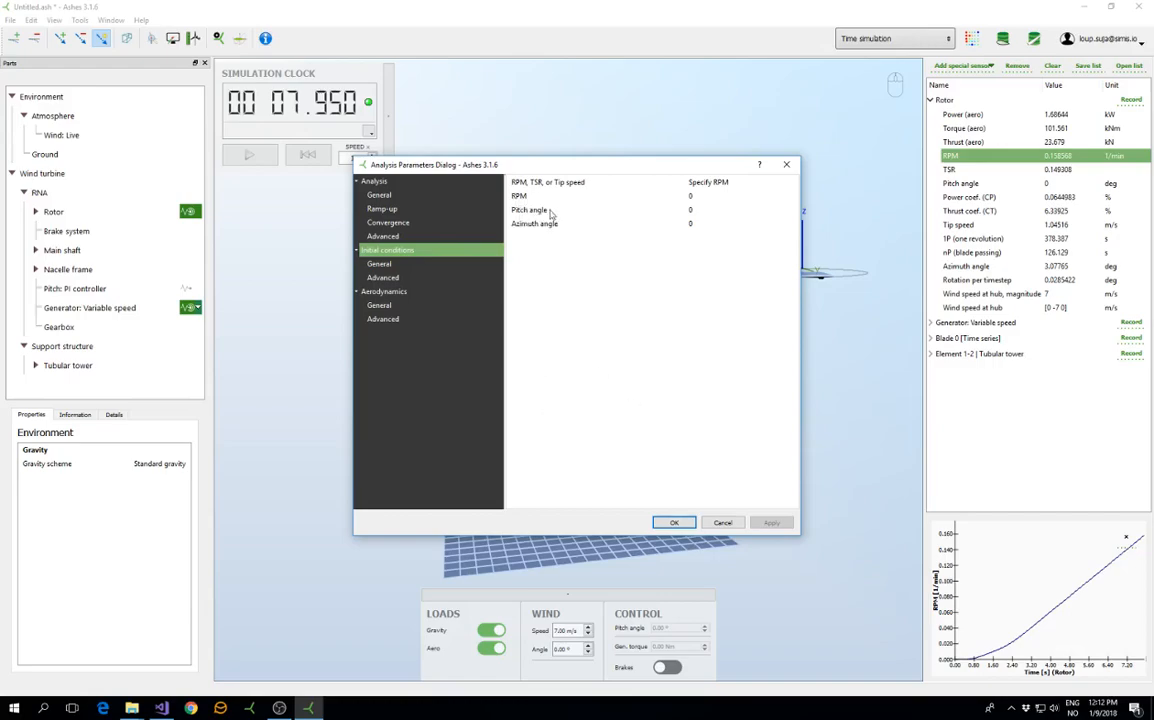
{"action": "mouse_move", "coordinate": [540, 242]}
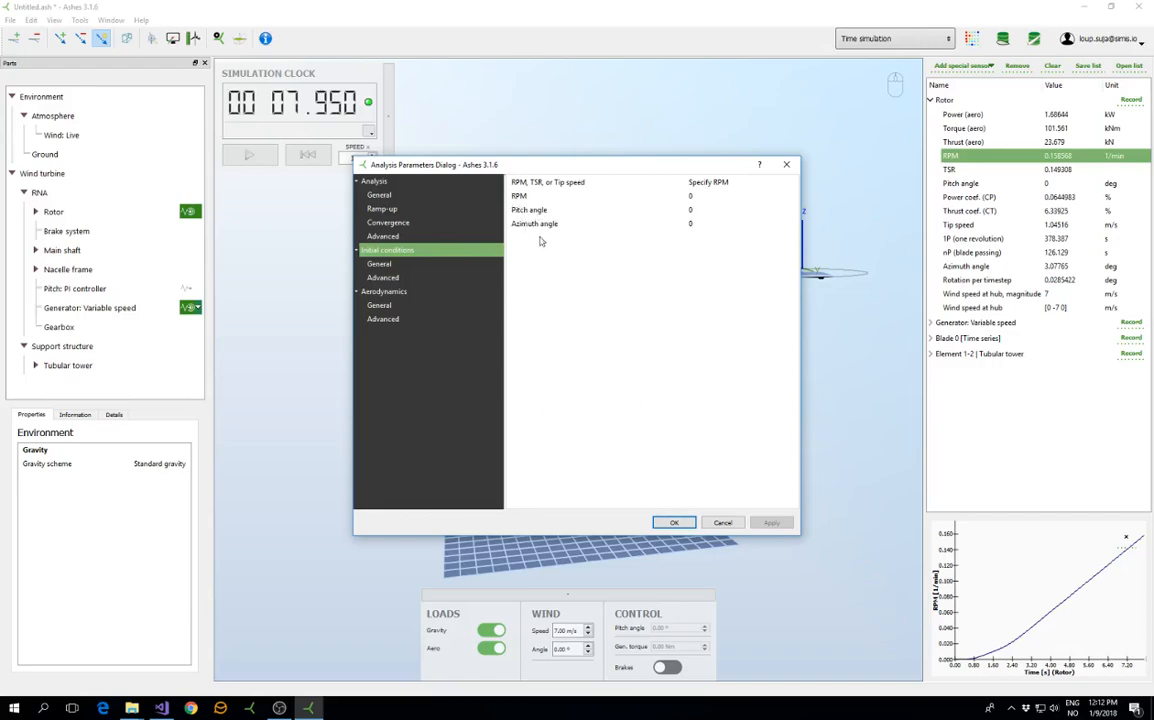
{"action": "mouse_move", "coordinate": [536, 224]}
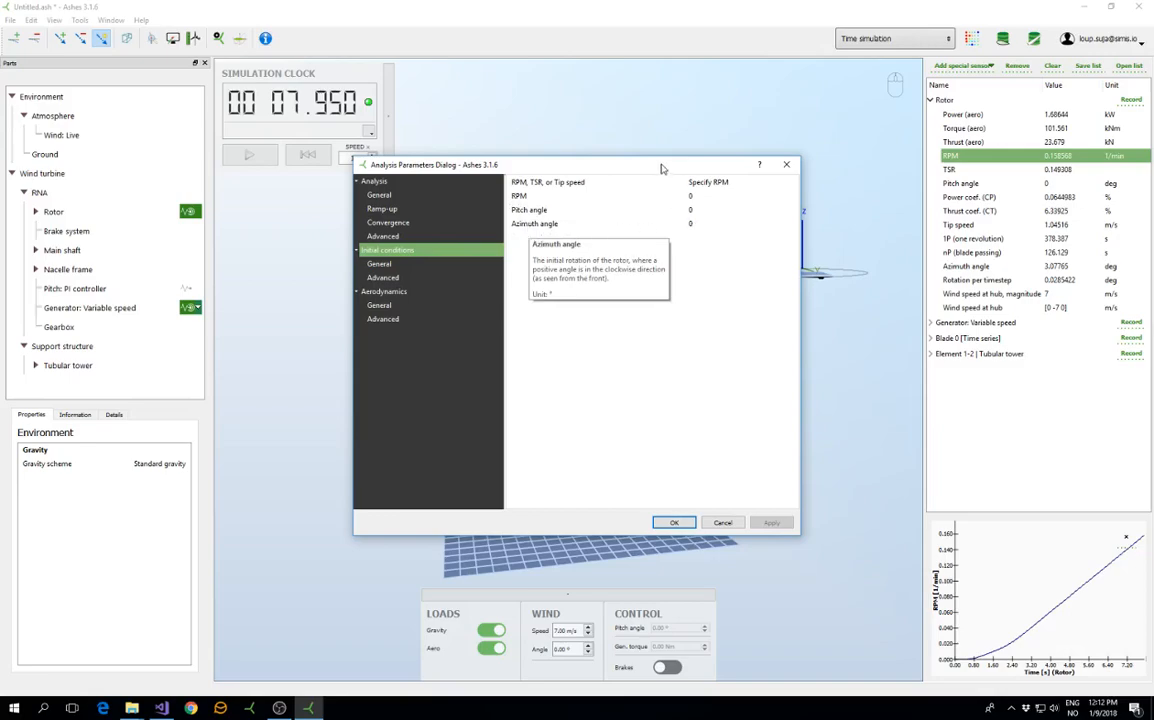
Move the dialog to view the turbine, then show the RPM/TSR/Tip speed choices for initial rotor speed.
{"action": "left_click_drag", "start_coordinate": [430, 164], "coordinate": [624, 342]}
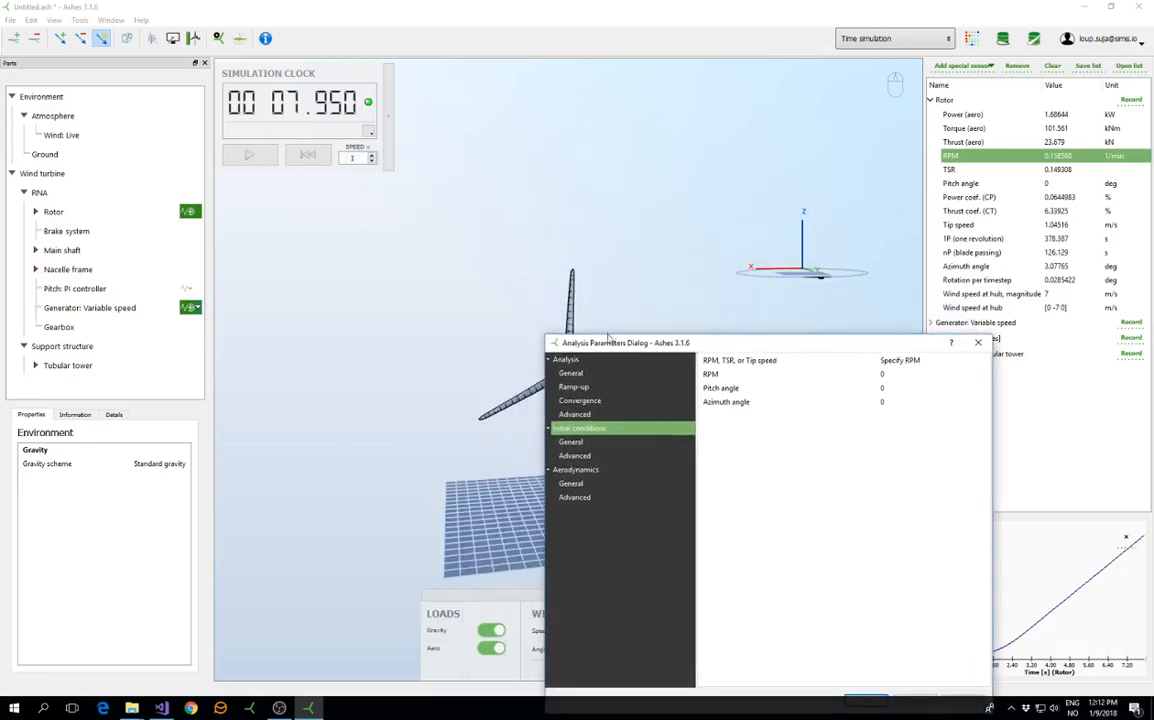
{"action": "mouse_move", "coordinate": [692, 350]}
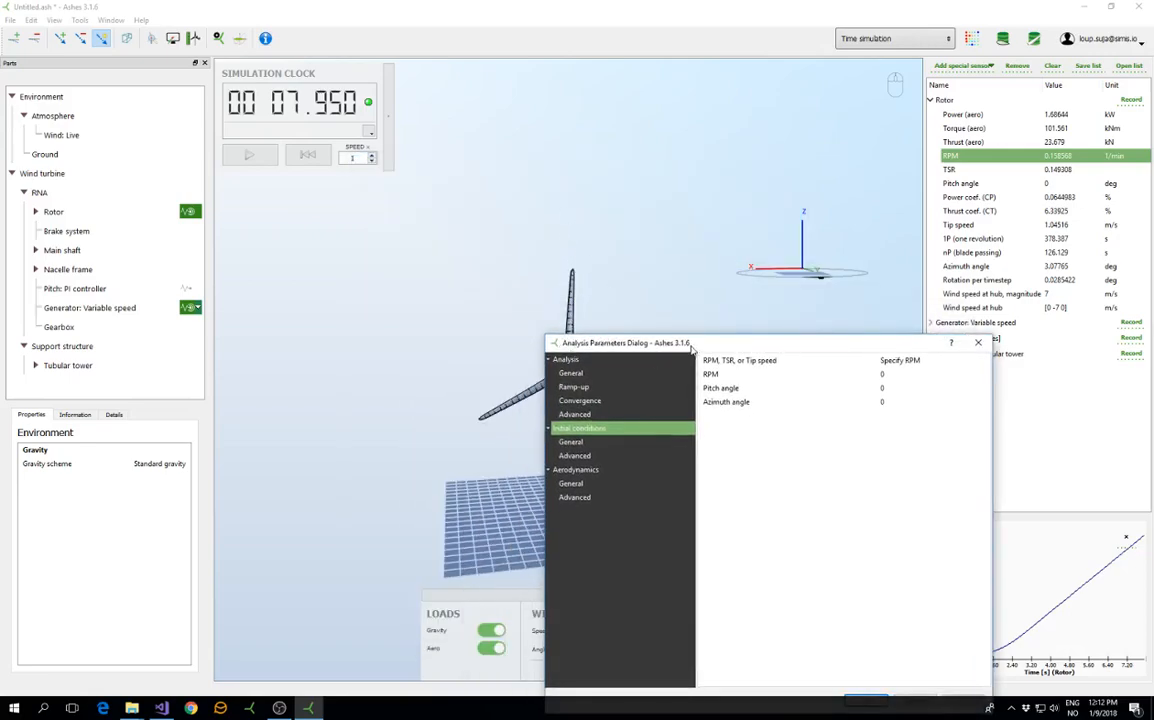
{"action": "left_click_drag", "start_coordinate": [620, 344], "coordinate": [372, 218]}
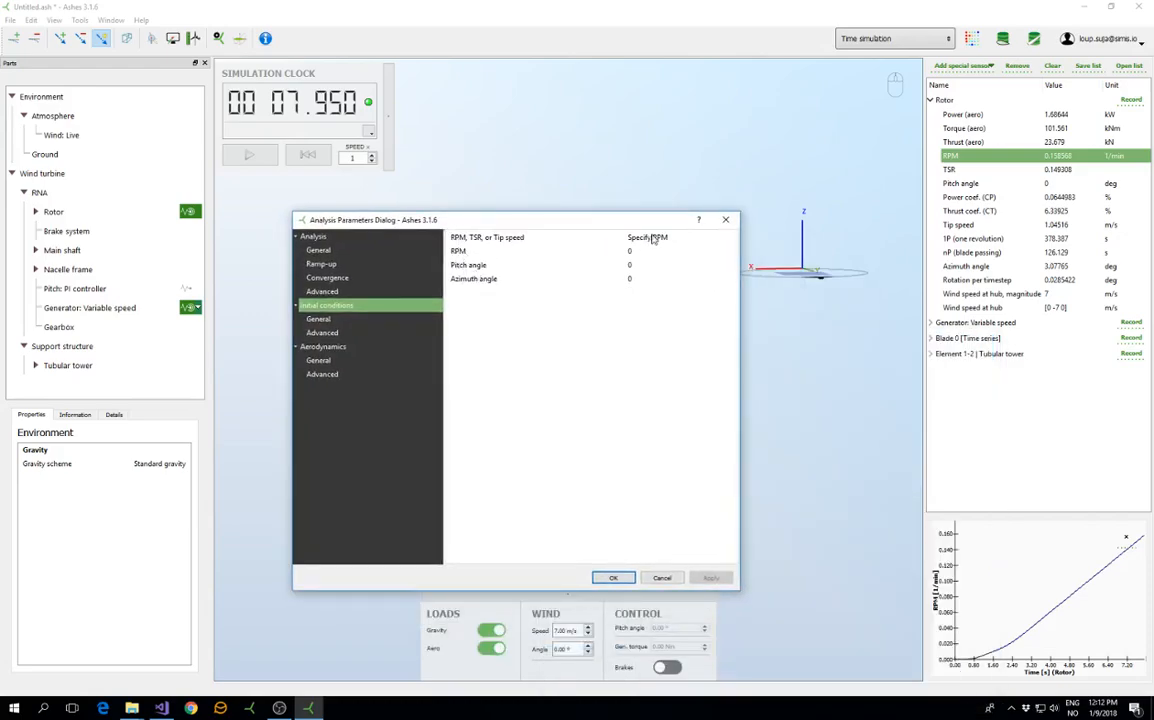
{"action": "left_click", "coordinate": [680, 238]}
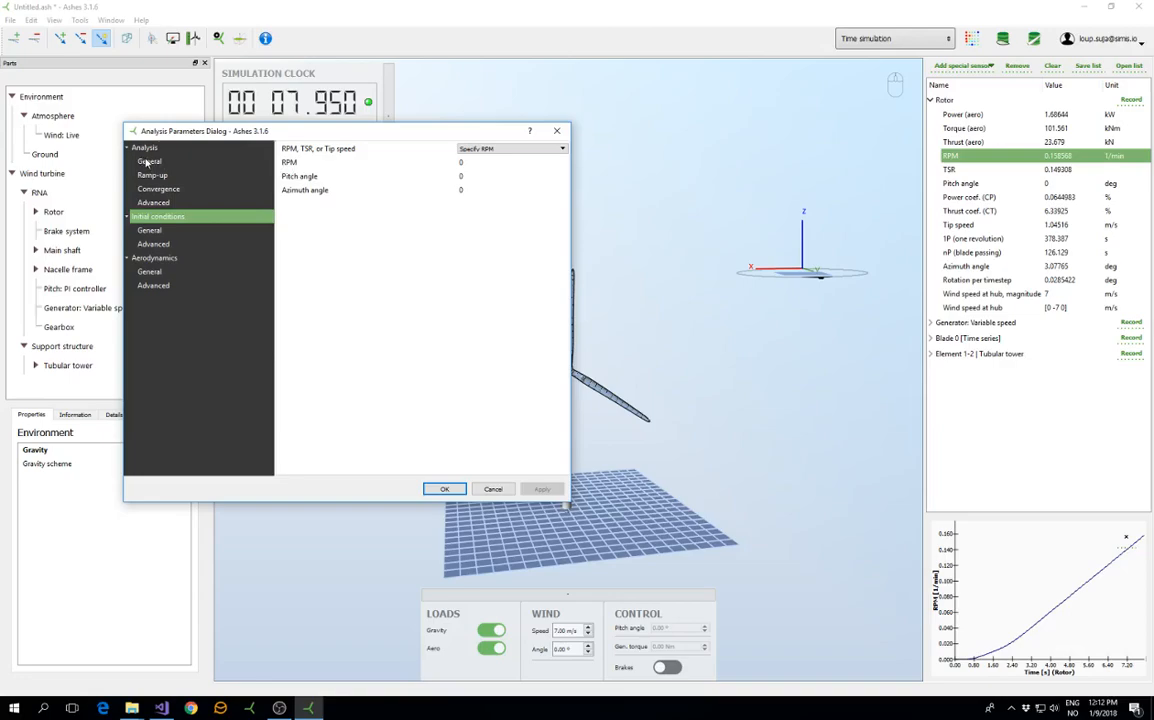
{"action": "mouse_move", "coordinate": [152, 160]}
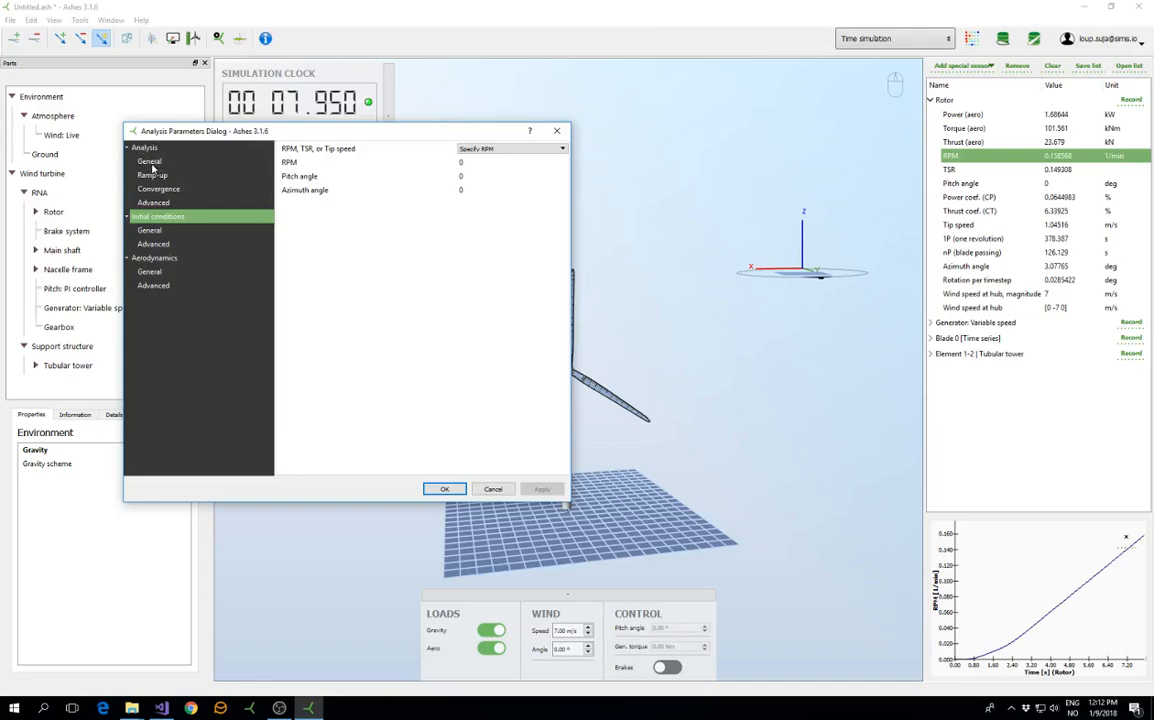
On the General analysis page, change the analysis type from Dynamic to Loads only.
{"action": "left_click", "coordinate": [148, 160]}
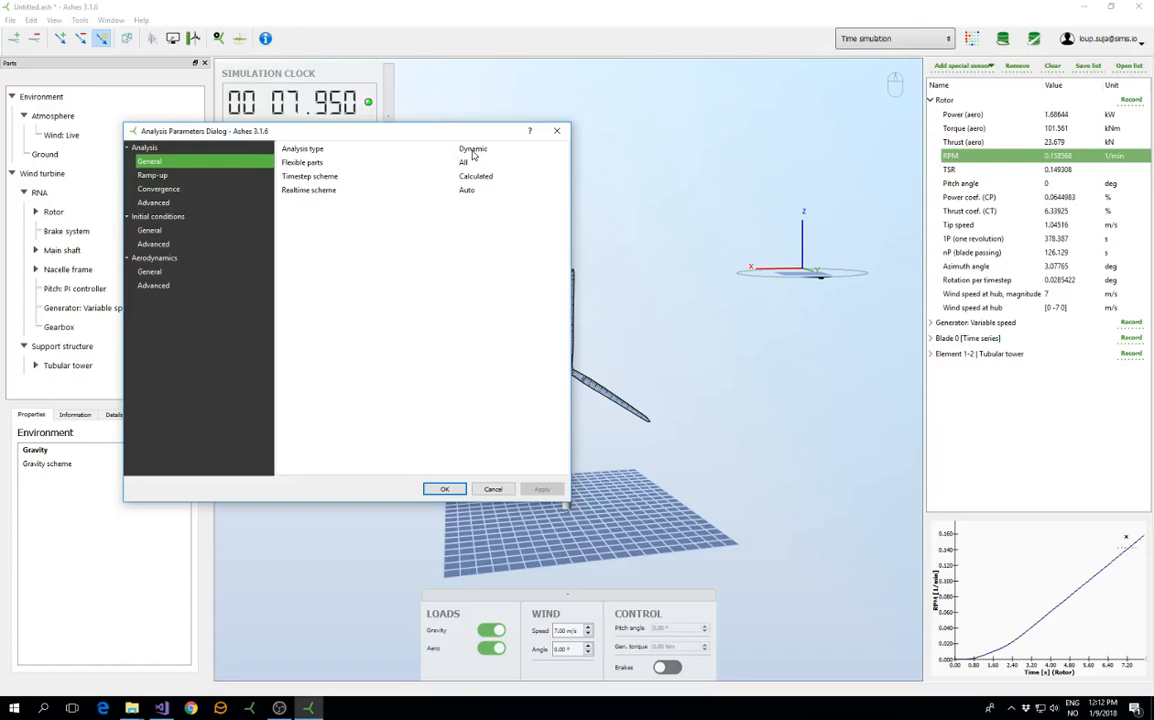
{"action": "left_click", "coordinate": [510, 148]}
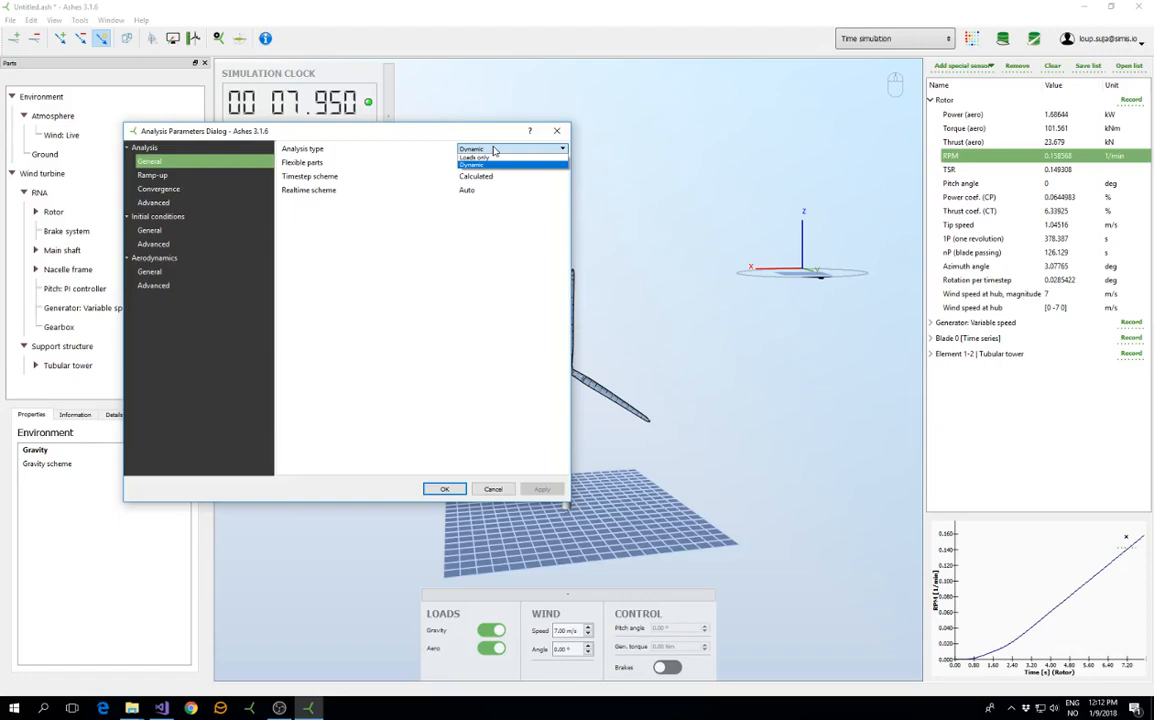
{"action": "left_click", "coordinate": [490, 148]}
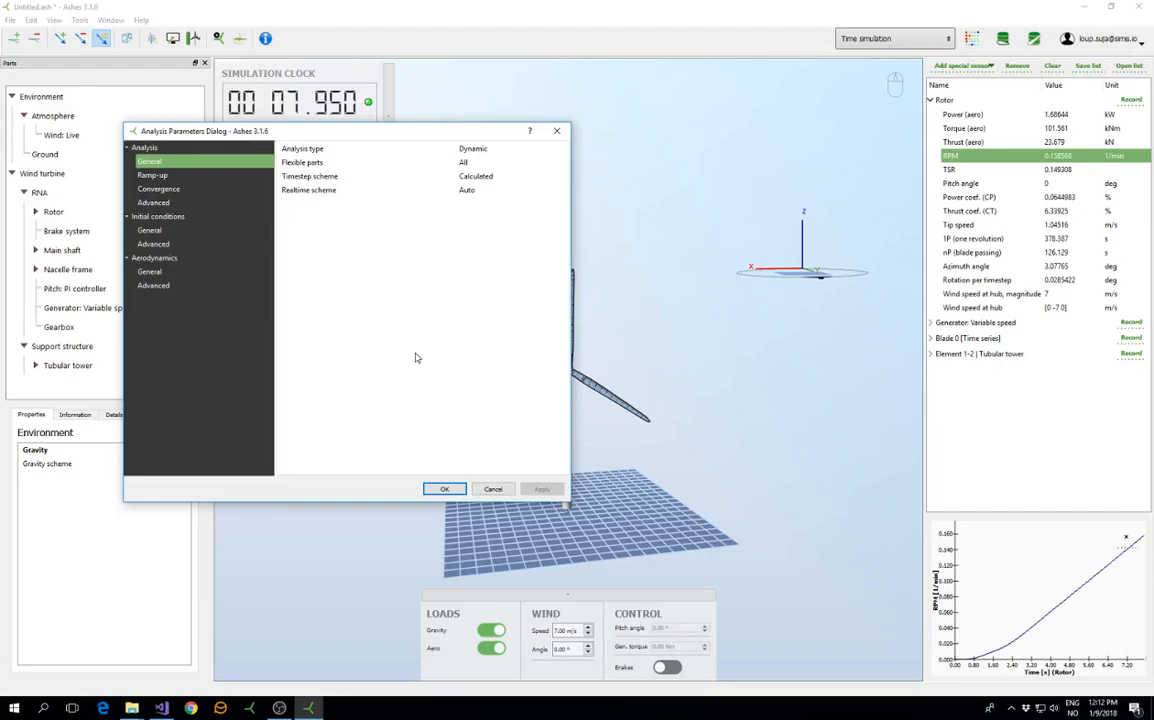
{"action": "mouse_move", "coordinate": [524, 172]}
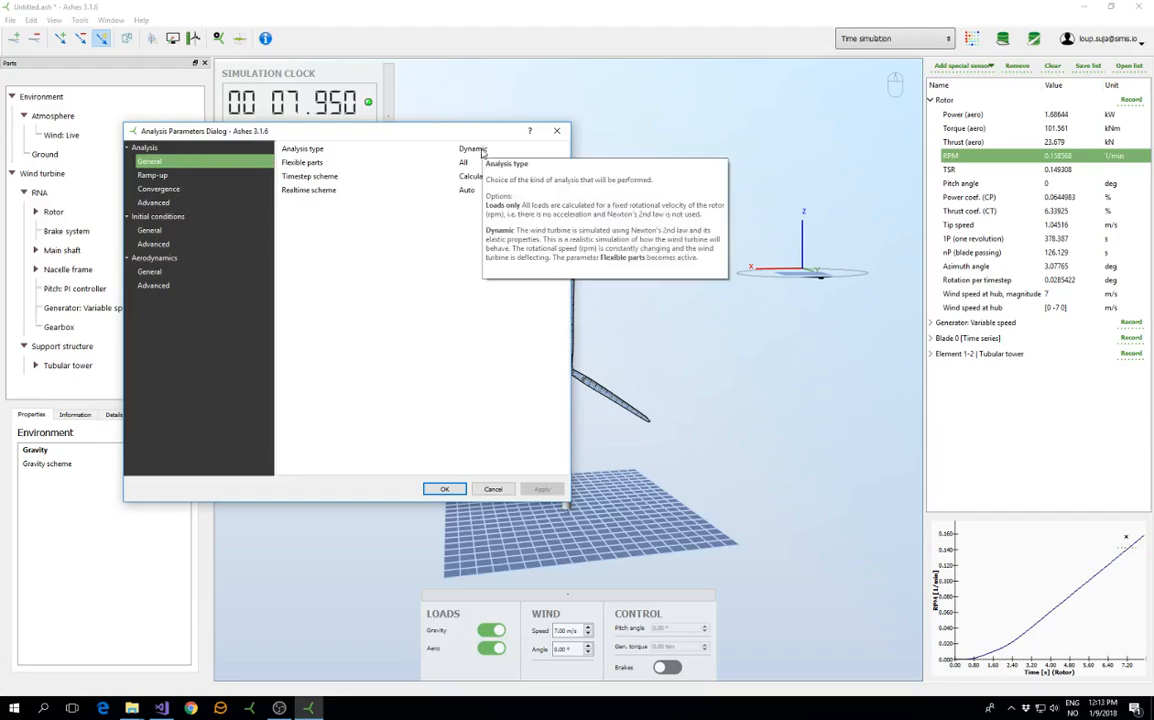
{"action": "mouse_move", "coordinate": [460, 318]}
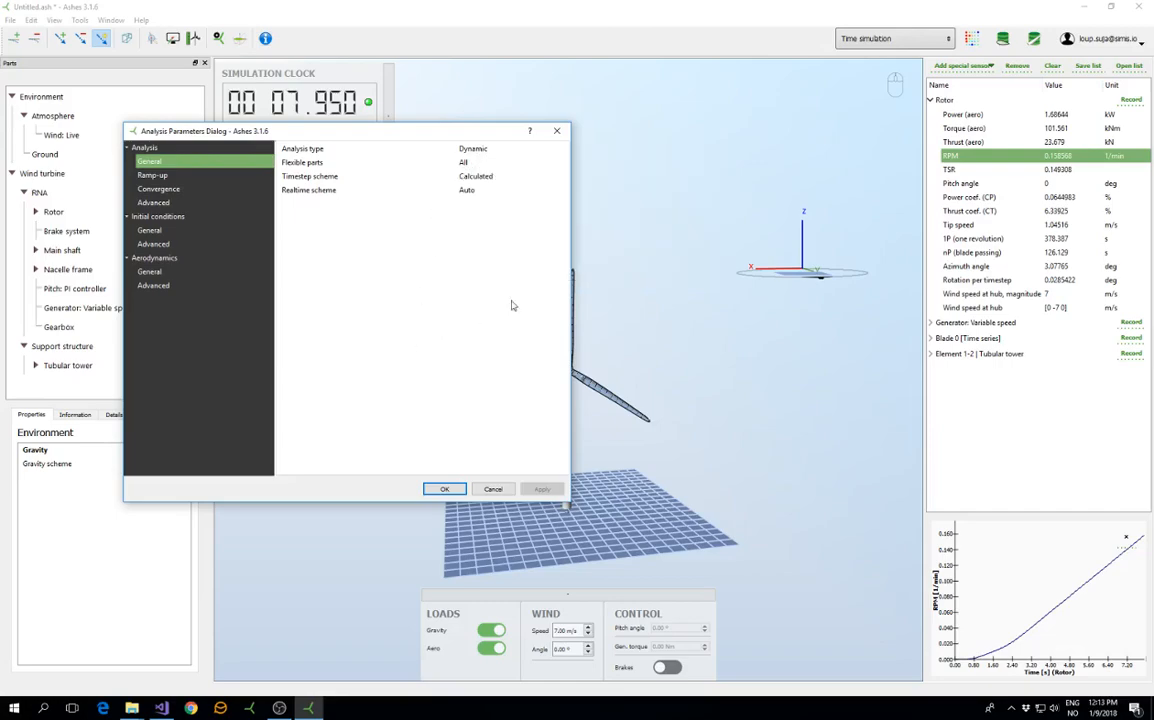
{"action": "mouse_move", "coordinate": [484, 154]}
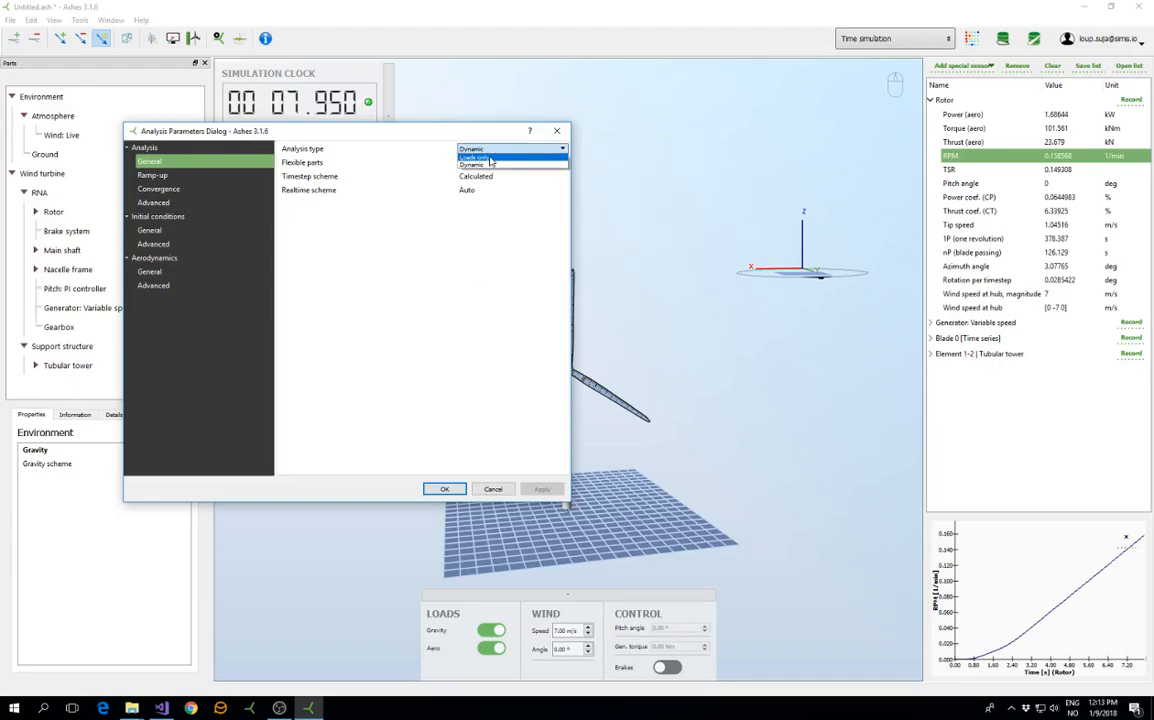
{"action": "left_click", "coordinate": [476, 156]}
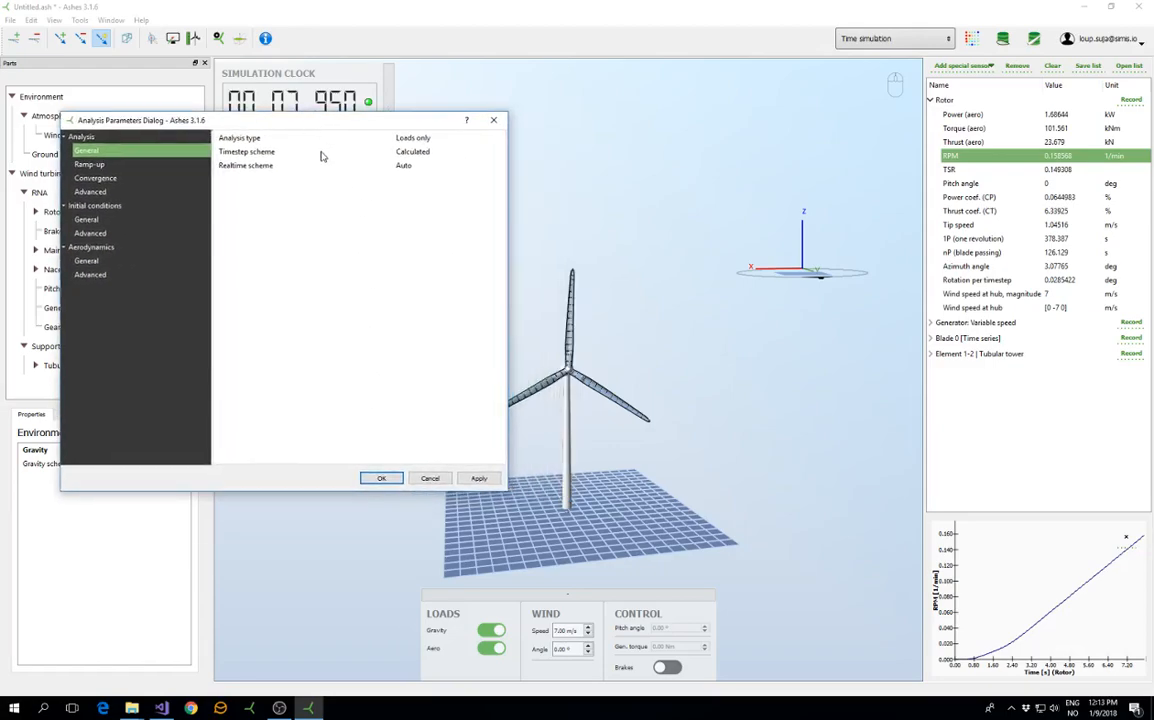
{"action": "mouse_move", "coordinate": [292, 364]}
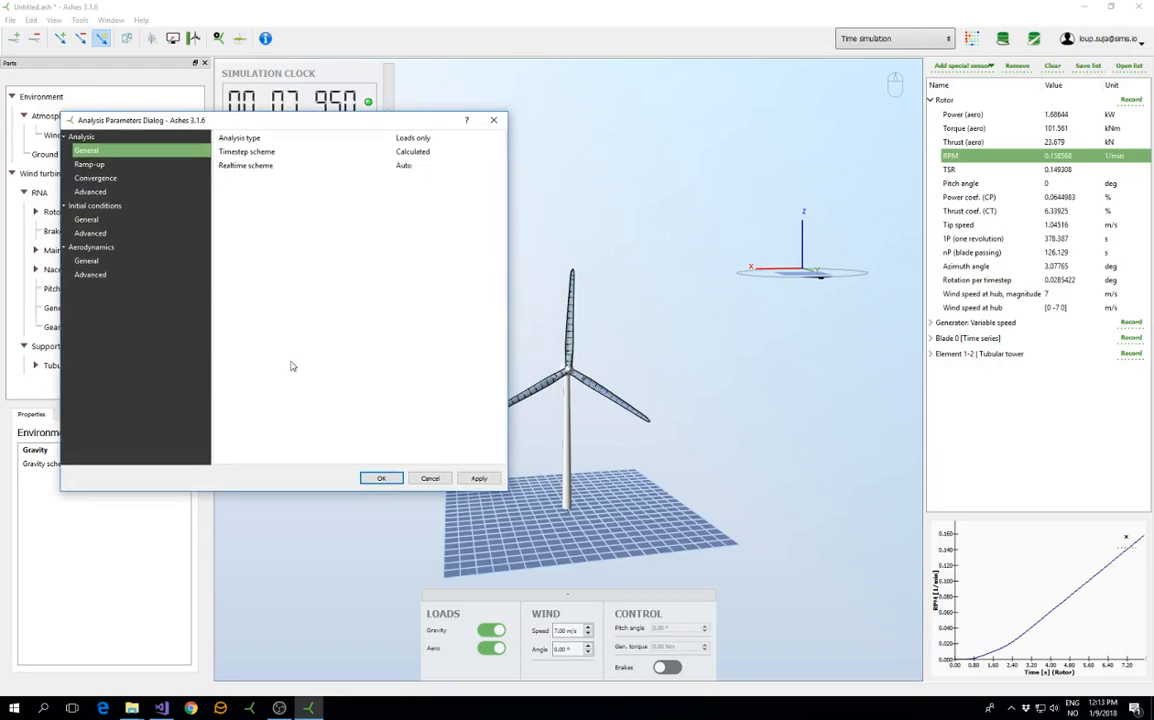
{"action": "mouse_move", "coordinate": [290, 372]}
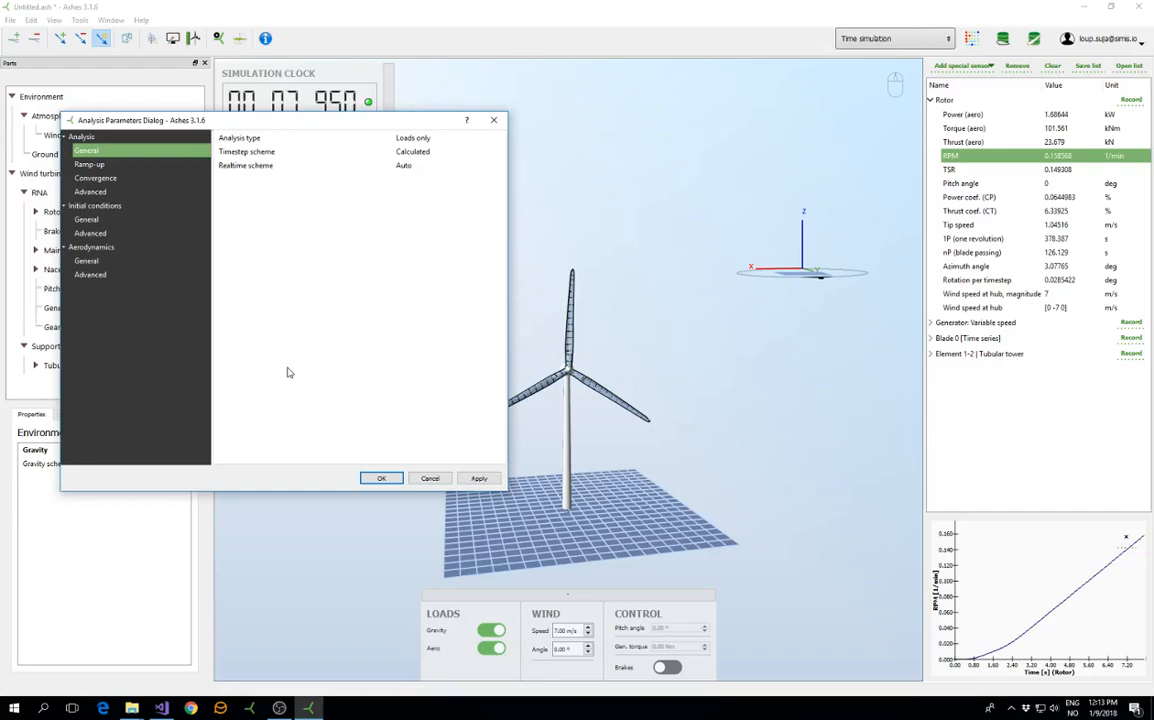
{"action": "mouse_move", "coordinate": [452, 388]}
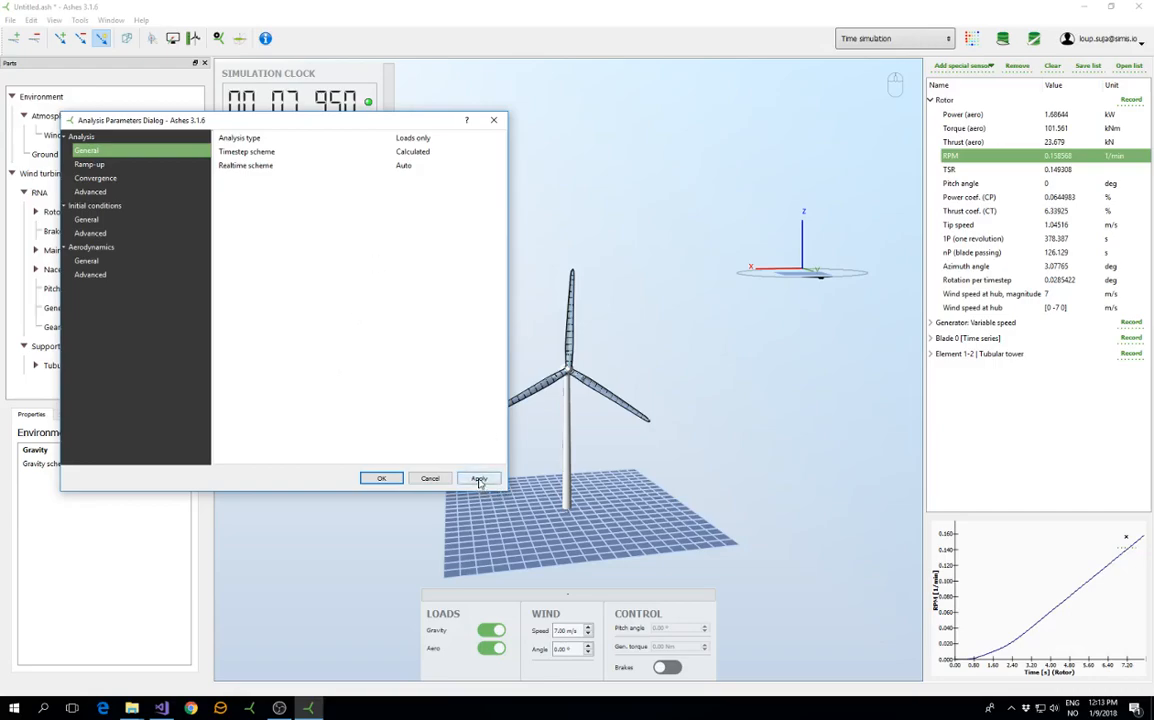
Apply the loads-only analysis with a reset and start the simulation.
{"action": "left_click", "coordinate": [480, 478]}
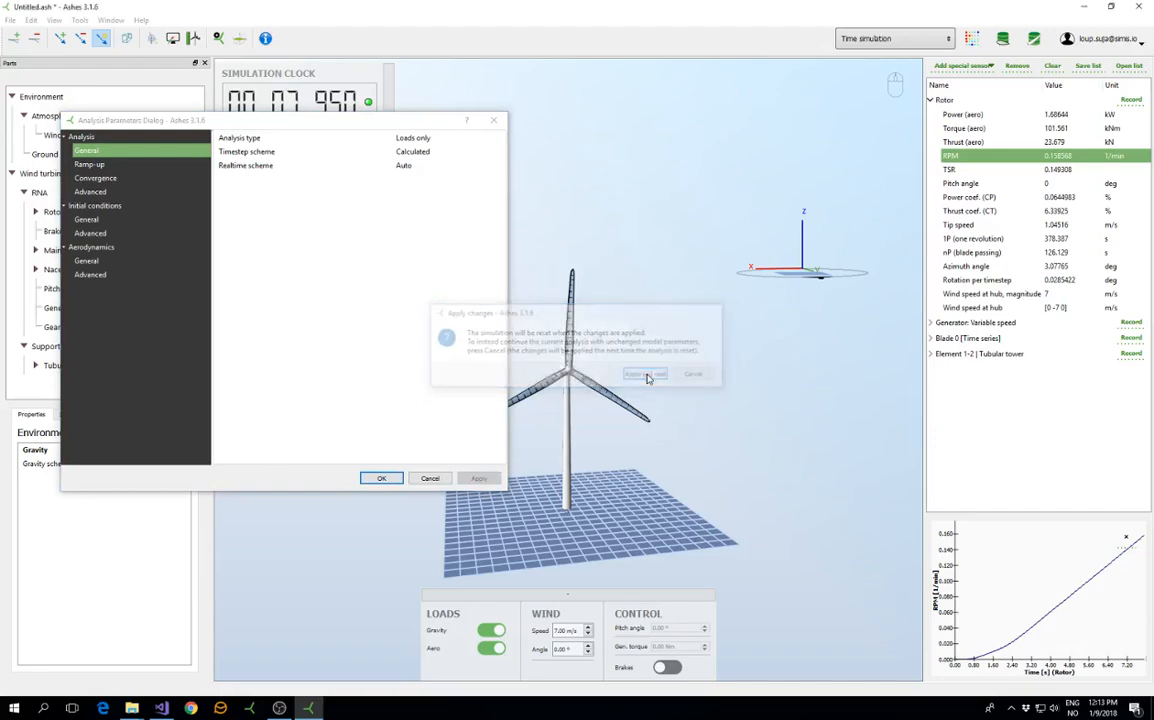
{"action": "left_click", "coordinate": [644, 374]}
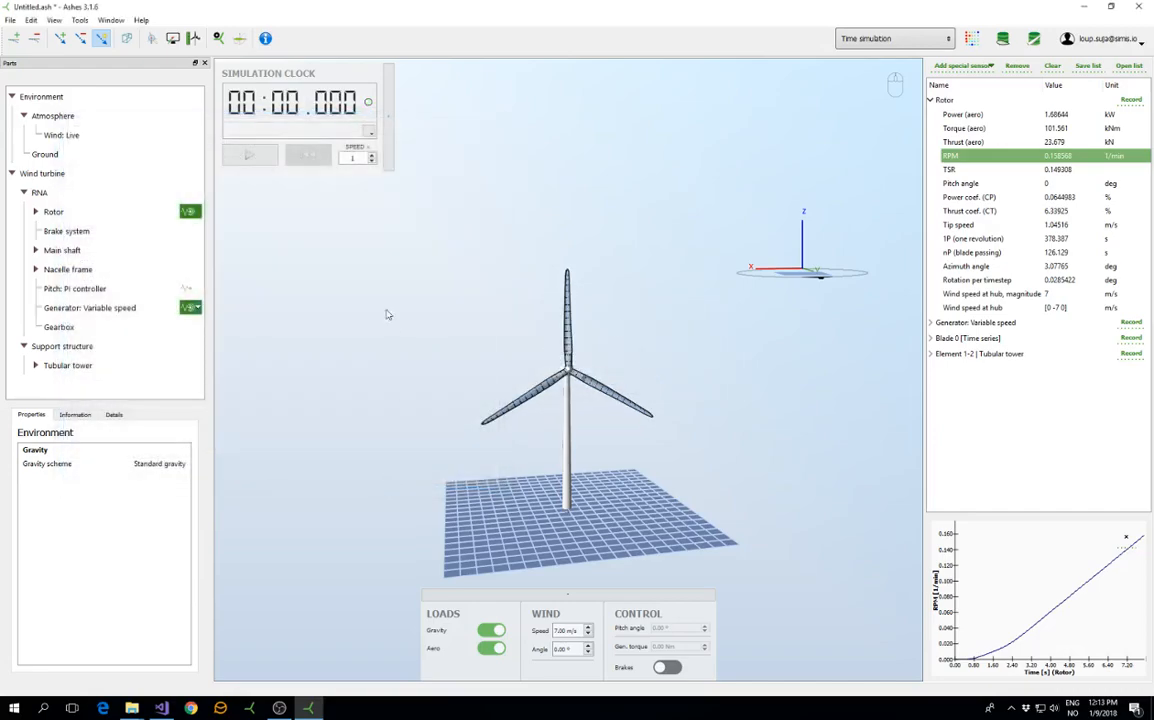
{"action": "left_click", "coordinate": [248, 156]}
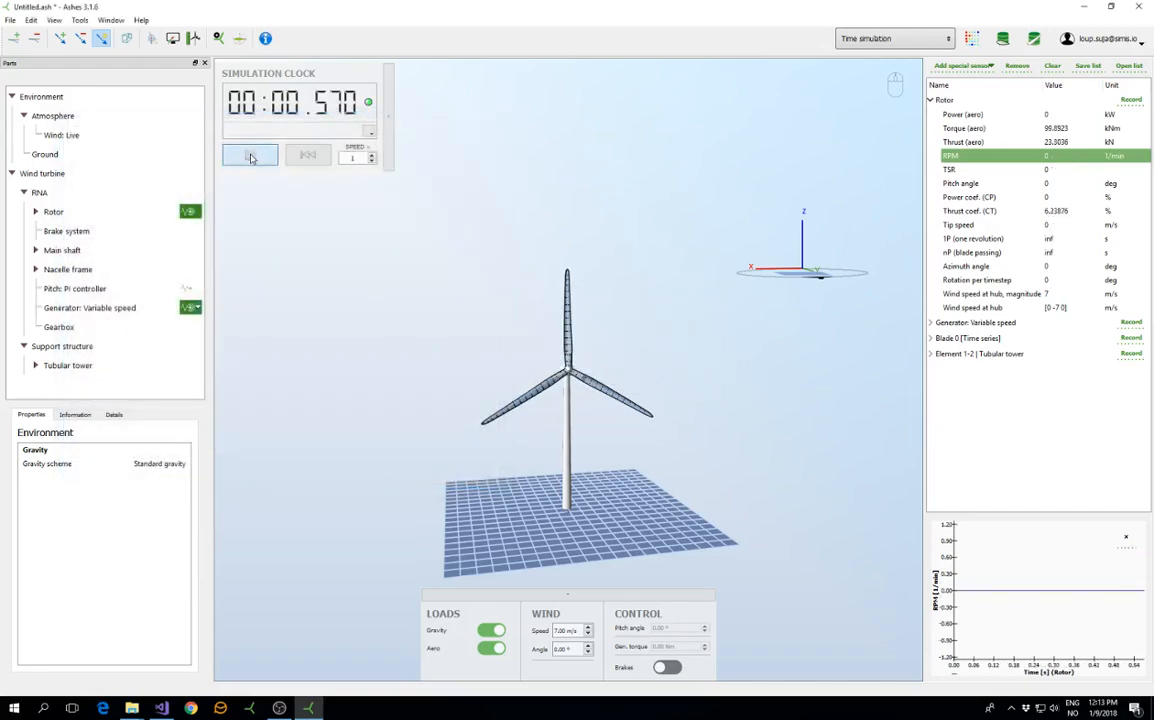
Check the parameters without changes, let the run reach about 36 s, then stop and reset the clock.
{"action": "left_click", "coordinate": [218, 38]}
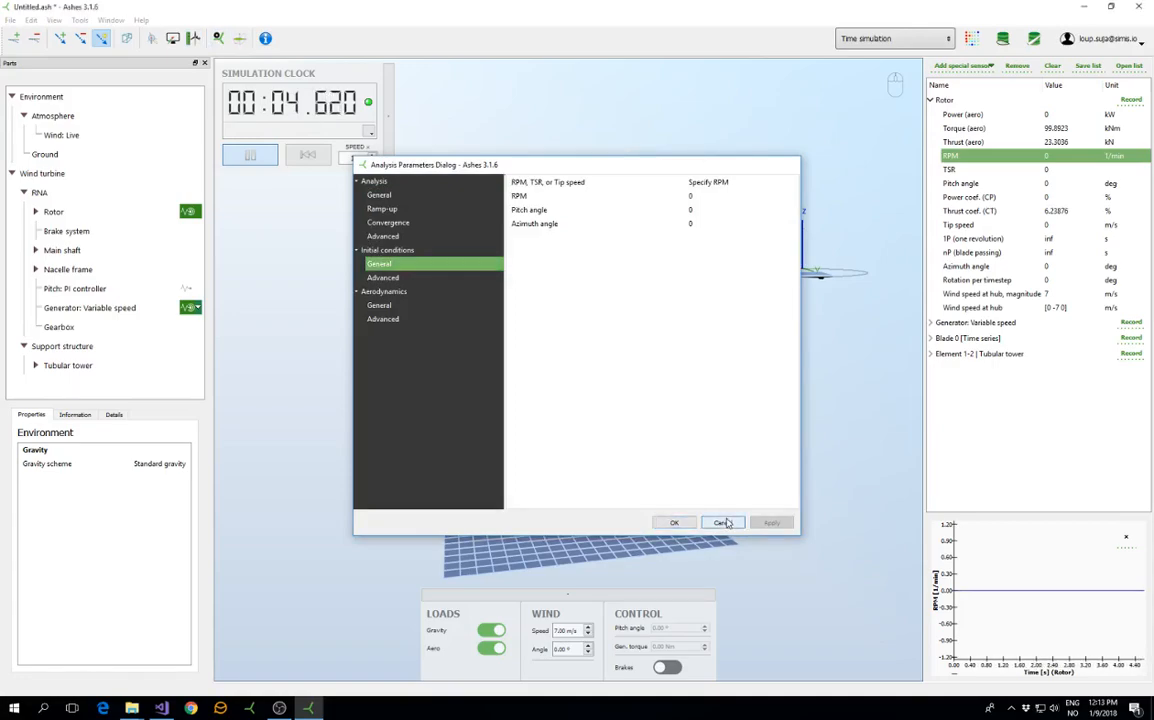
{"action": "left_click", "coordinate": [722, 522]}
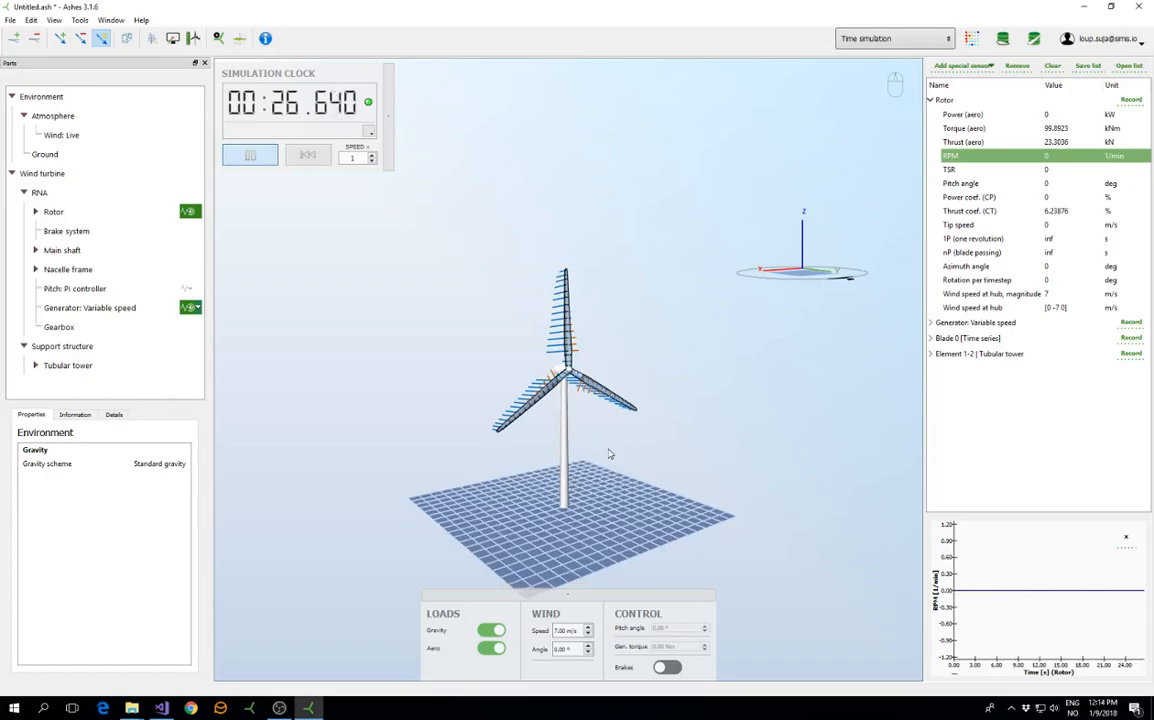
{"action": "mouse_move", "coordinate": [552, 452]}
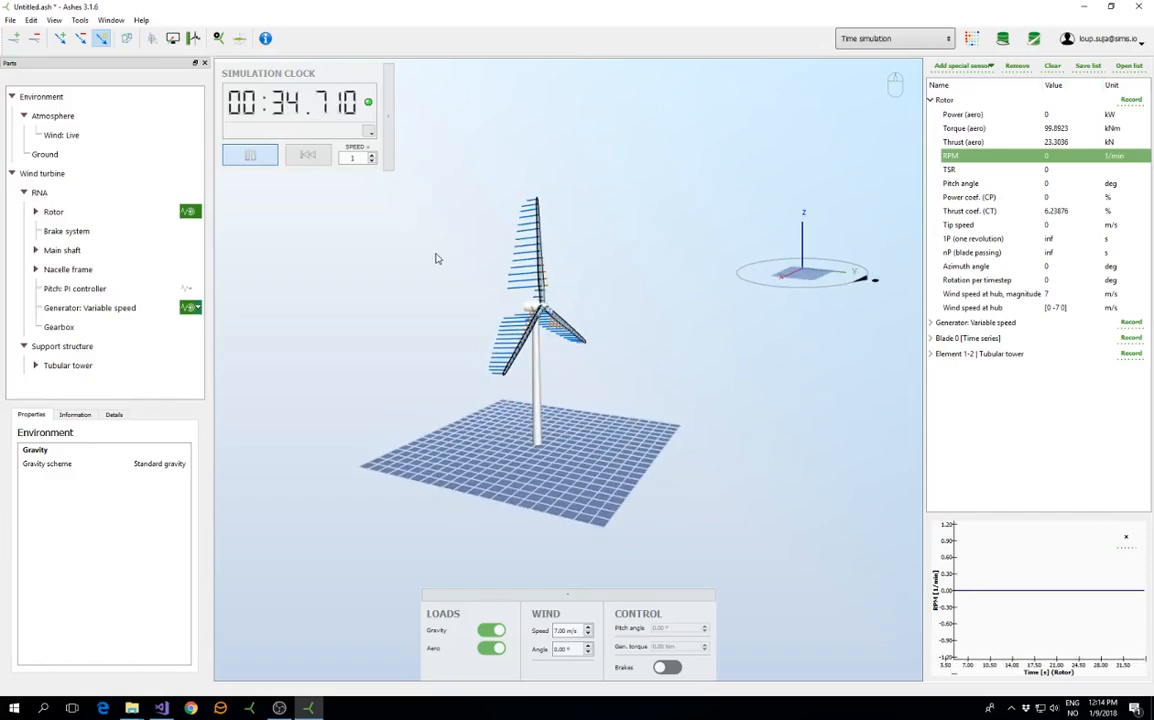
{"action": "left_click", "coordinate": [250, 156]}
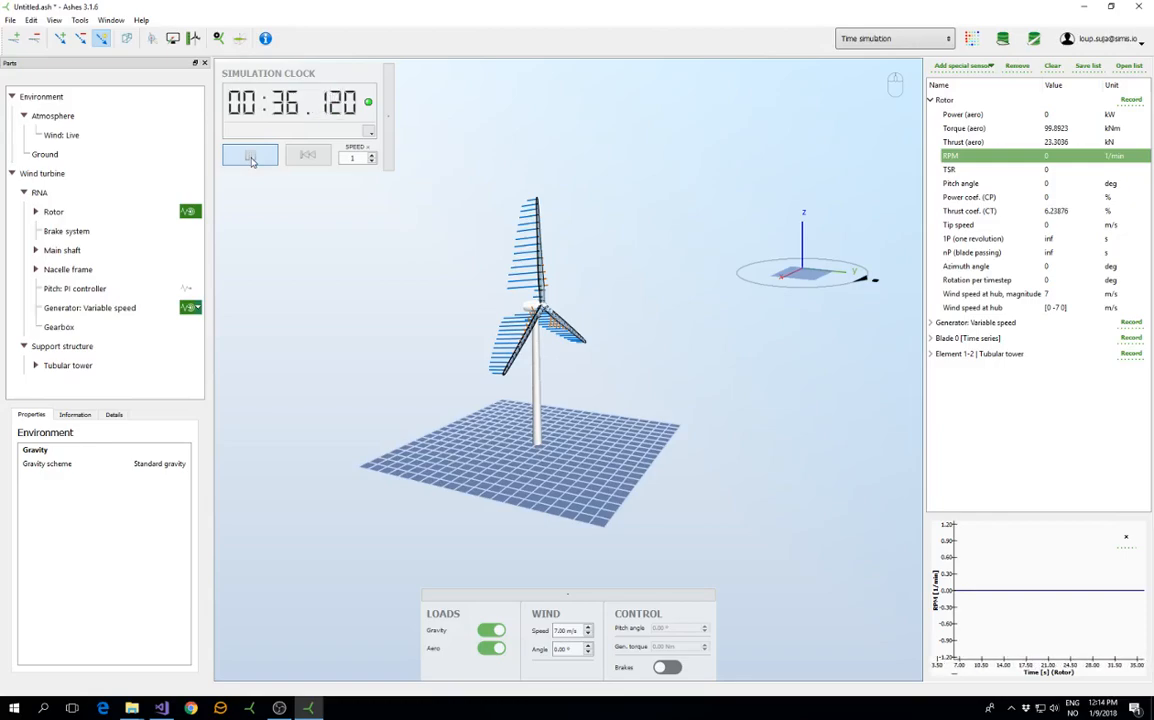
{"action": "left_click", "coordinate": [248, 156]}
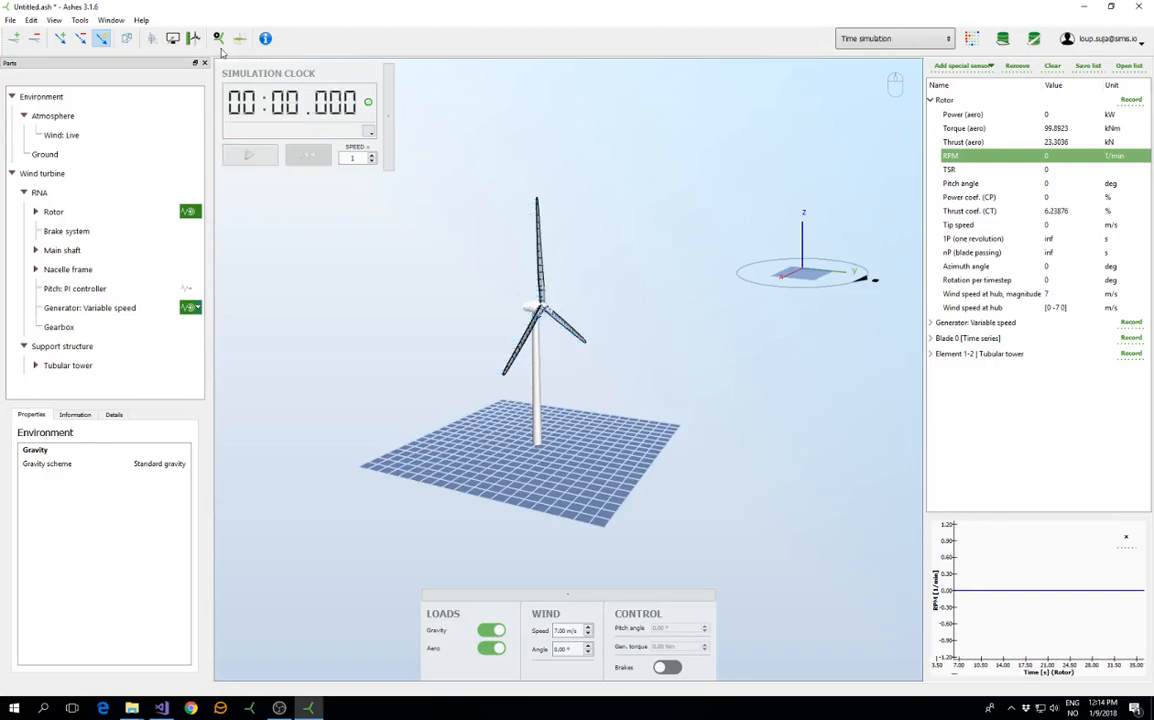
Set the analysis type back to Dynamic on the General page.
{"action": "left_click", "coordinate": [216, 38]}
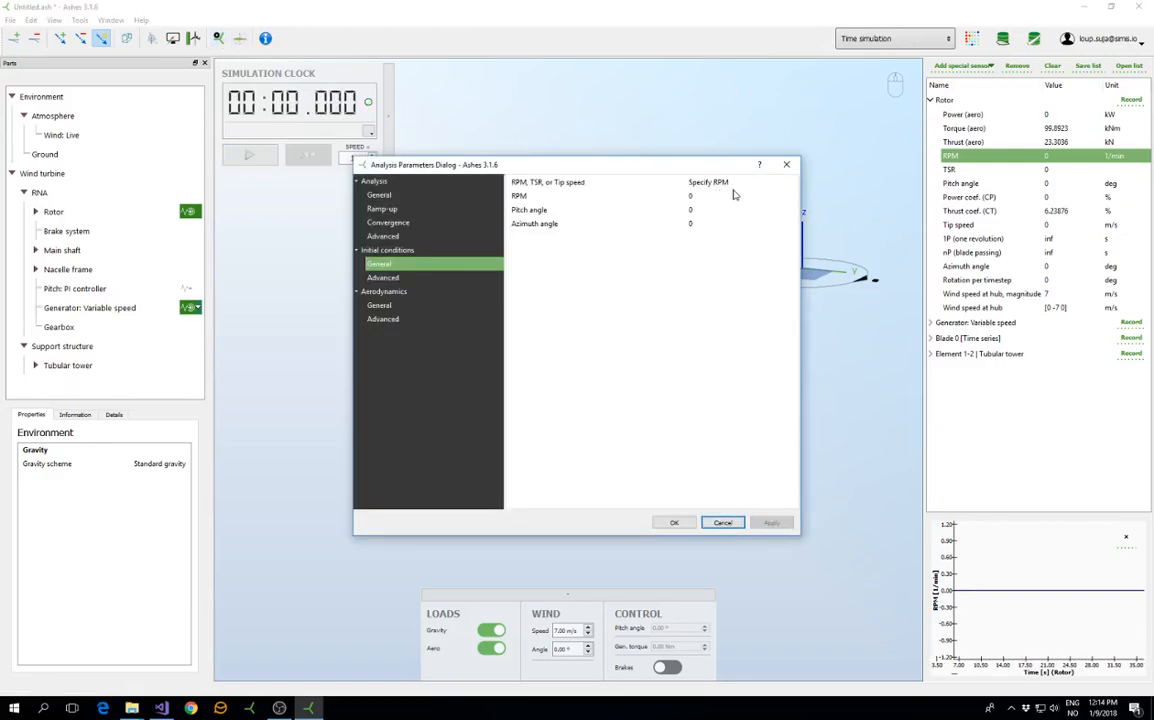
{"action": "left_click", "coordinate": [380, 194]}
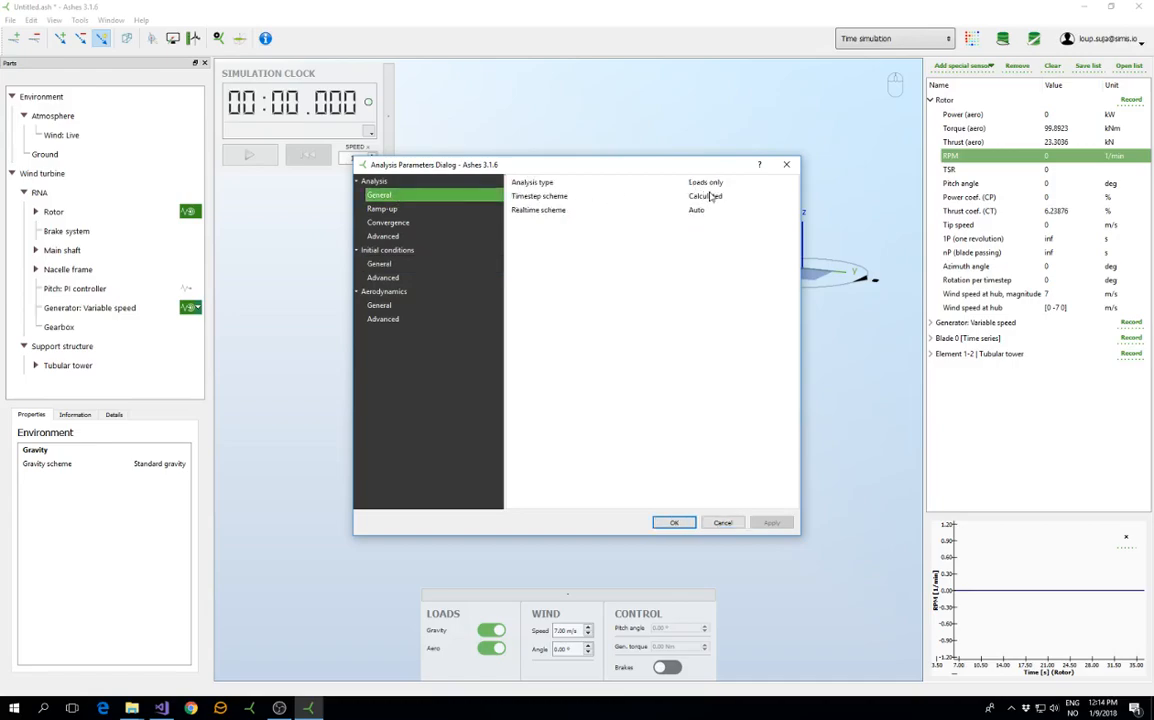
{"action": "left_click", "coordinate": [744, 182]}
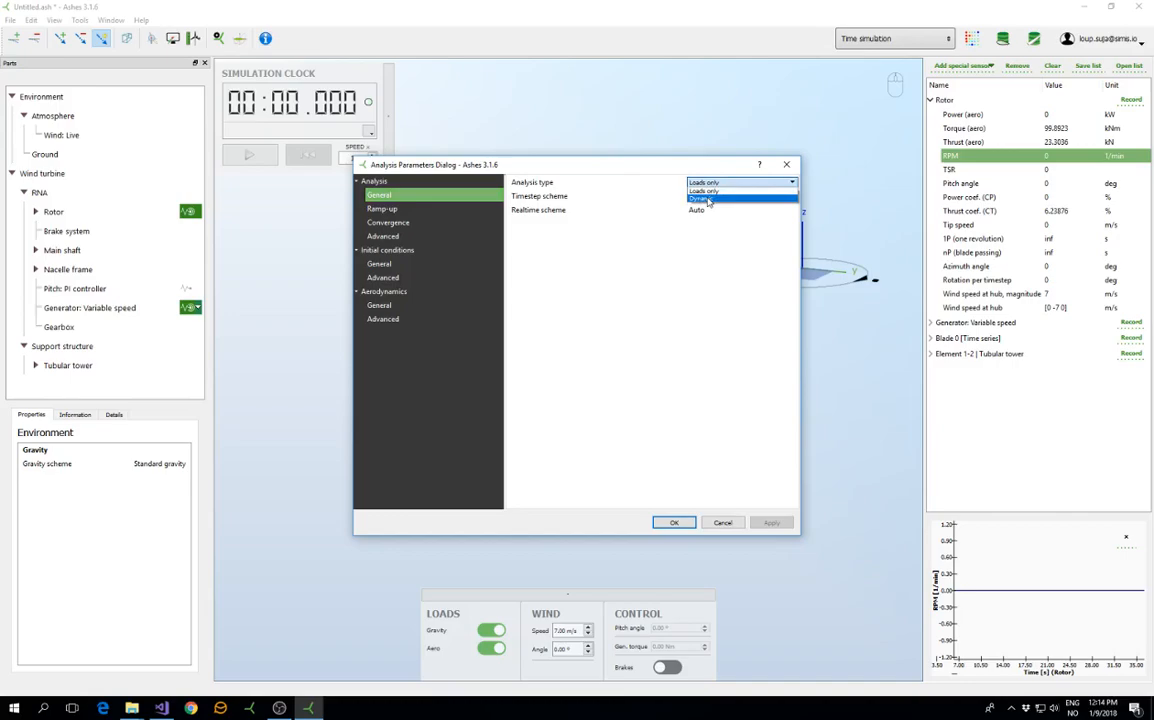
{"action": "left_click", "coordinate": [700, 198]}
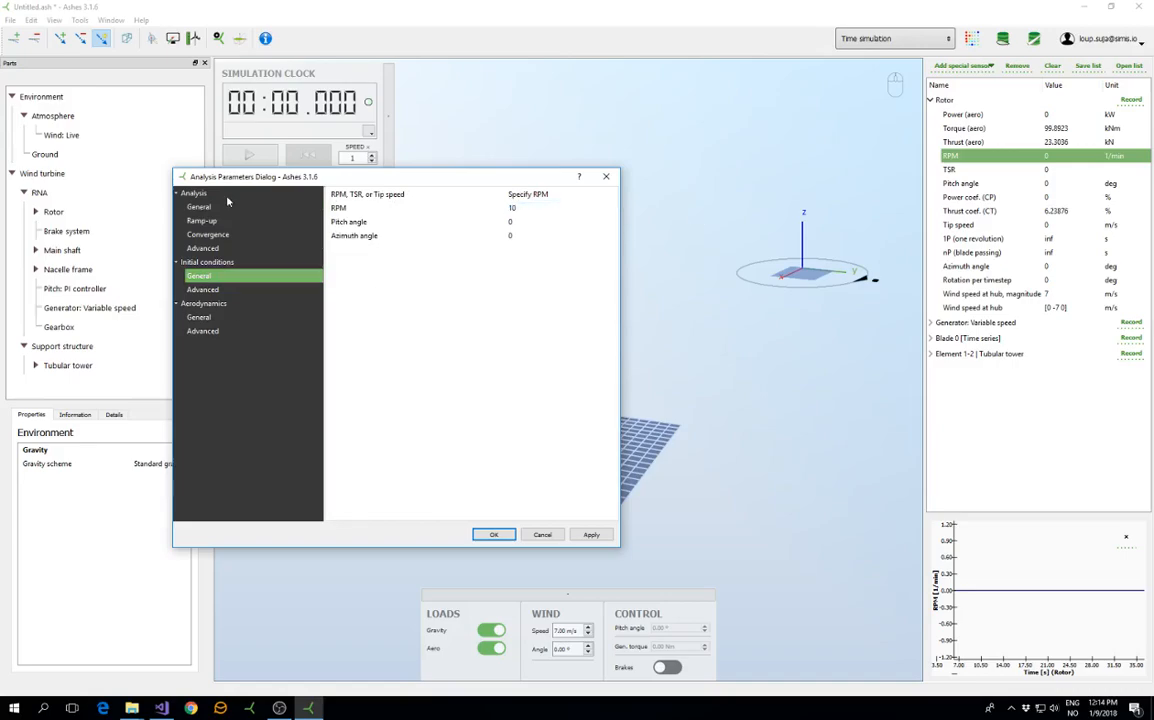
Set the flexible parts option so the turbine parts are flexible.
{"action": "left_click", "coordinate": [200, 206]}
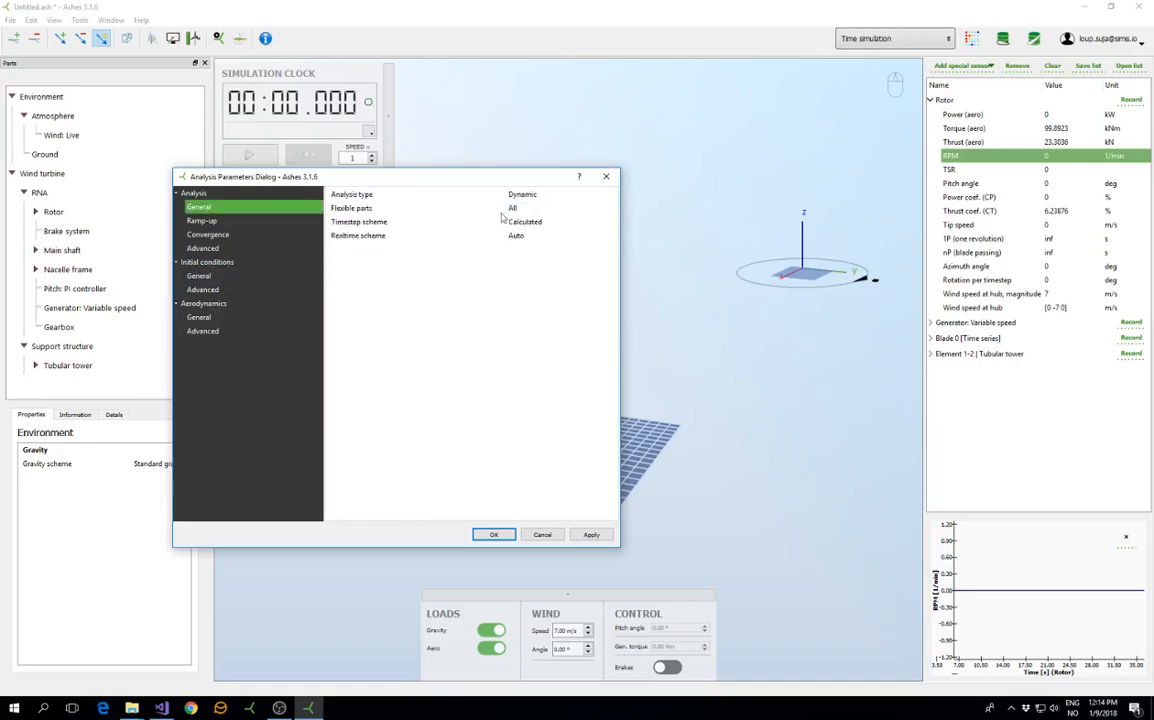
{"action": "left_click", "coordinate": [516, 208]}
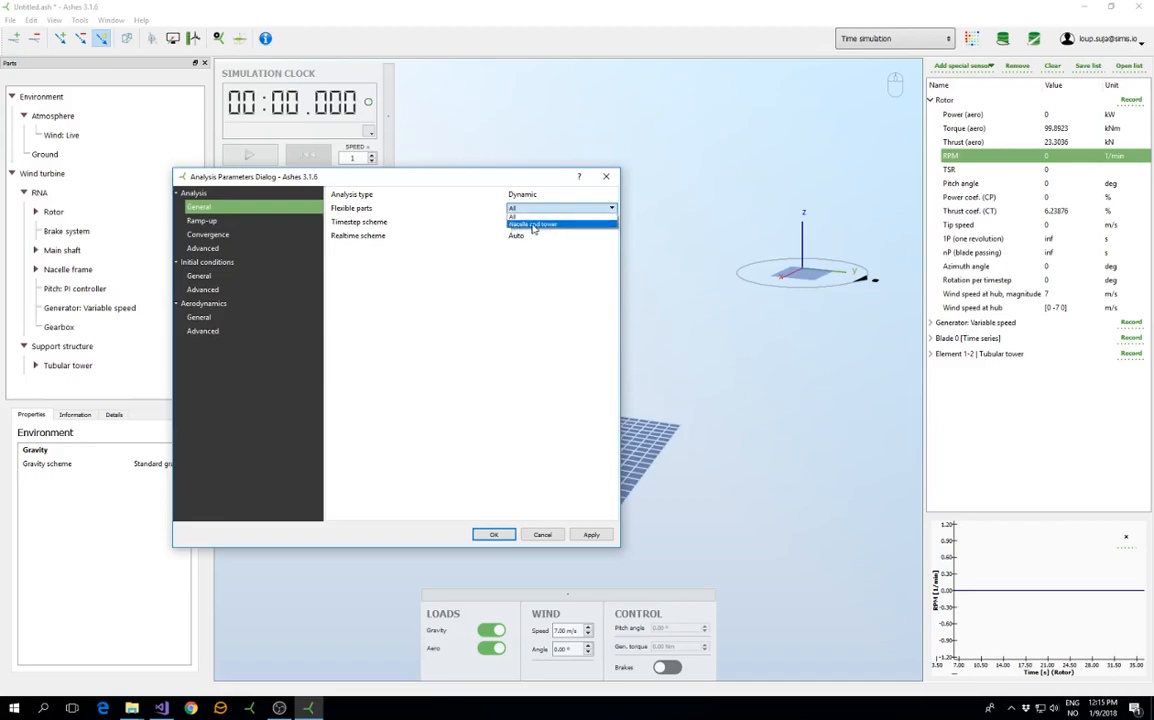
{"action": "left_click", "coordinate": [540, 208]}
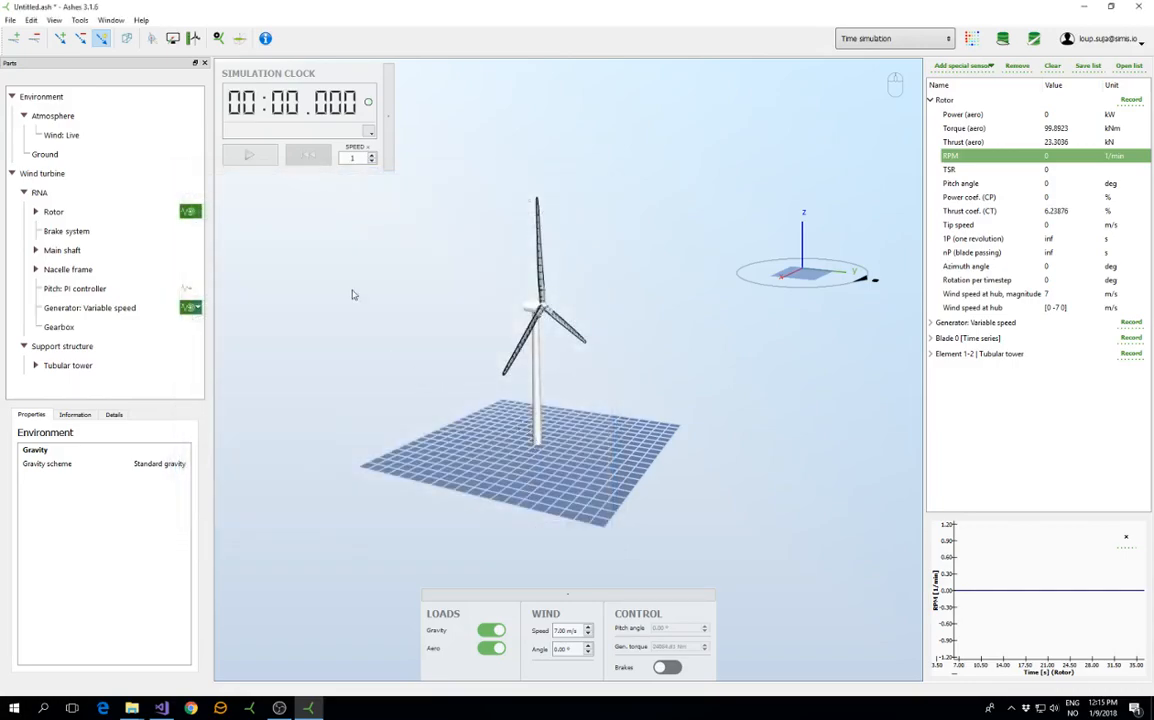
Run the dynamic simulation to about 29 s with load lines hidden, then reopen Analysis Parameters.
{"action": "left_click", "coordinate": [248, 156]}
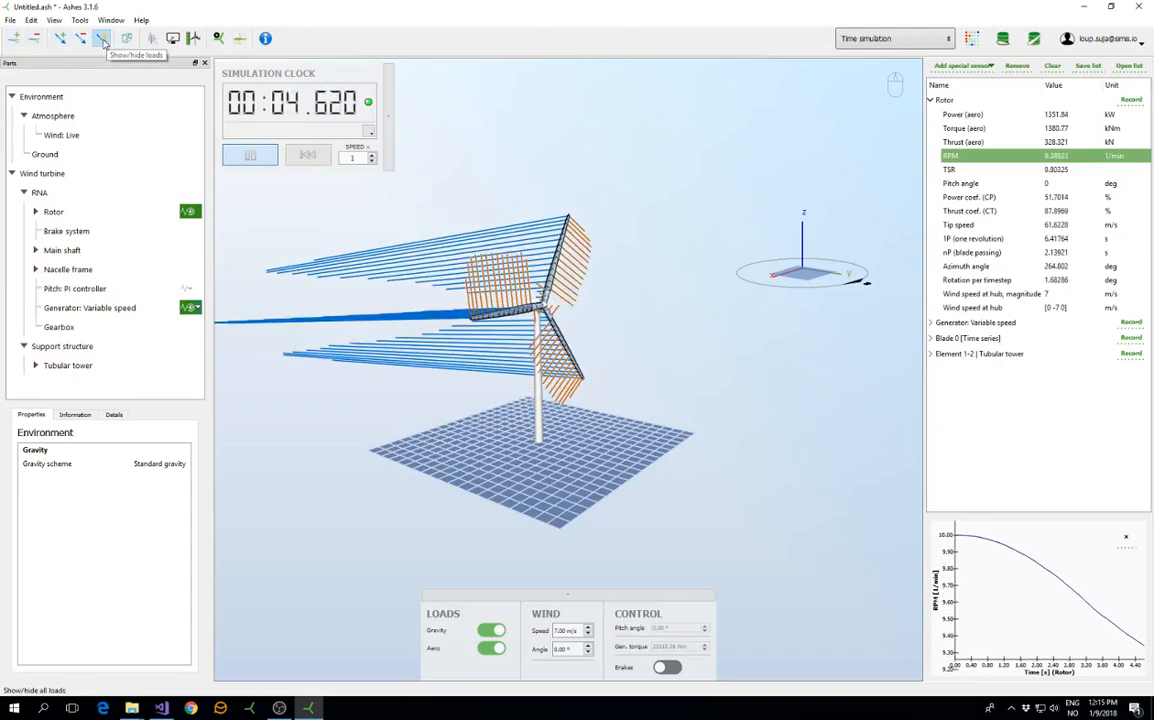
{"action": "left_click", "coordinate": [102, 38]}
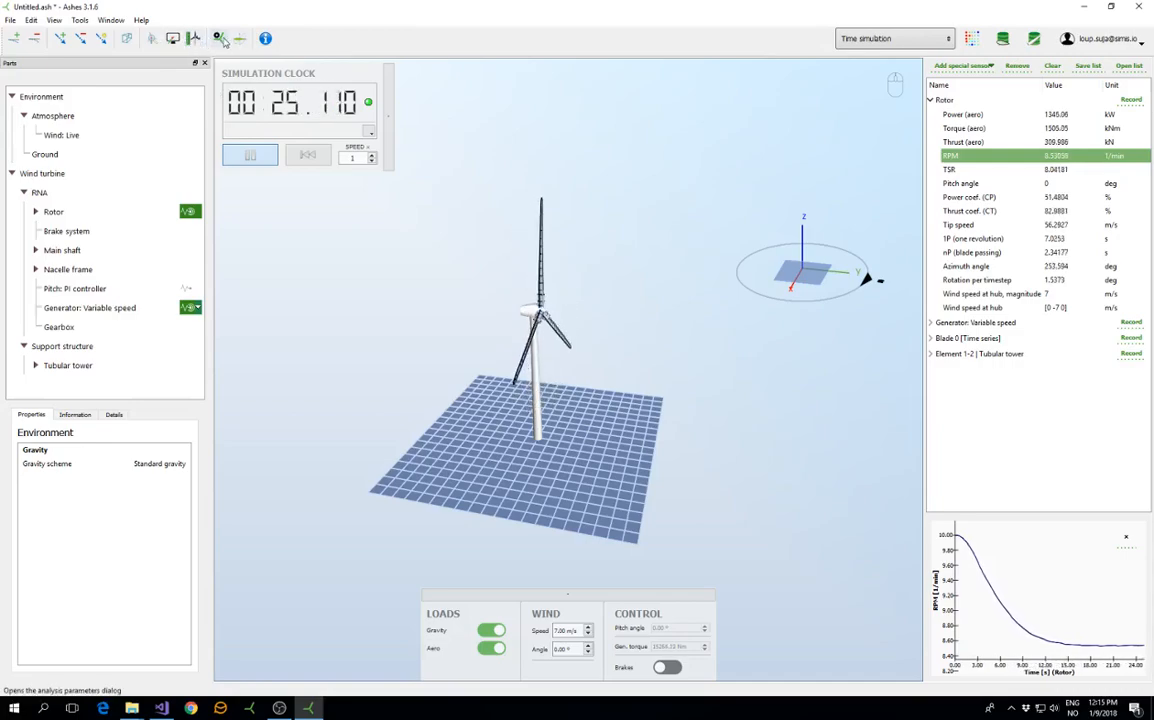
{"action": "left_click", "coordinate": [216, 38]}
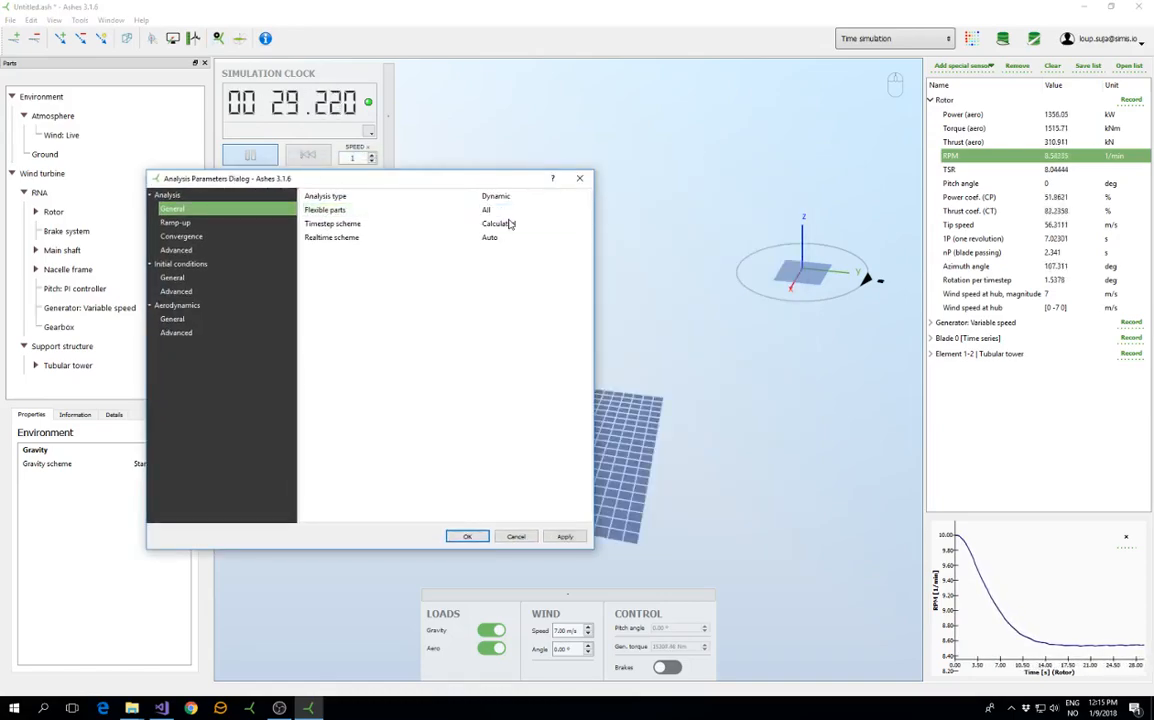
Apply and reset, then switch to a user-defined timestep of 0.05 and accept it.
{"action": "left_click", "coordinate": [564, 536]}
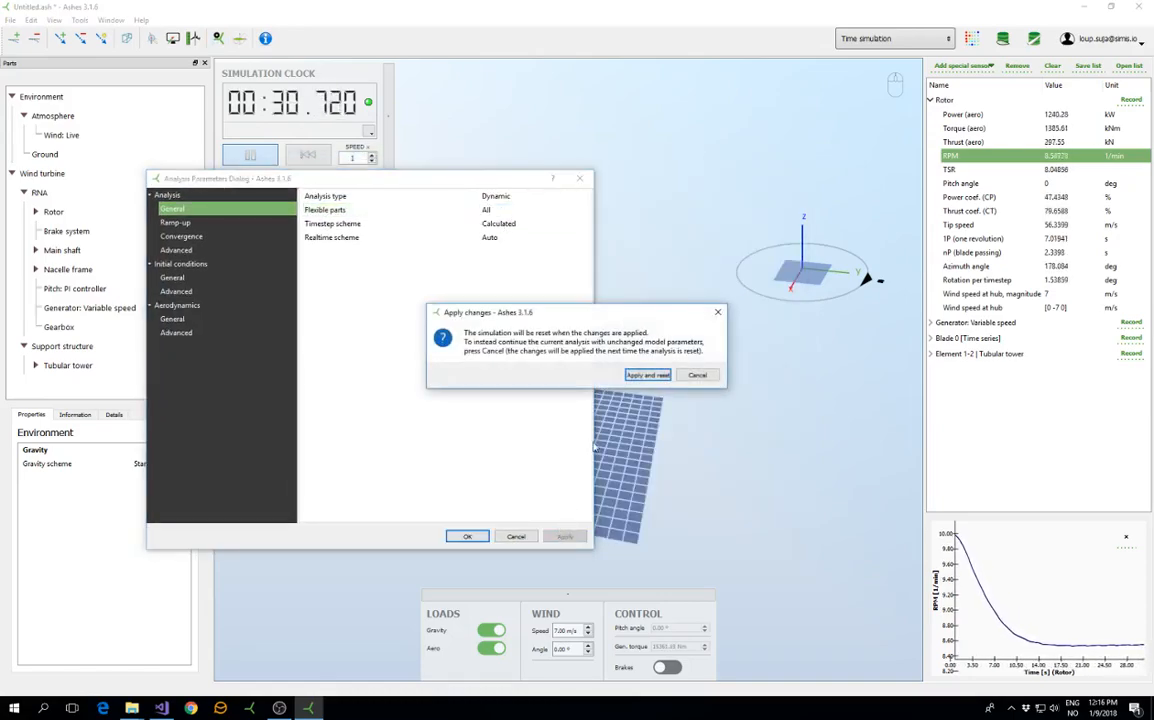
{"action": "left_click", "coordinate": [648, 376]}
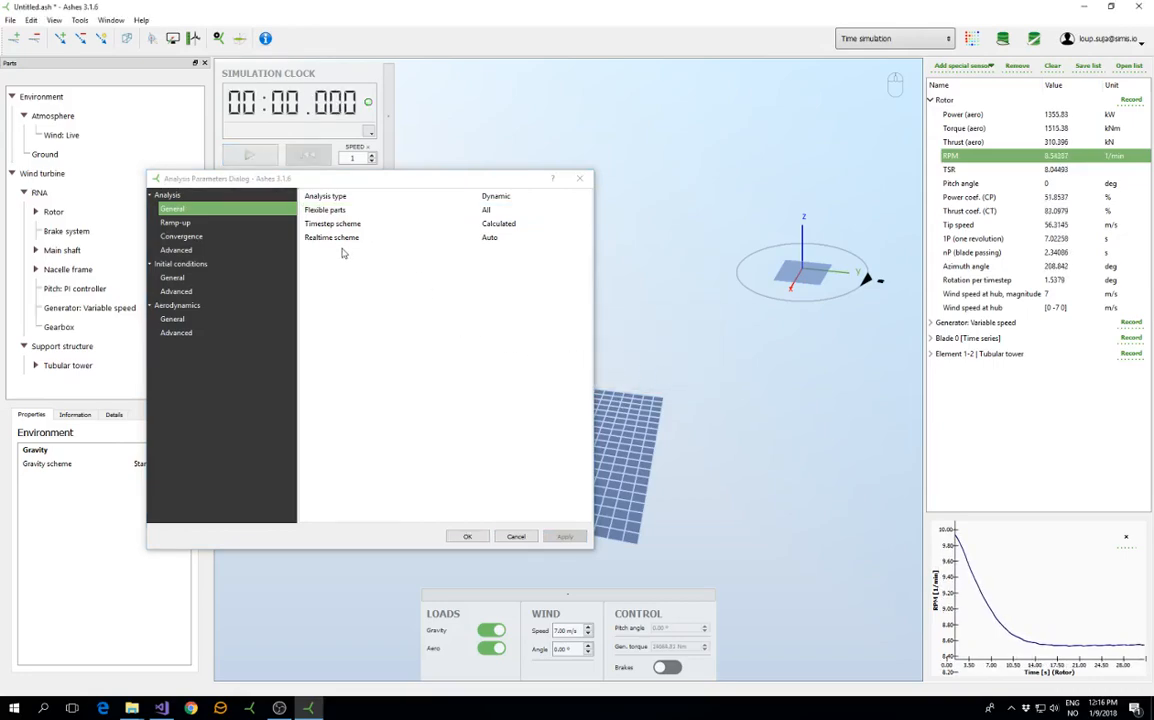
{"action": "mouse_move", "coordinate": [460, 236]}
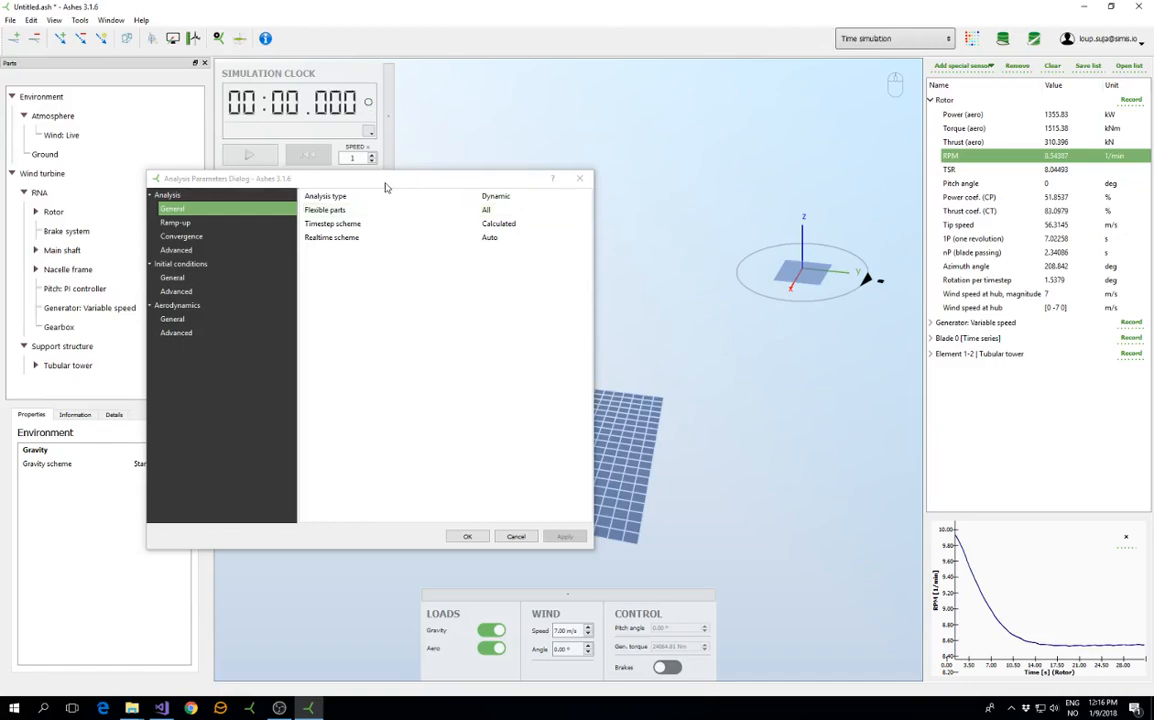
{"action": "left_click", "coordinate": [536, 224]}
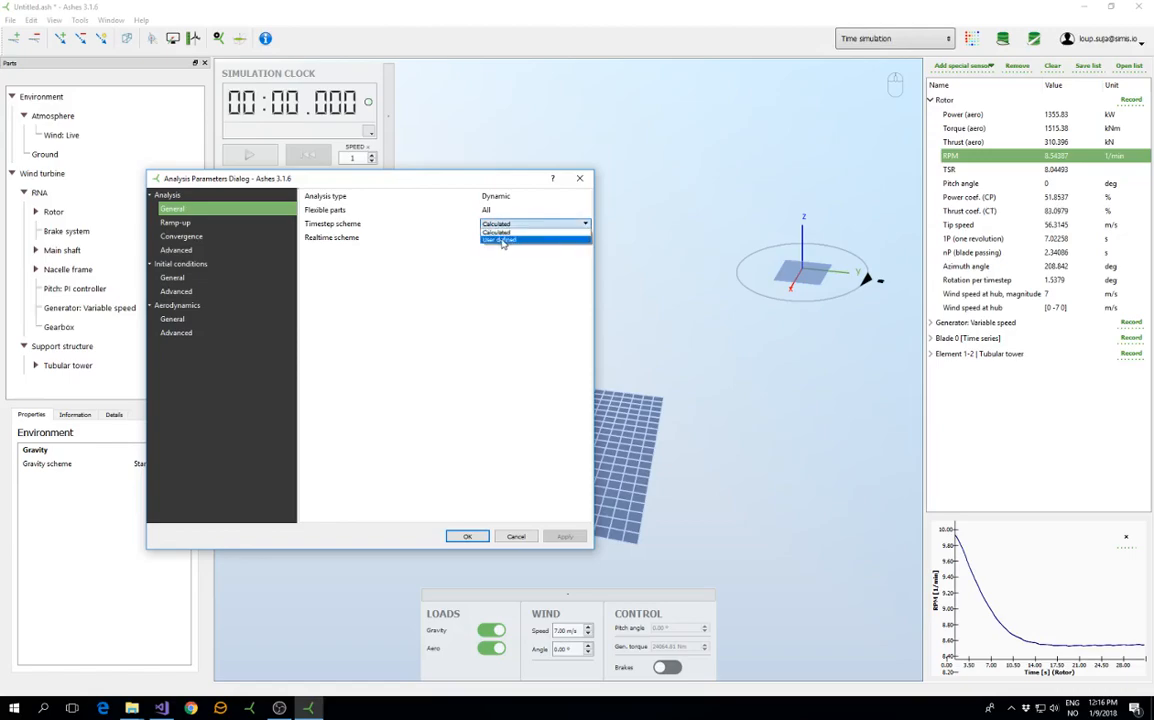
{"action": "left_click", "coordinate": [498, 240]}
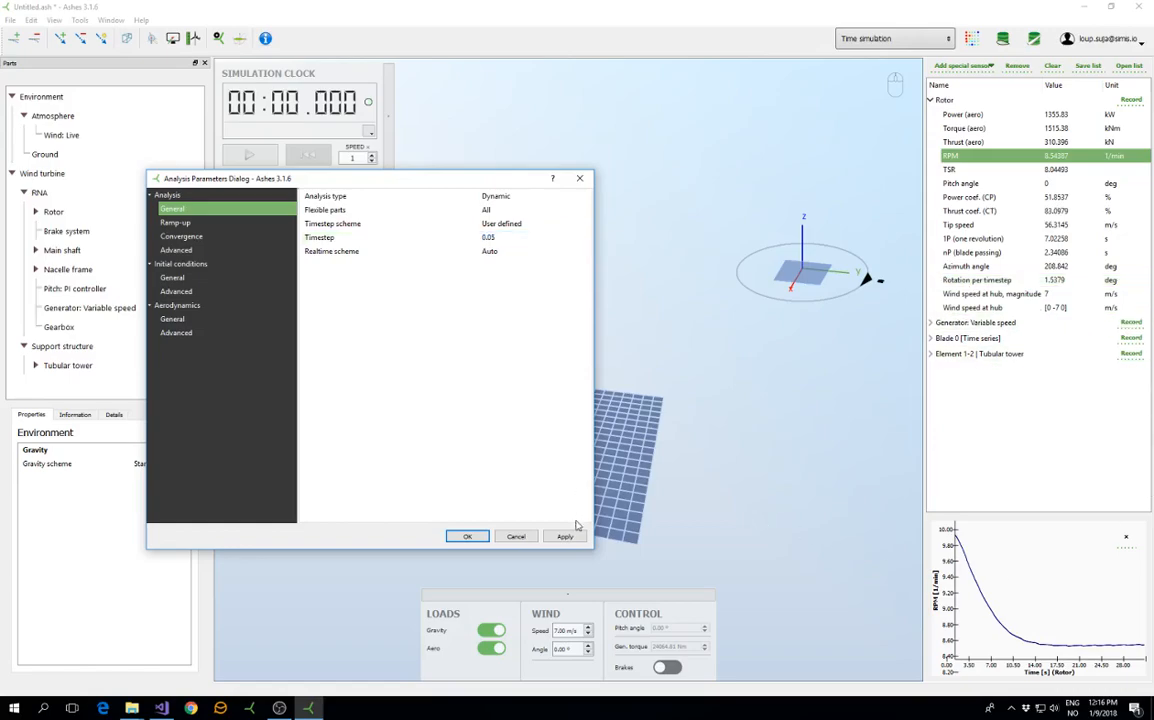
{"action": "left_click", "coordinate": [466, 536]}
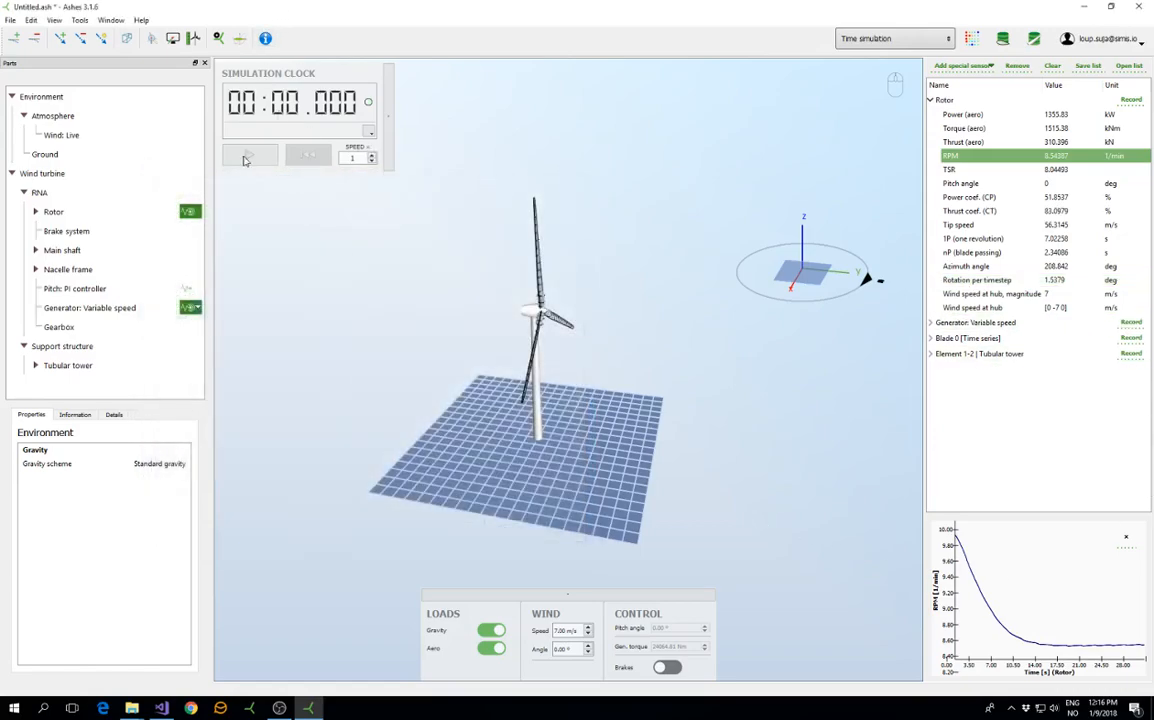
Run the simulation with the 0.05 s user-defined timestep, then bring the analysis parameters back up.
{"action": "left_click", "coordinate": [250, 156]}
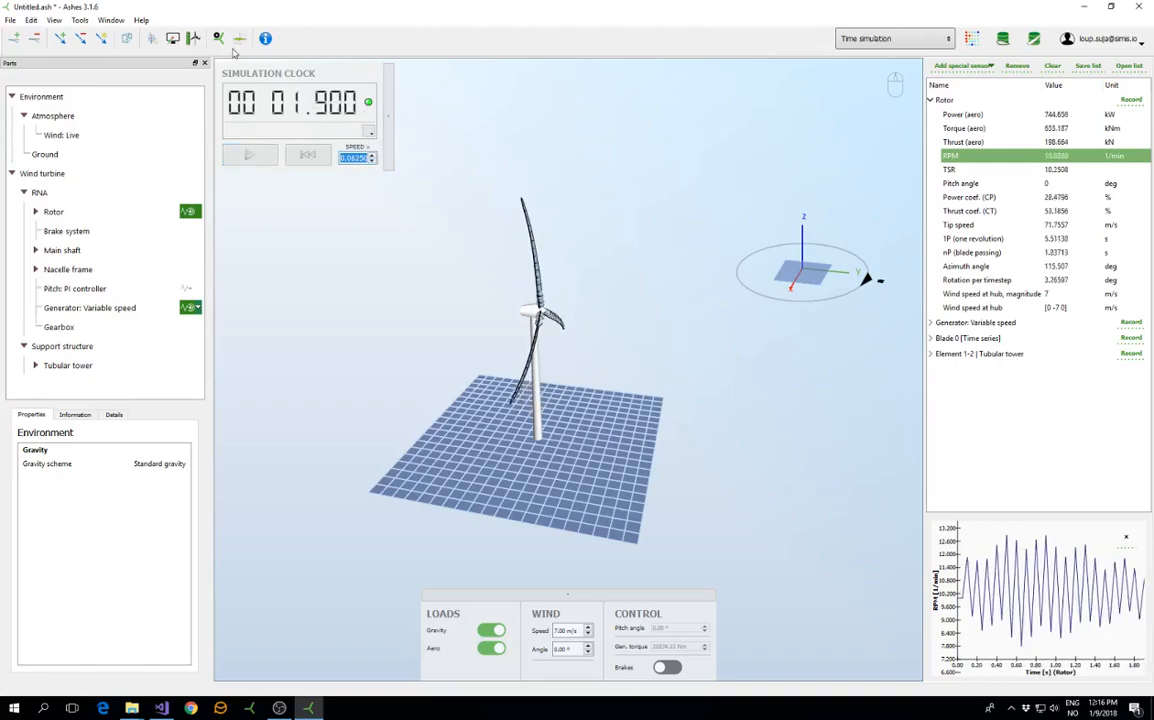
{"action": "left_click", "coordinate": [192, 38]}
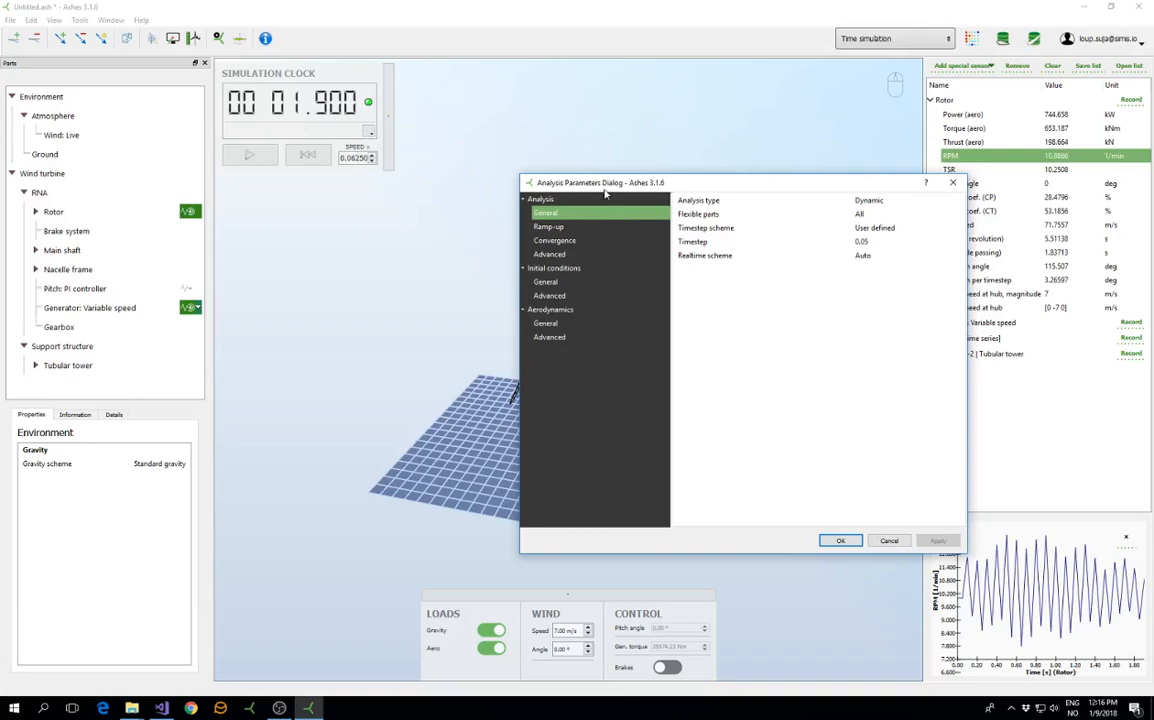
Review the Ramp-up and Convergence pages of the analysis parameters and close the dialog with OK.
{"action": "left_click_drag", "start_coordinate": [600, 182], "coordinate": [532, 126]}
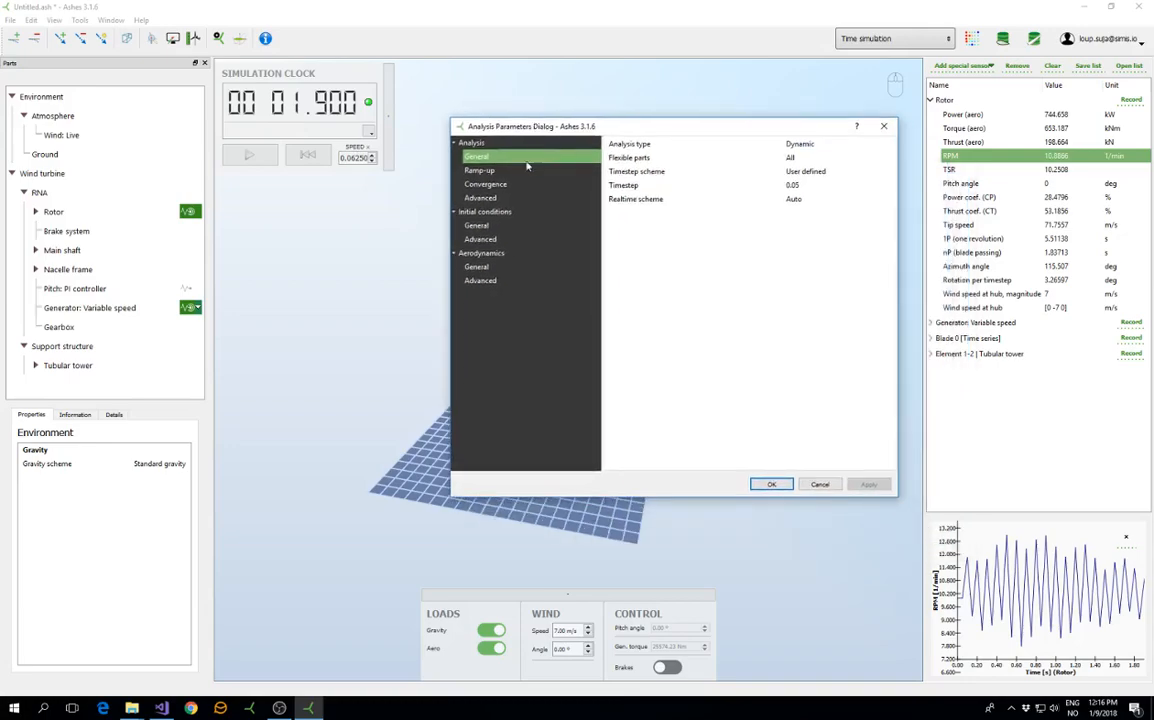
{"action": "left_click", "coordinate": [480, 170]}
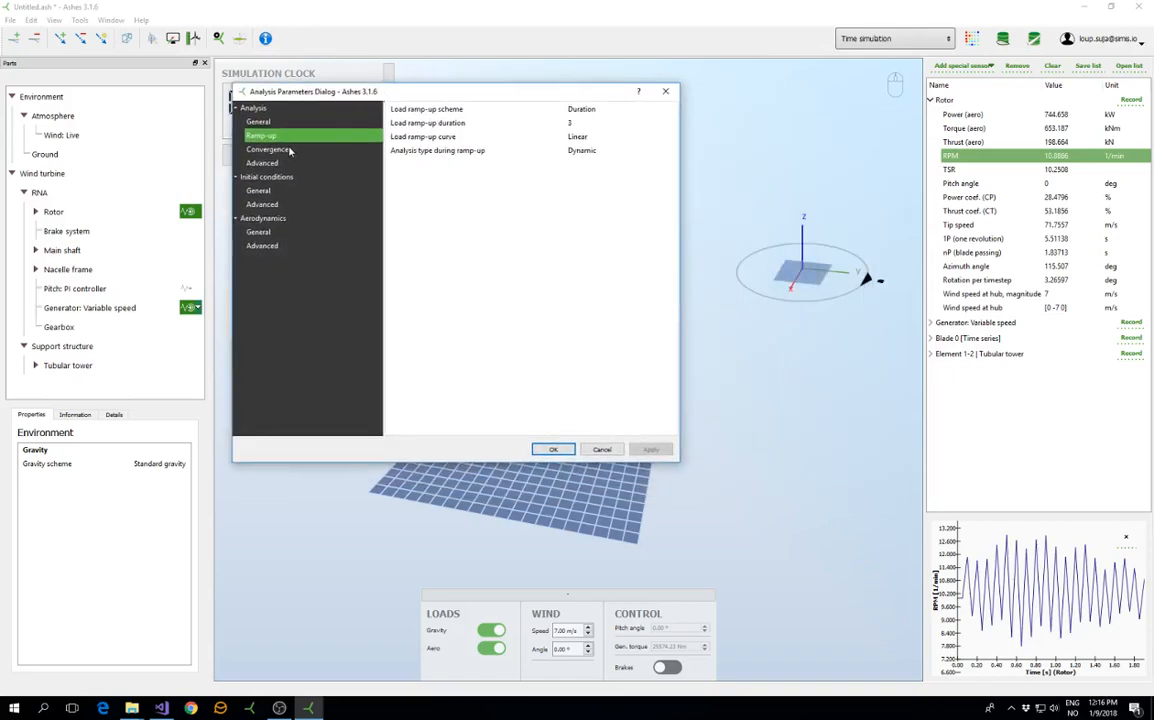
{"action": "left_click", "coordinate": [268, 148]}
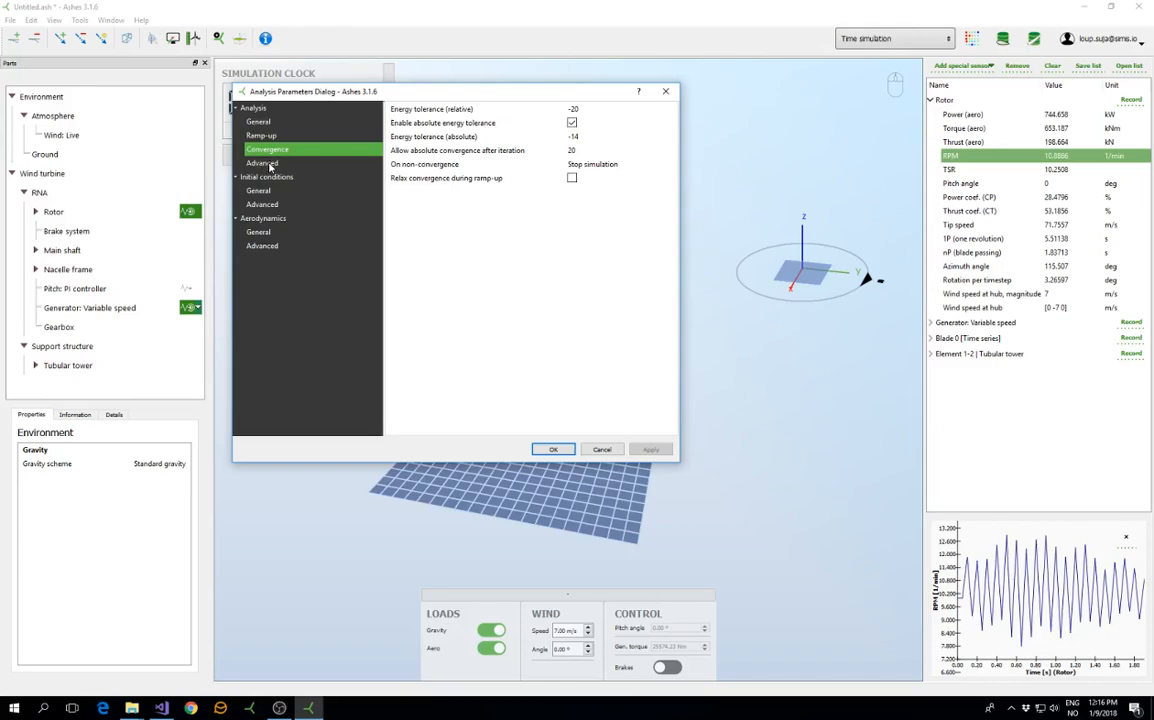
{"action": "mouse_move", "coordinate": [536, 128]}
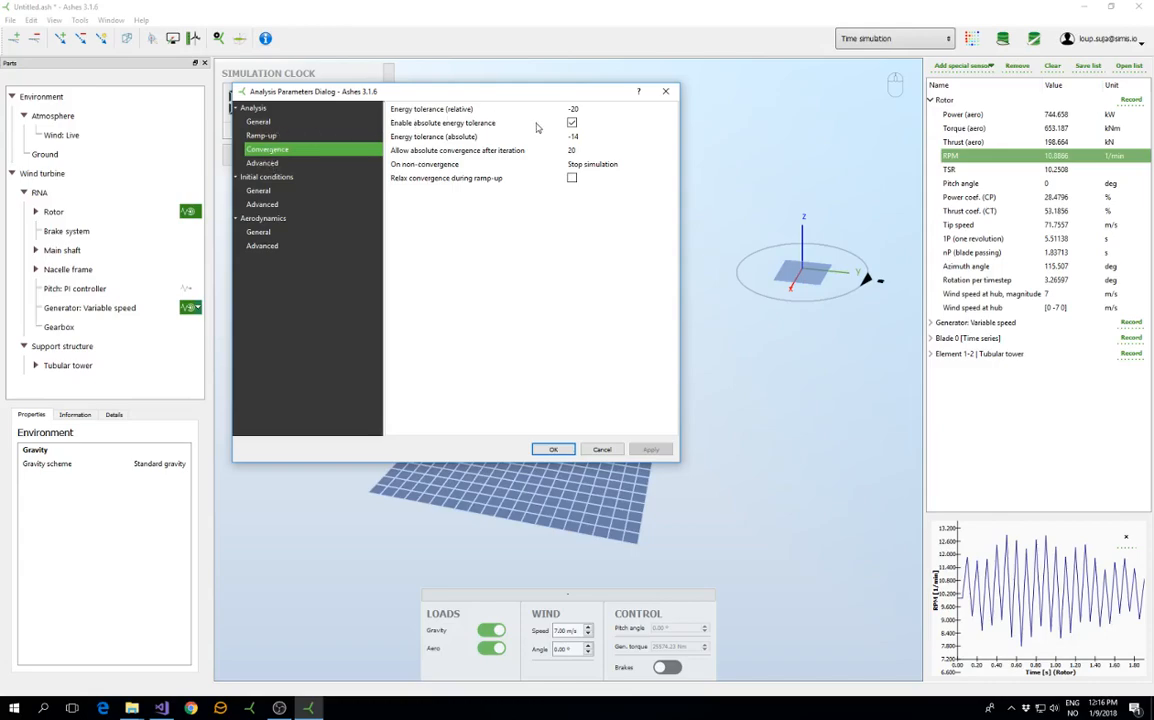
{"action": "mouse_move", "coordinate": [460, 108]}
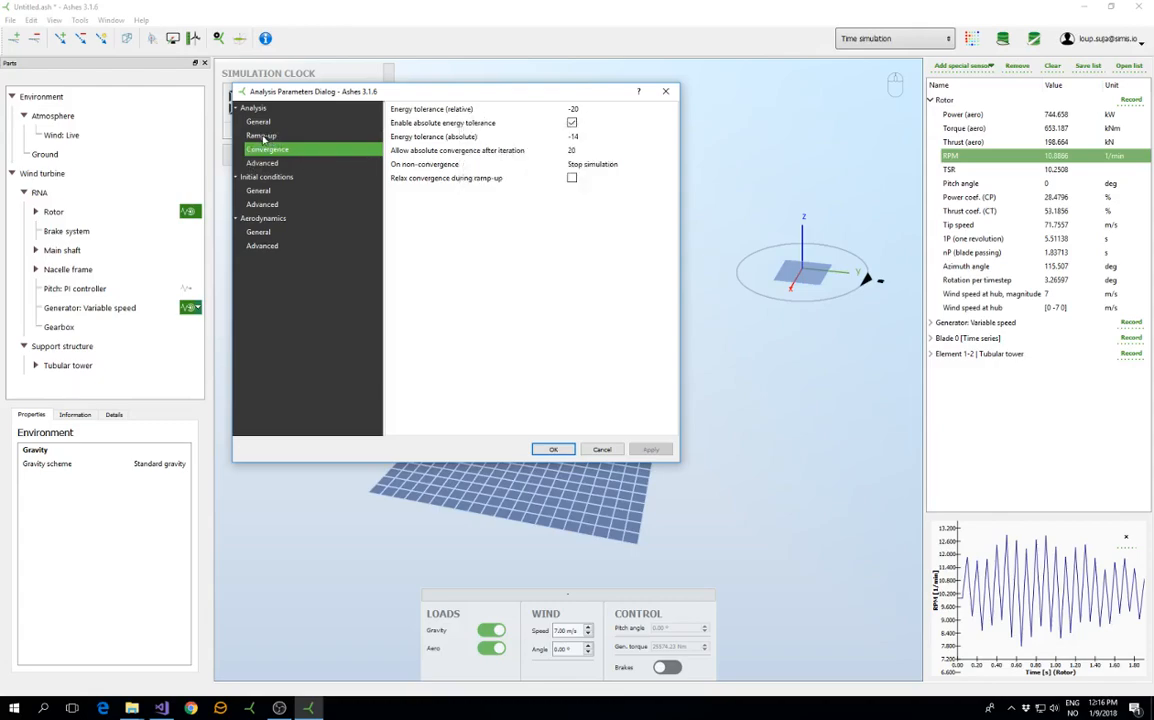
{"action": "left_click", "coordinate": [260, 136]}
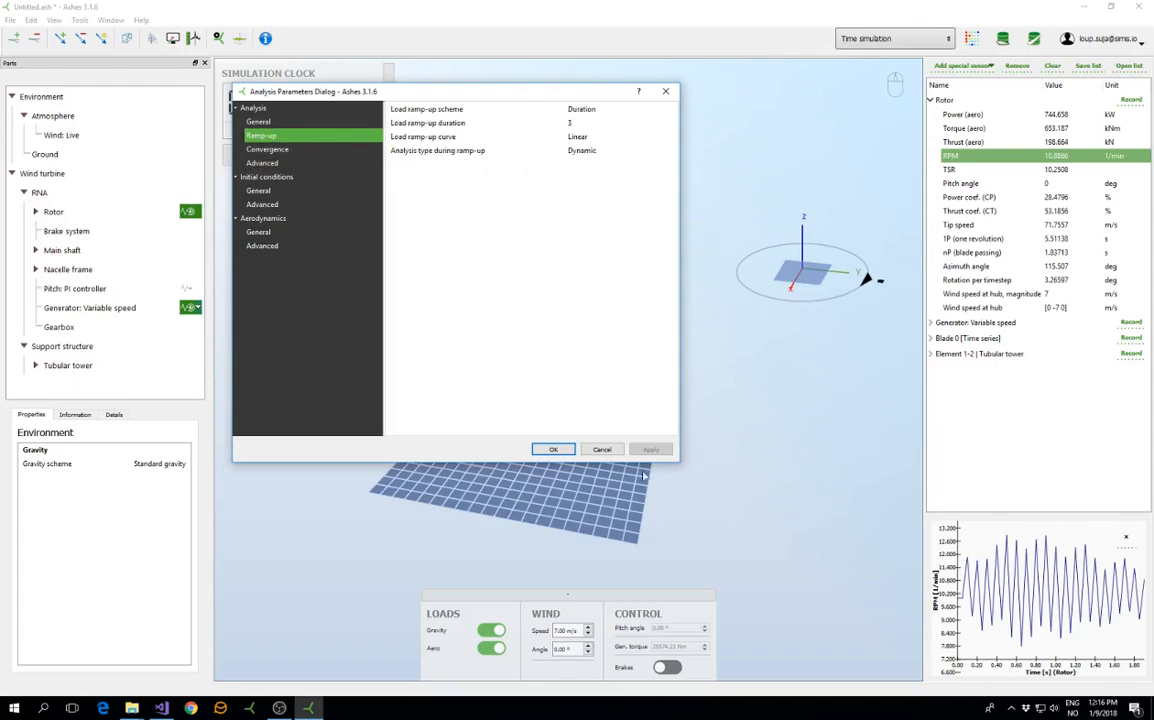
{"action": "left_click", "coordinate": [552, 448]}
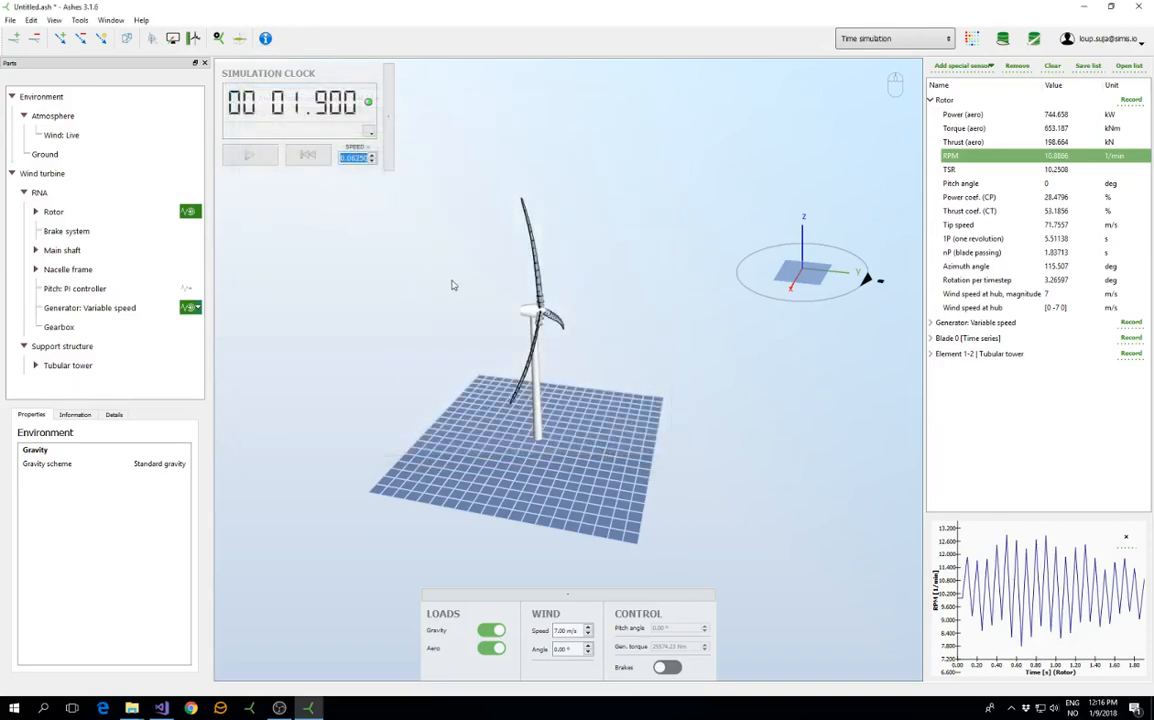
Collapse the Rotor sensor and expand Element 1-2 | Tubular tower to list its force and moment readings.
{"action": "left_click", "coordinate": [372, 158]}
{"action": "type", "text": "1"}
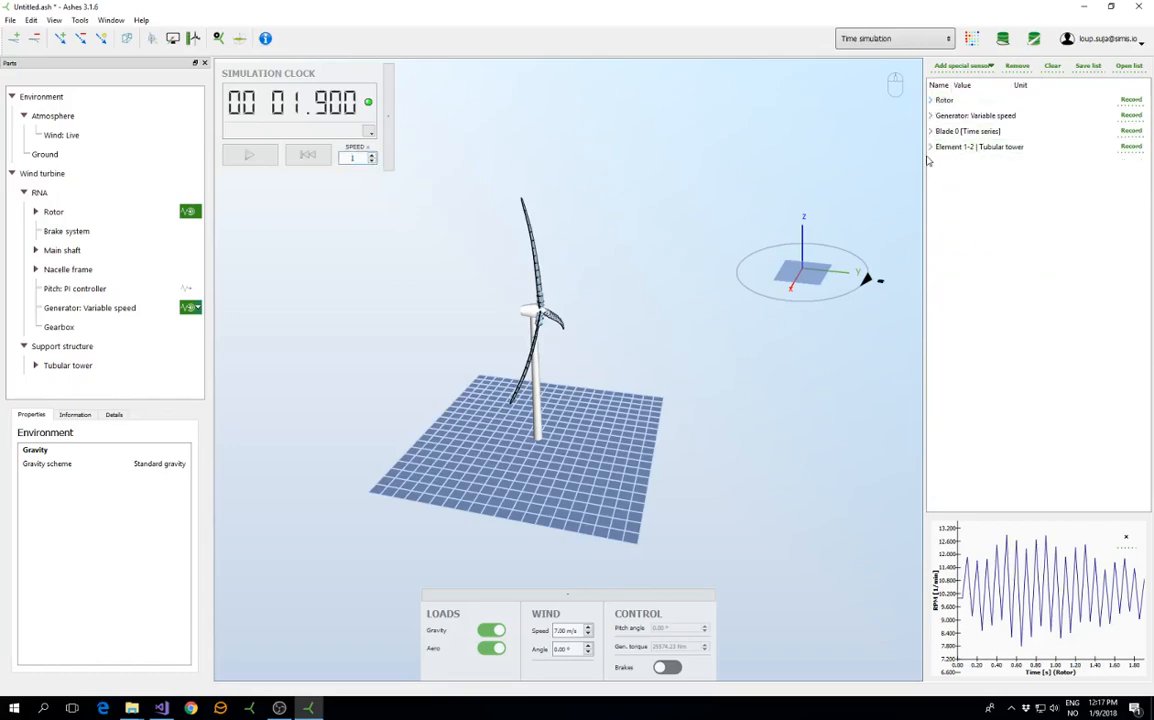
{"action": "left_click", "coordinate": [978, 148]}
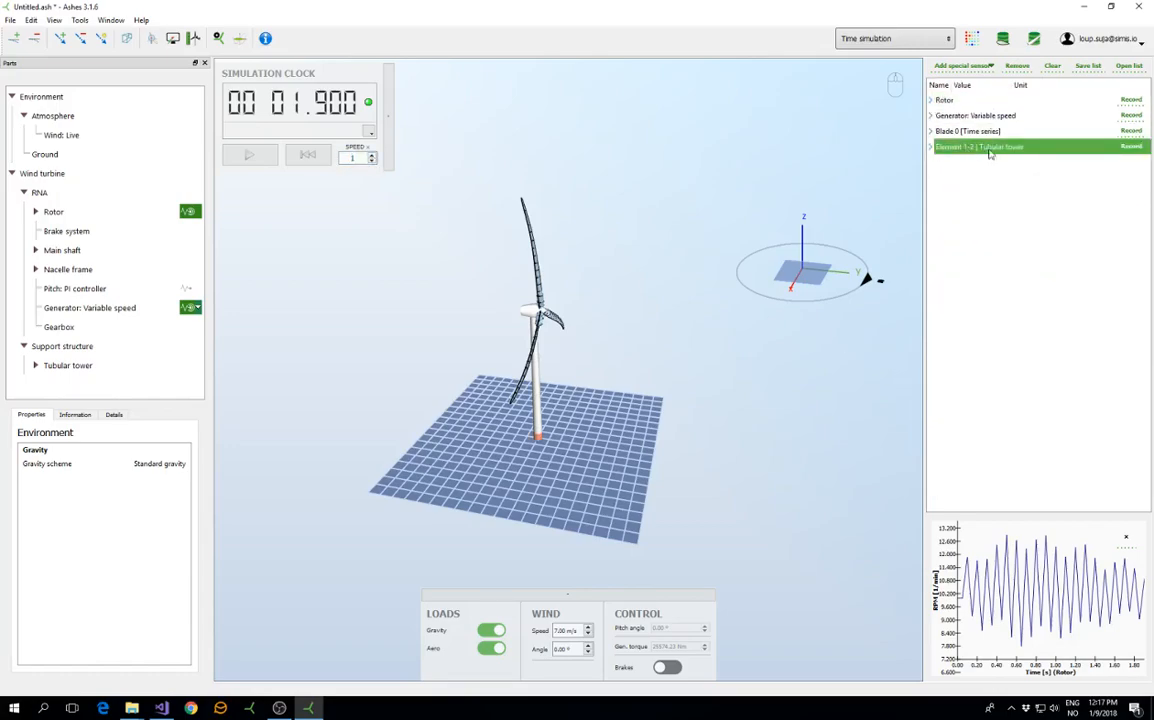
{"action": "mouse_move", "coordinate": [1024, 156]}
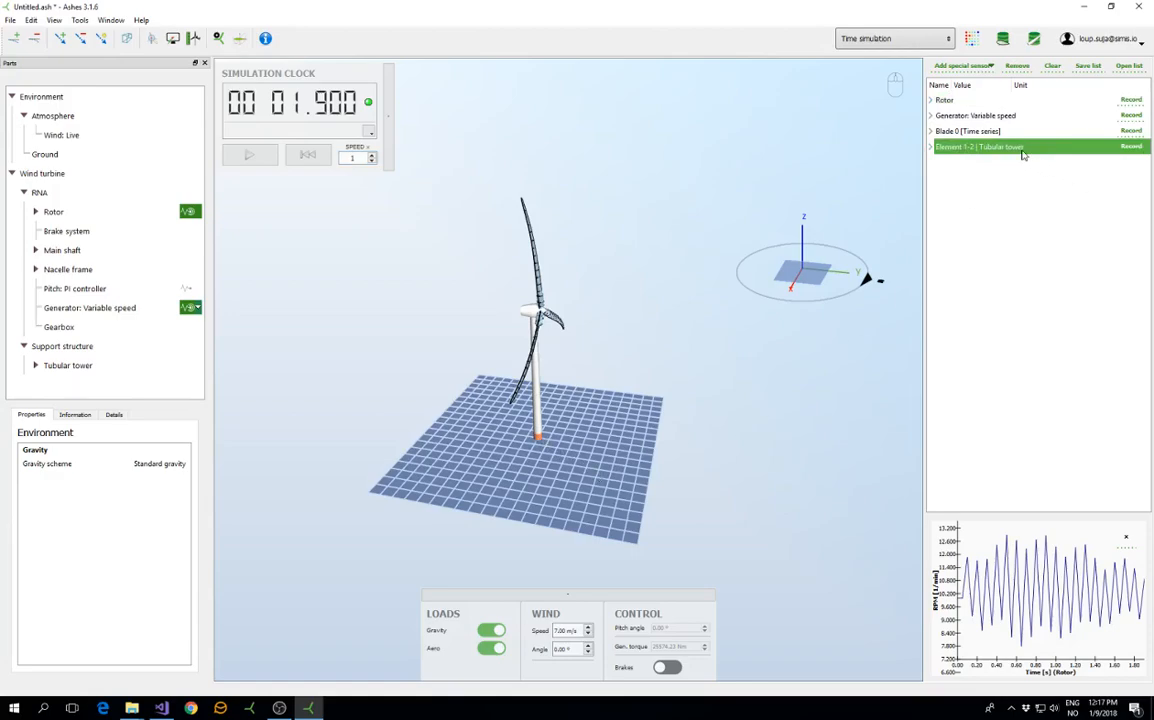
{"action": "mouse_move", "coordinate": [968, 168]}
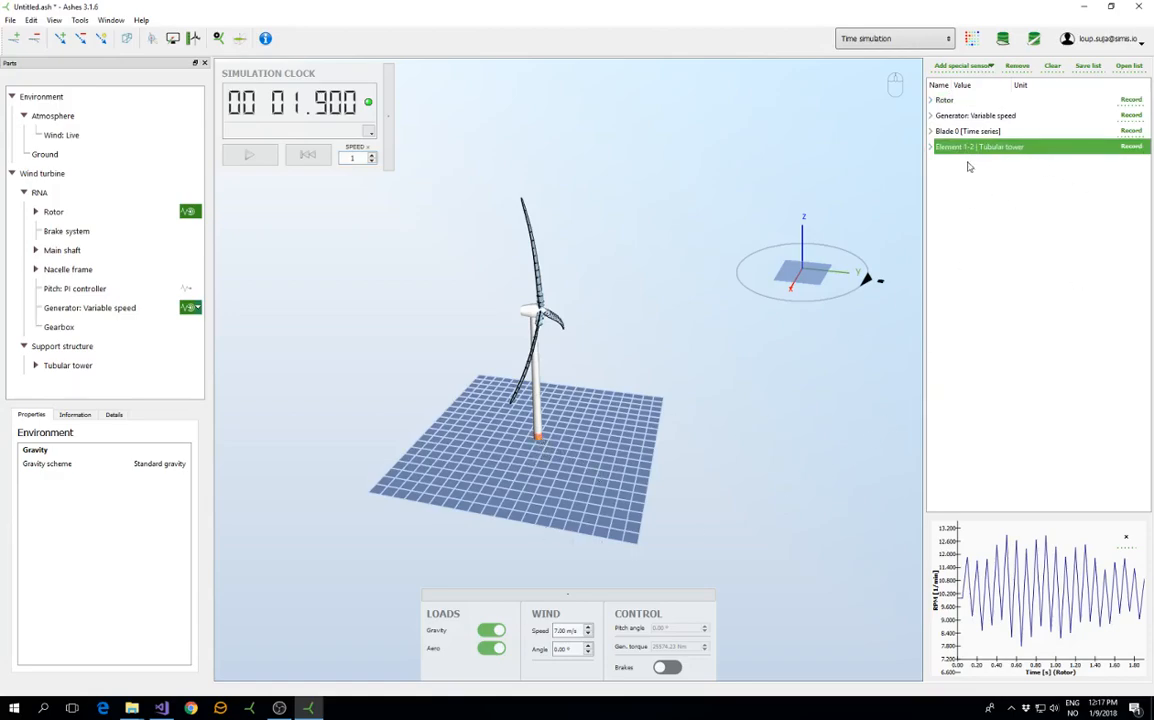
{"action": "left_click", "coordinate": [932, 146]}
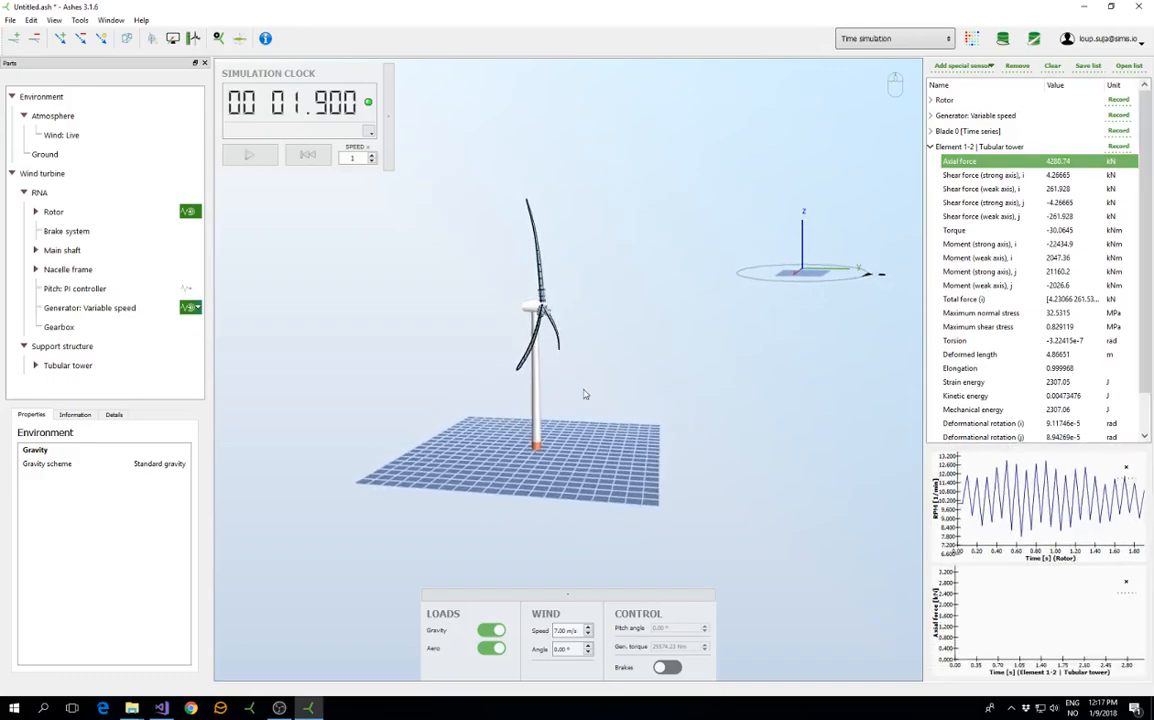
Resume the simulation past five seconds to record tower axial force, then pause it.
{"action": "left_click", "coordinate": [248, 156]}
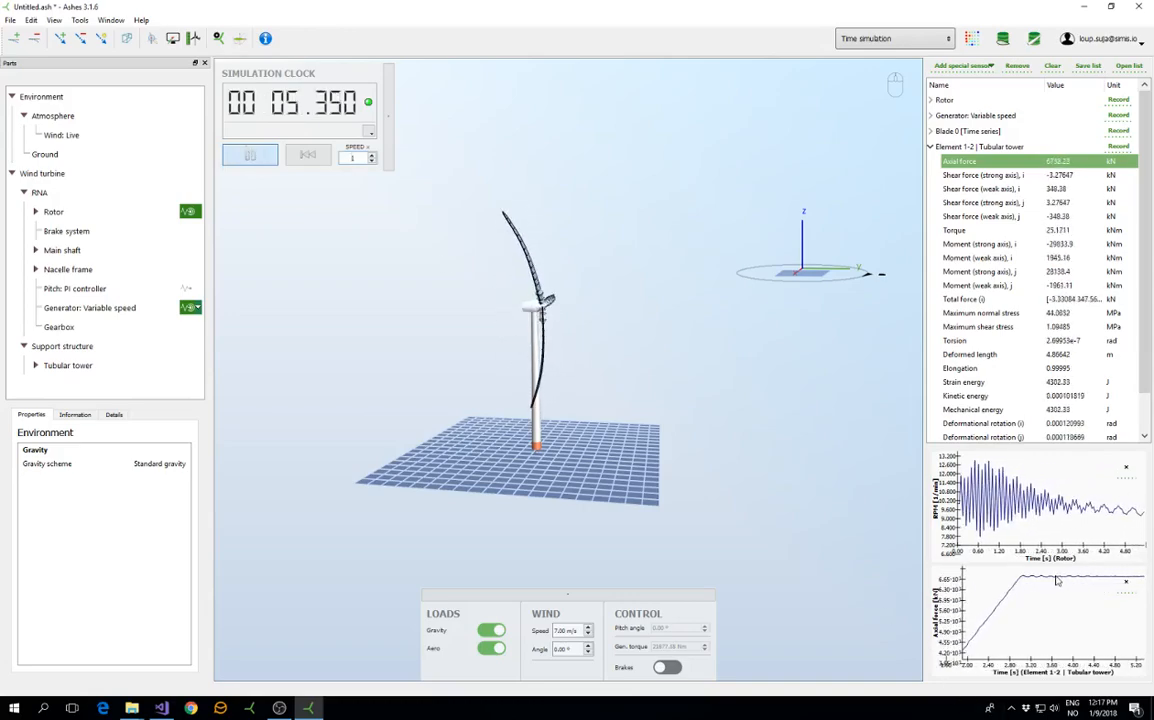
{"action": "left_click", "coordinate": [250, 156]}
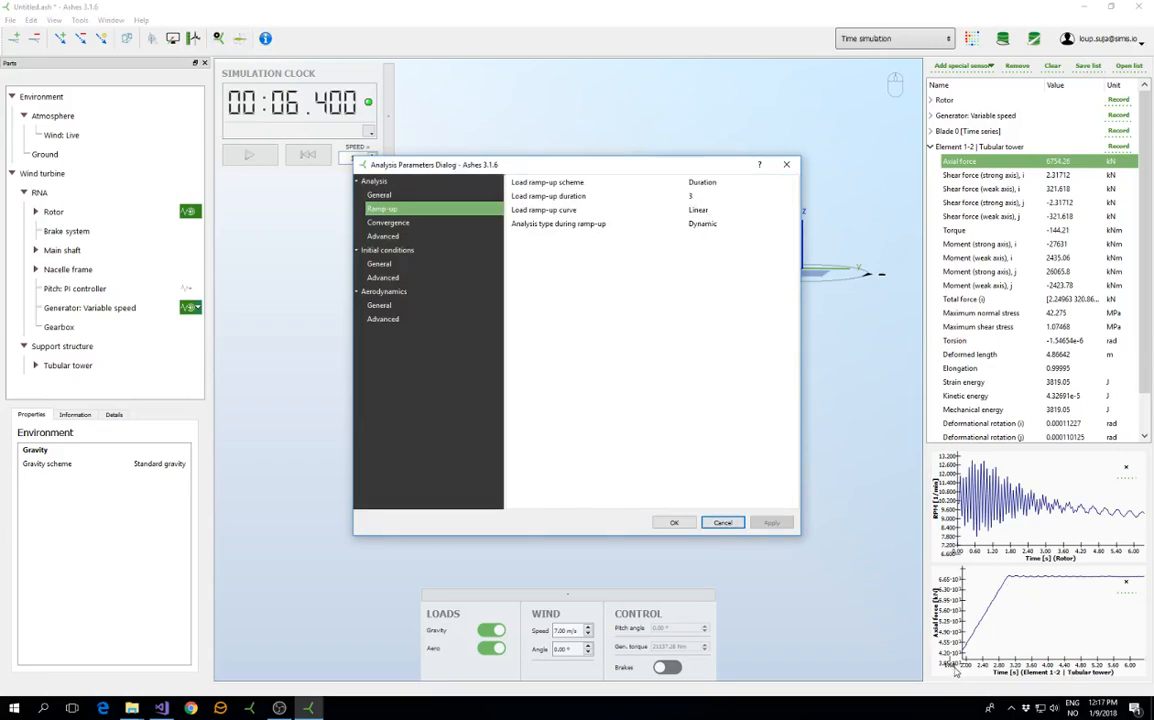
{"action": "mouse_move", "coordinate": [1008, 584]}
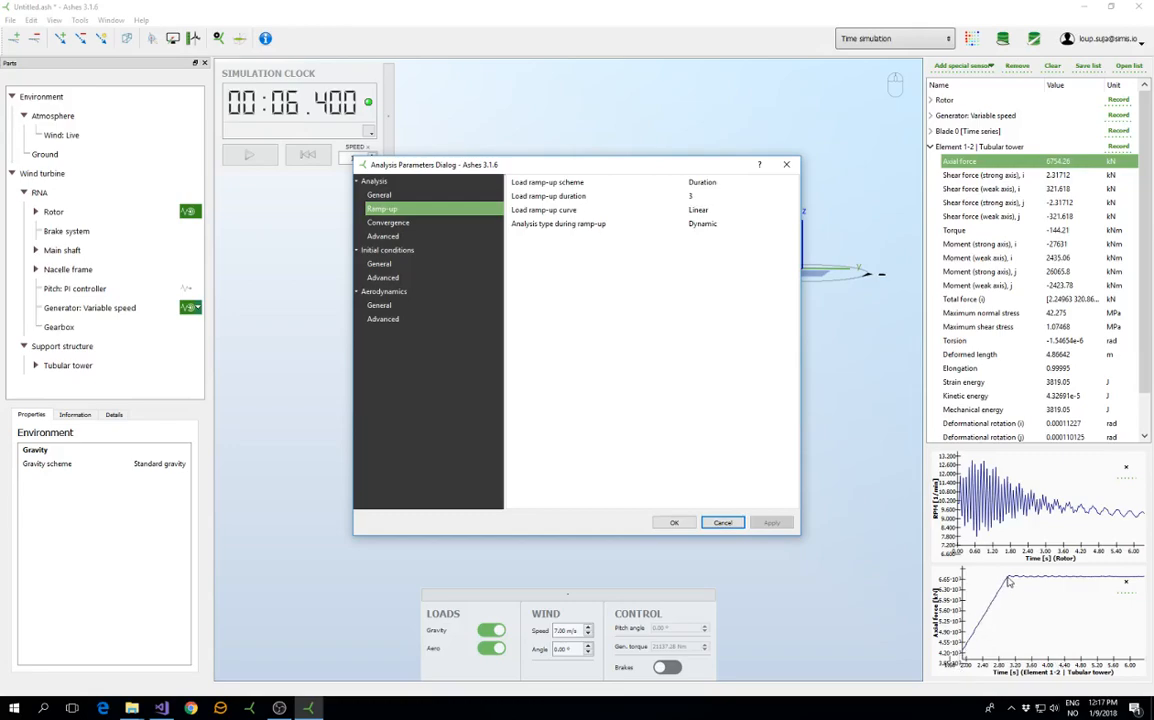
{"action": "mouse_move", "coordinate": [1012, 604]}
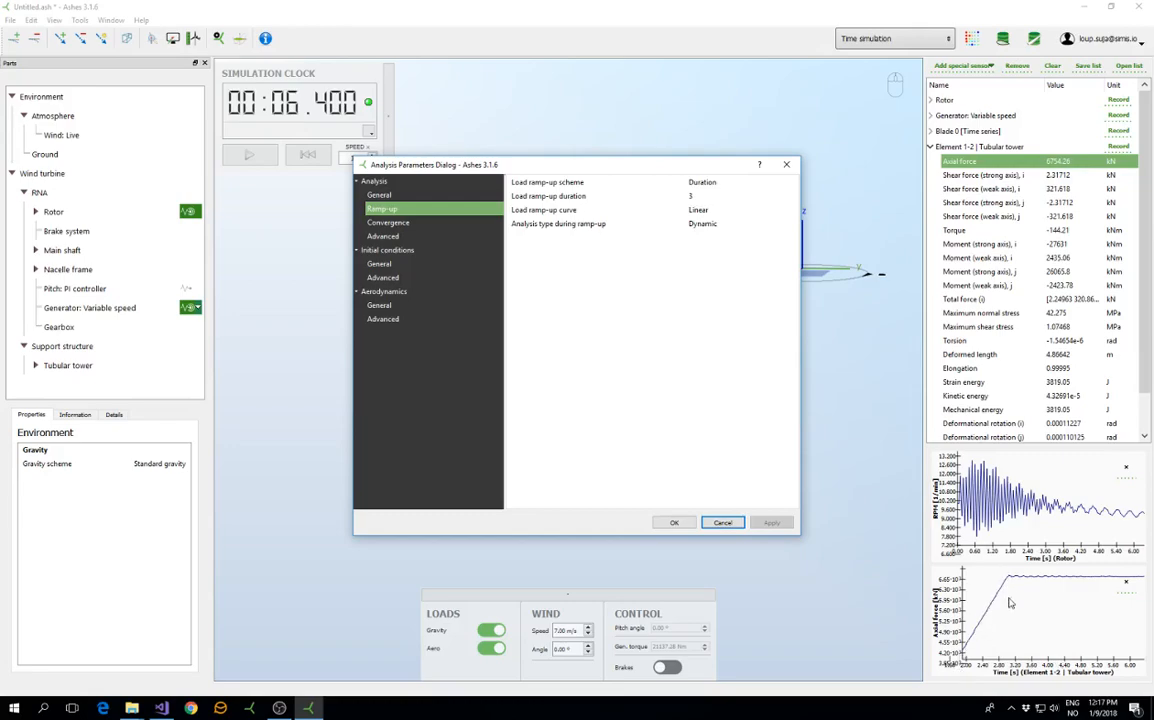
Confirm the 1-second ramp-up duration and reset the simulation clock to zero.
{"action": "left_click", "coordinate": [674, 522]}
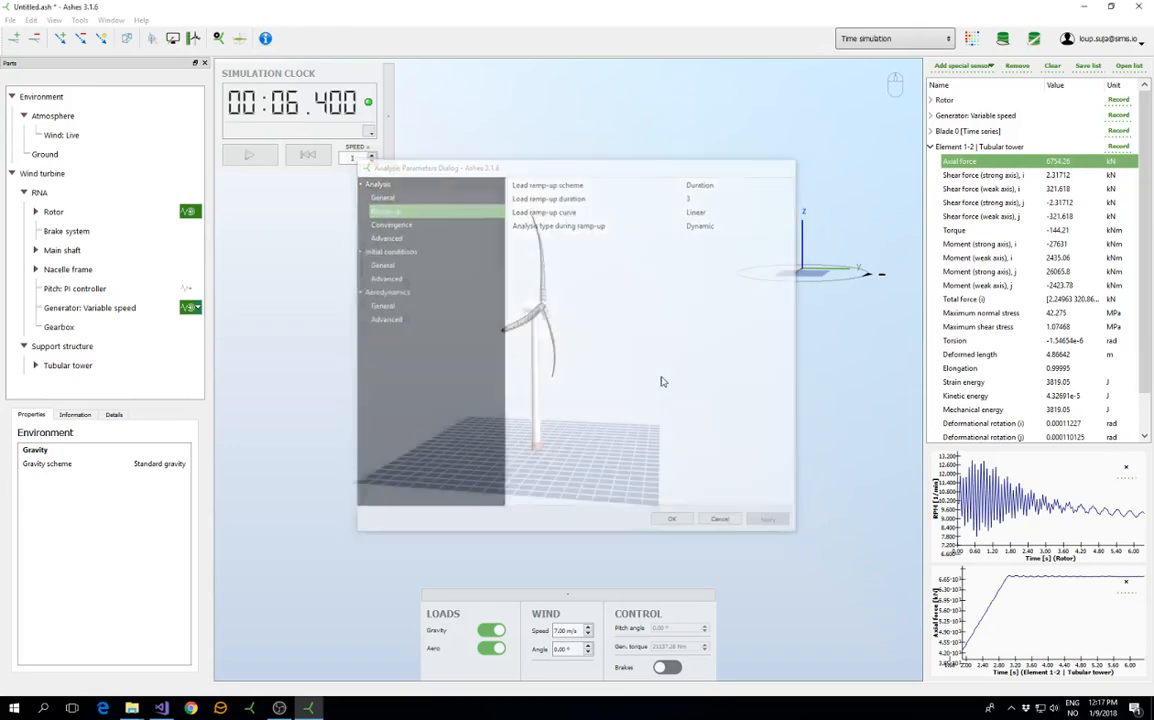
{"action": "left_click", "coordinate": [672, 518]}
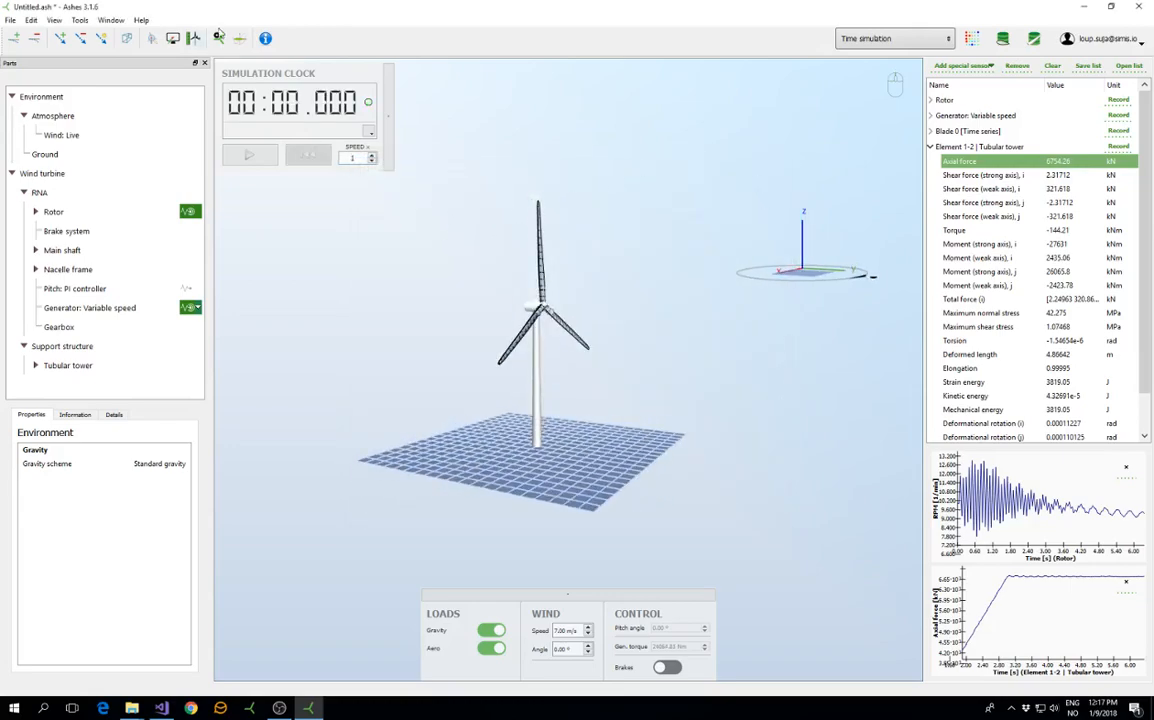
Inspect the Convergence, Initial conditions General and Aerodynamics General pages of the analysis parameters.
{"action": "left_click", "coordinate": [218, 38]}
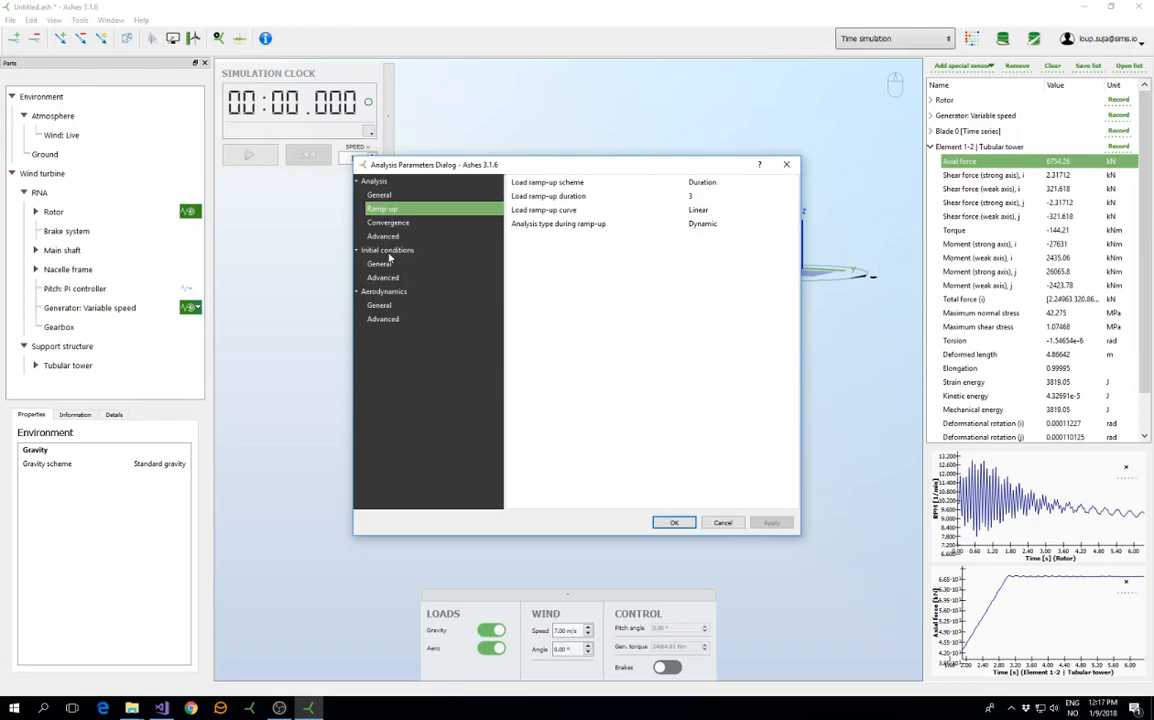
{"action": "left_click", "coordinate": [388, 222]}
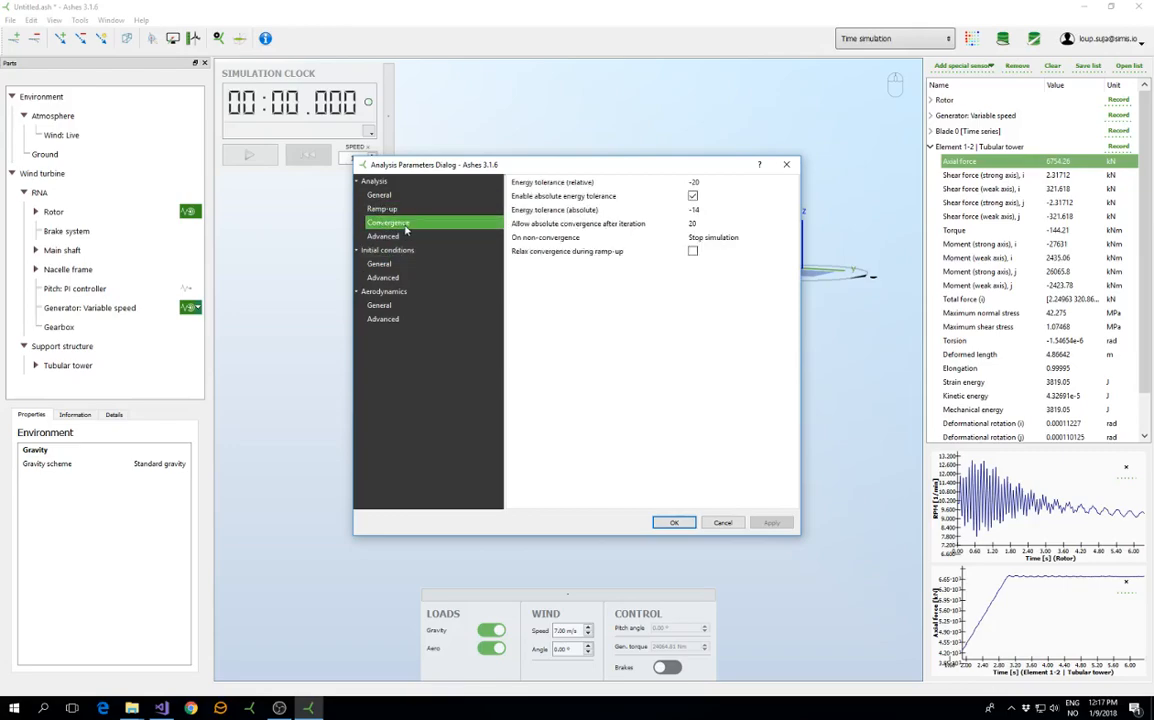
{"action": "left_click", "coordinate": [388, 248]}
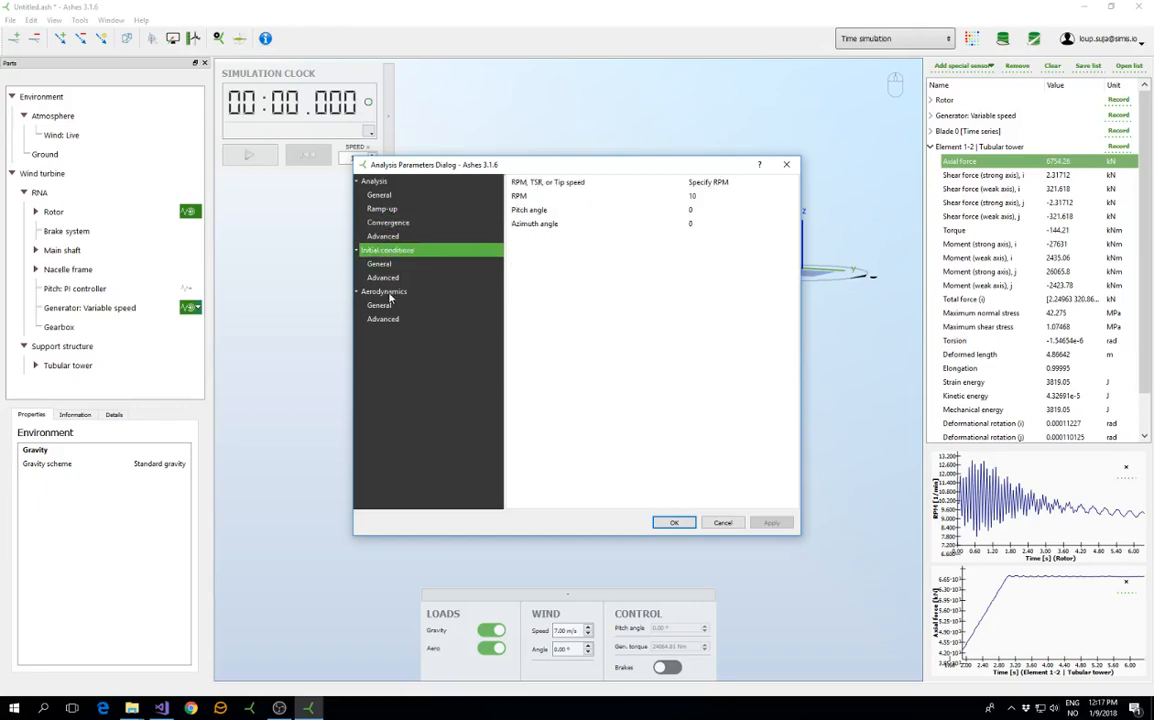
{"action": "left_click", "coordinate": [384, 292]}
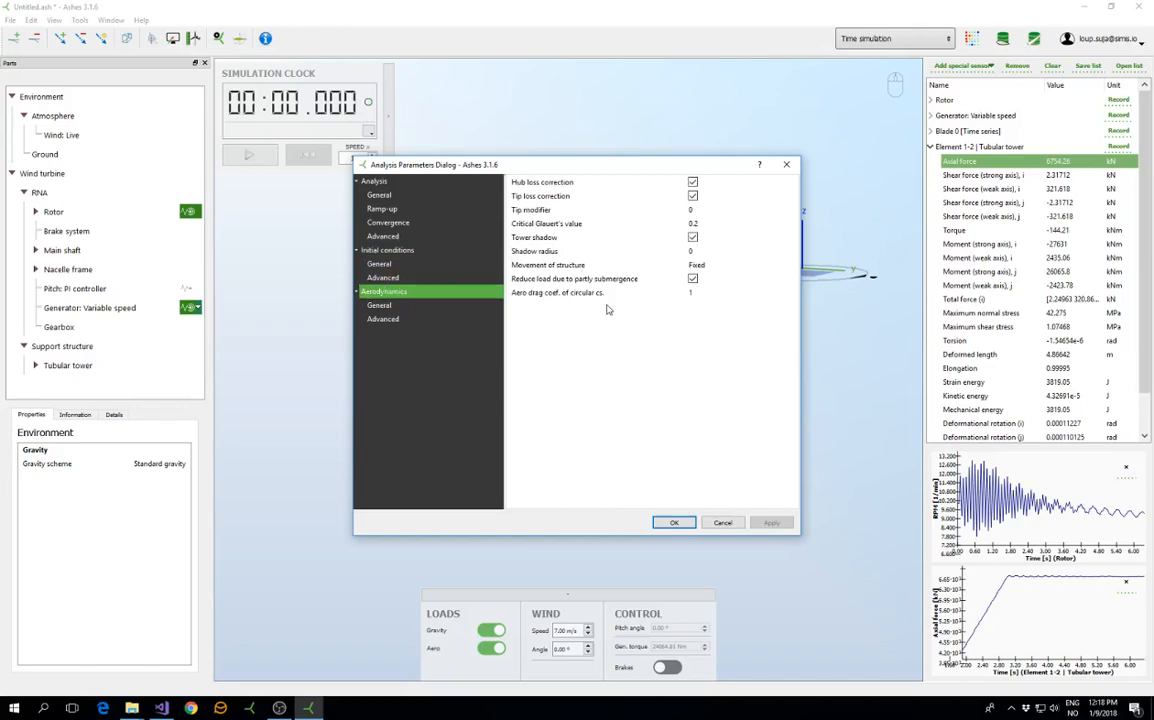
{"action": "mouse_move", "coordinate": [596, 316]}
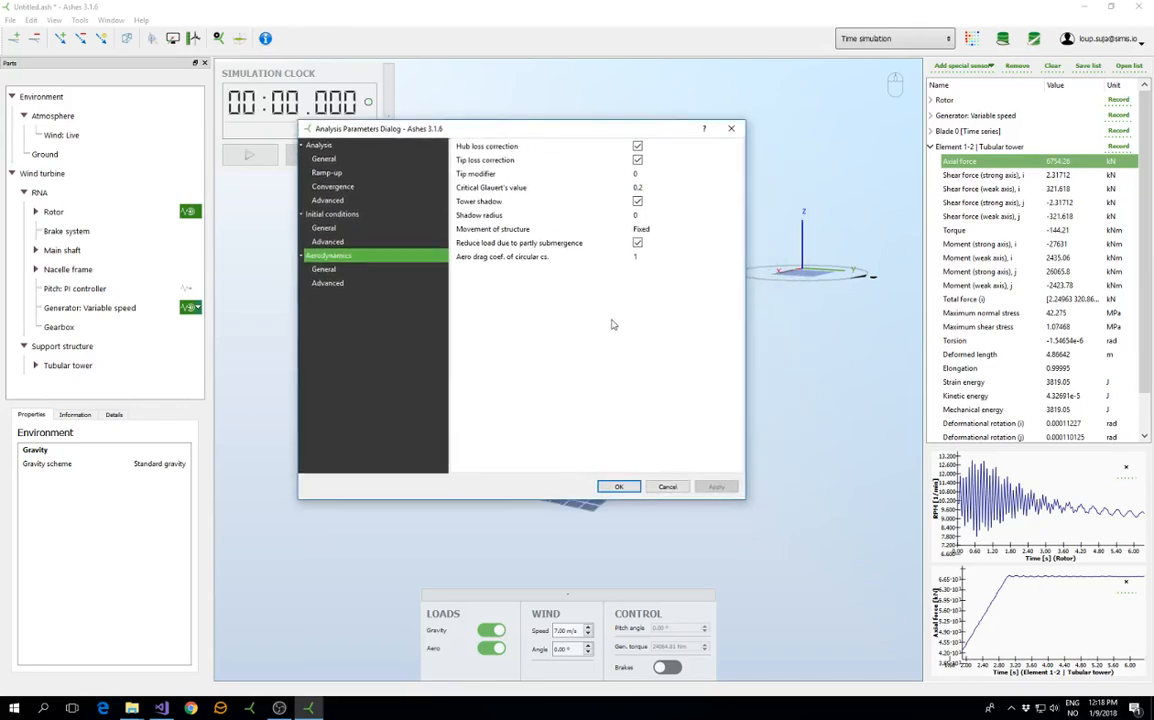
{"action": "mouse_move", "coordinate": [640, 308]}
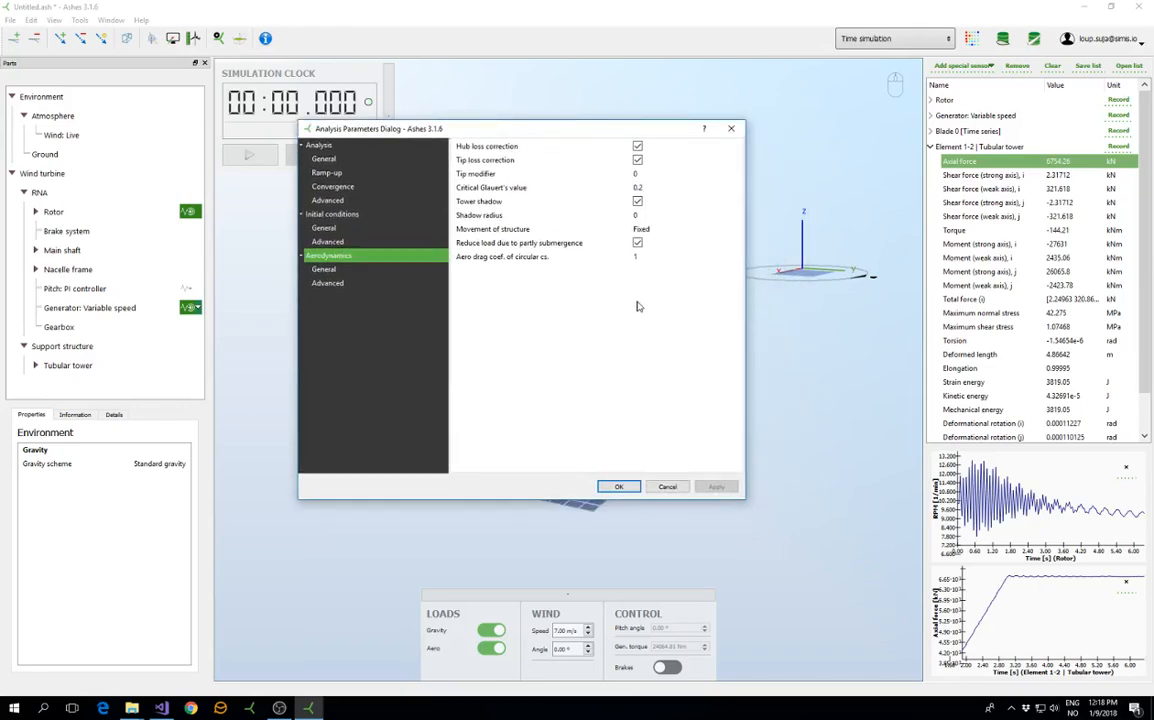
{"action": "mouse_move", "coordinate": [558, 318]}
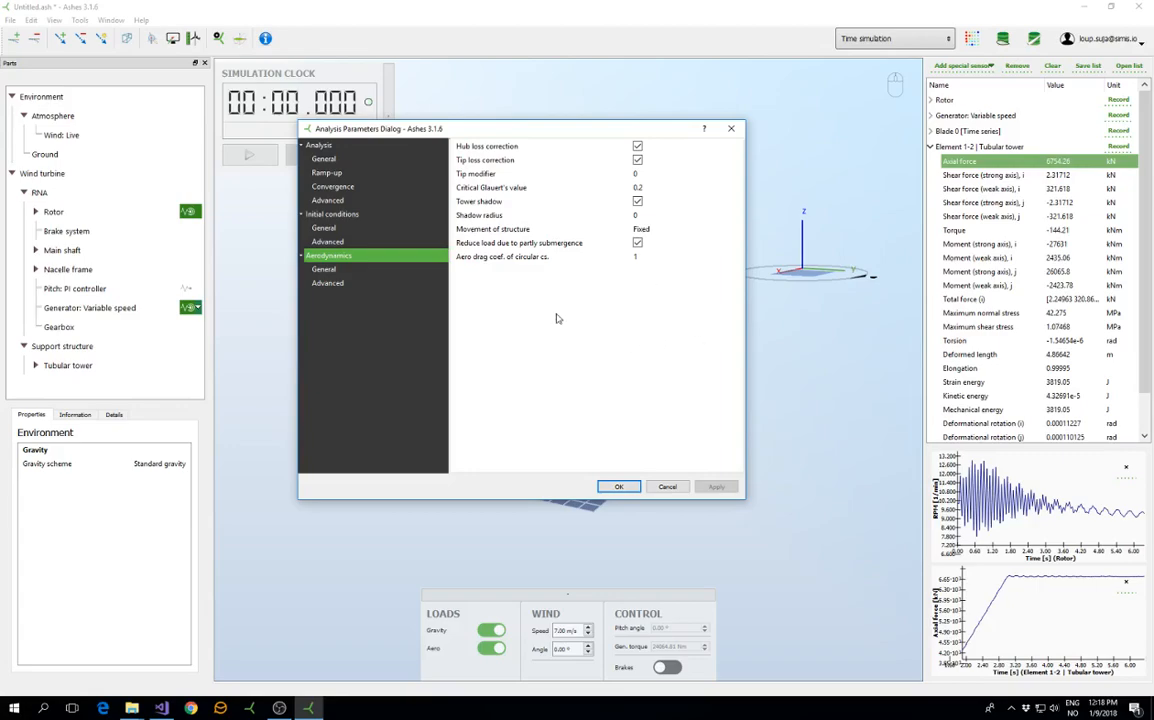
{"action": "mouse_move", "coordinate": [620, 260]}
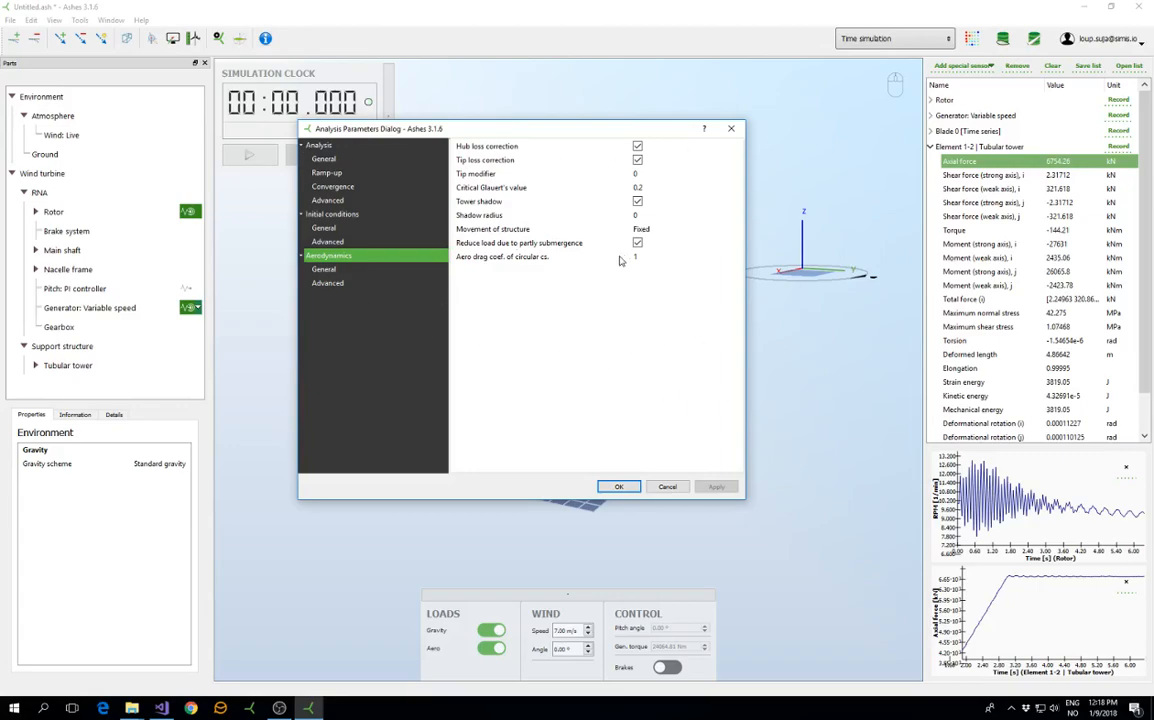
{"action": "mouse_move", "coordinate": [728, 120]}
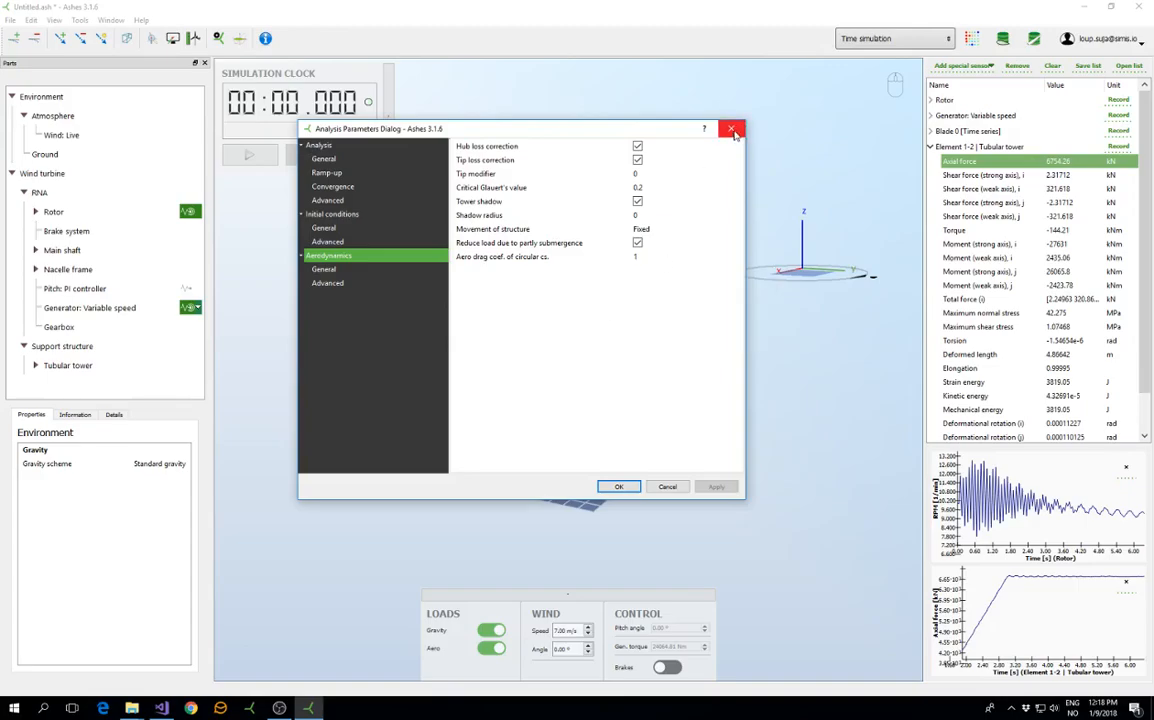
Close the analysis parameters unchanged and orbit slightly around the undeformed turbine.
{"action": "left_click", "coordinate": [732, 128]}
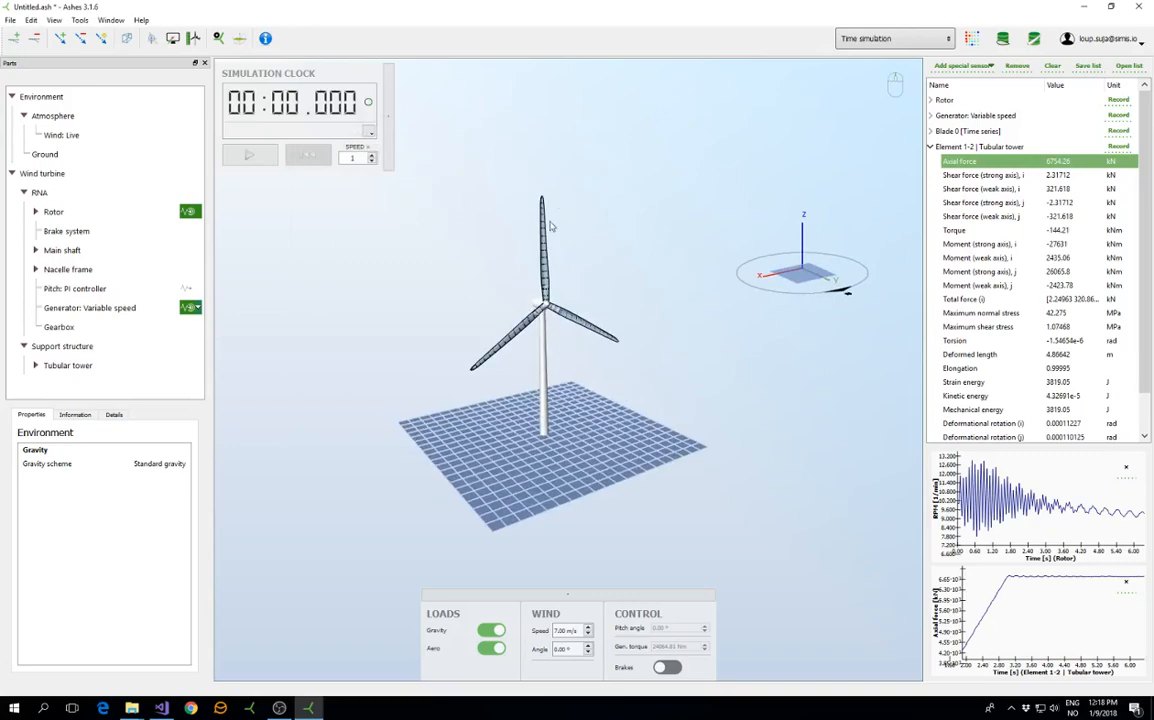
{"action": "left_click_drag", "start_coordinate": [550, 224], "coordinate": [610, 270]}
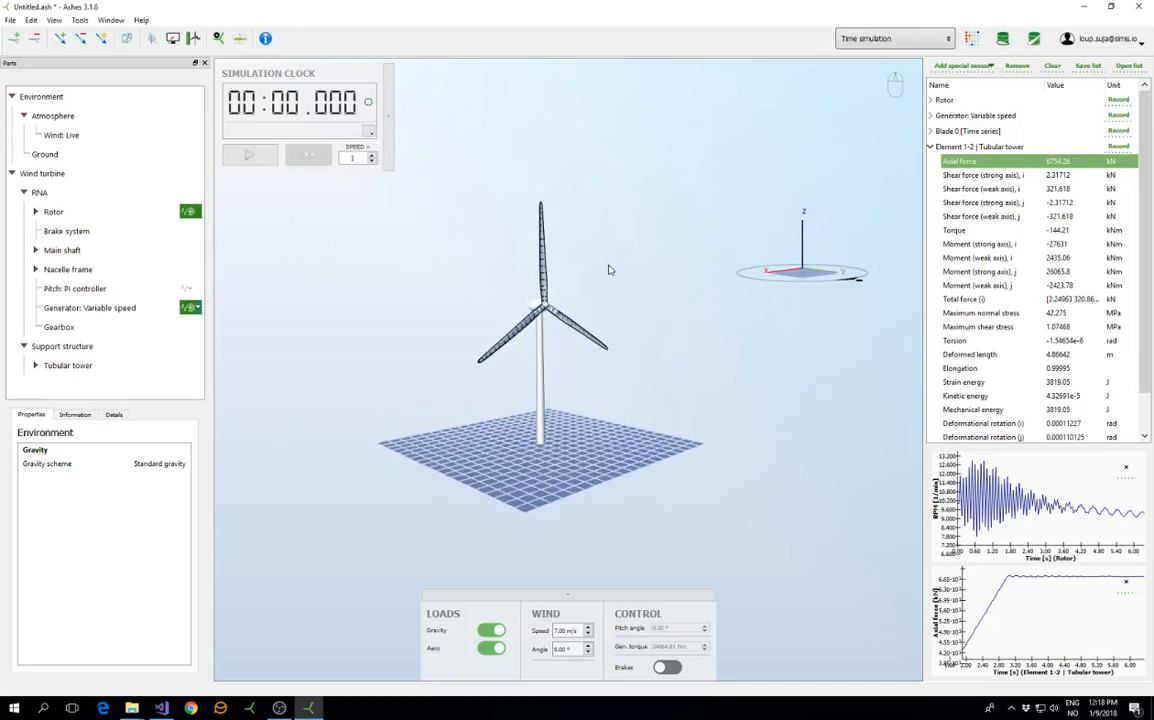